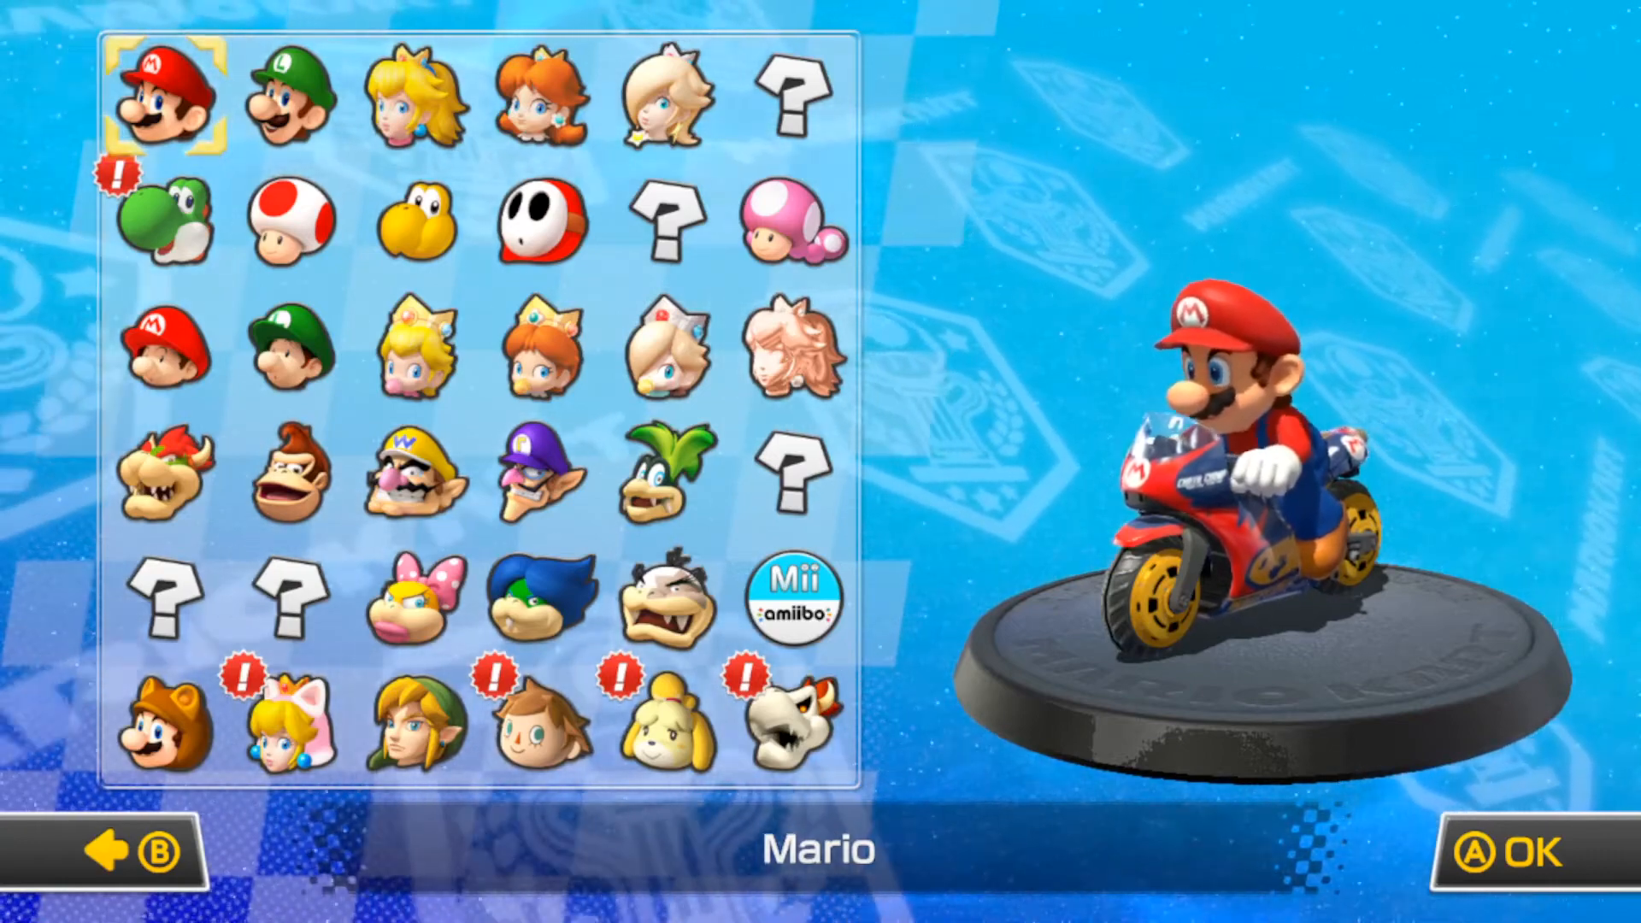
Preview the installed Luigi, Yoshi and Kirby-over-Koopa Troopa racer models.
click(291, 98)
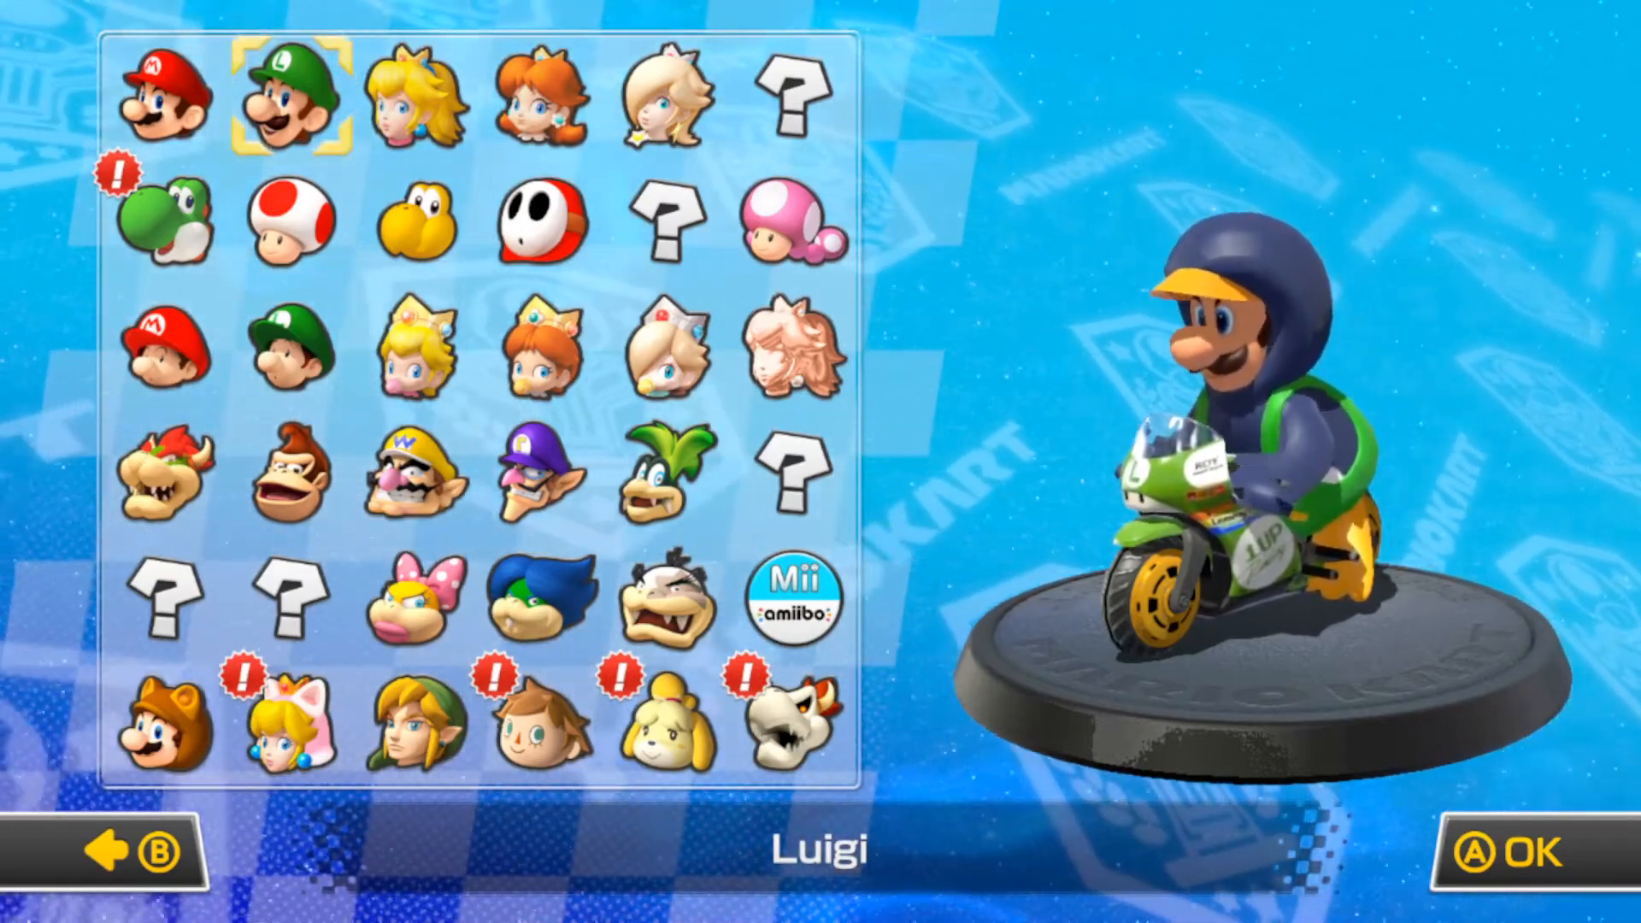
click(165, 223)
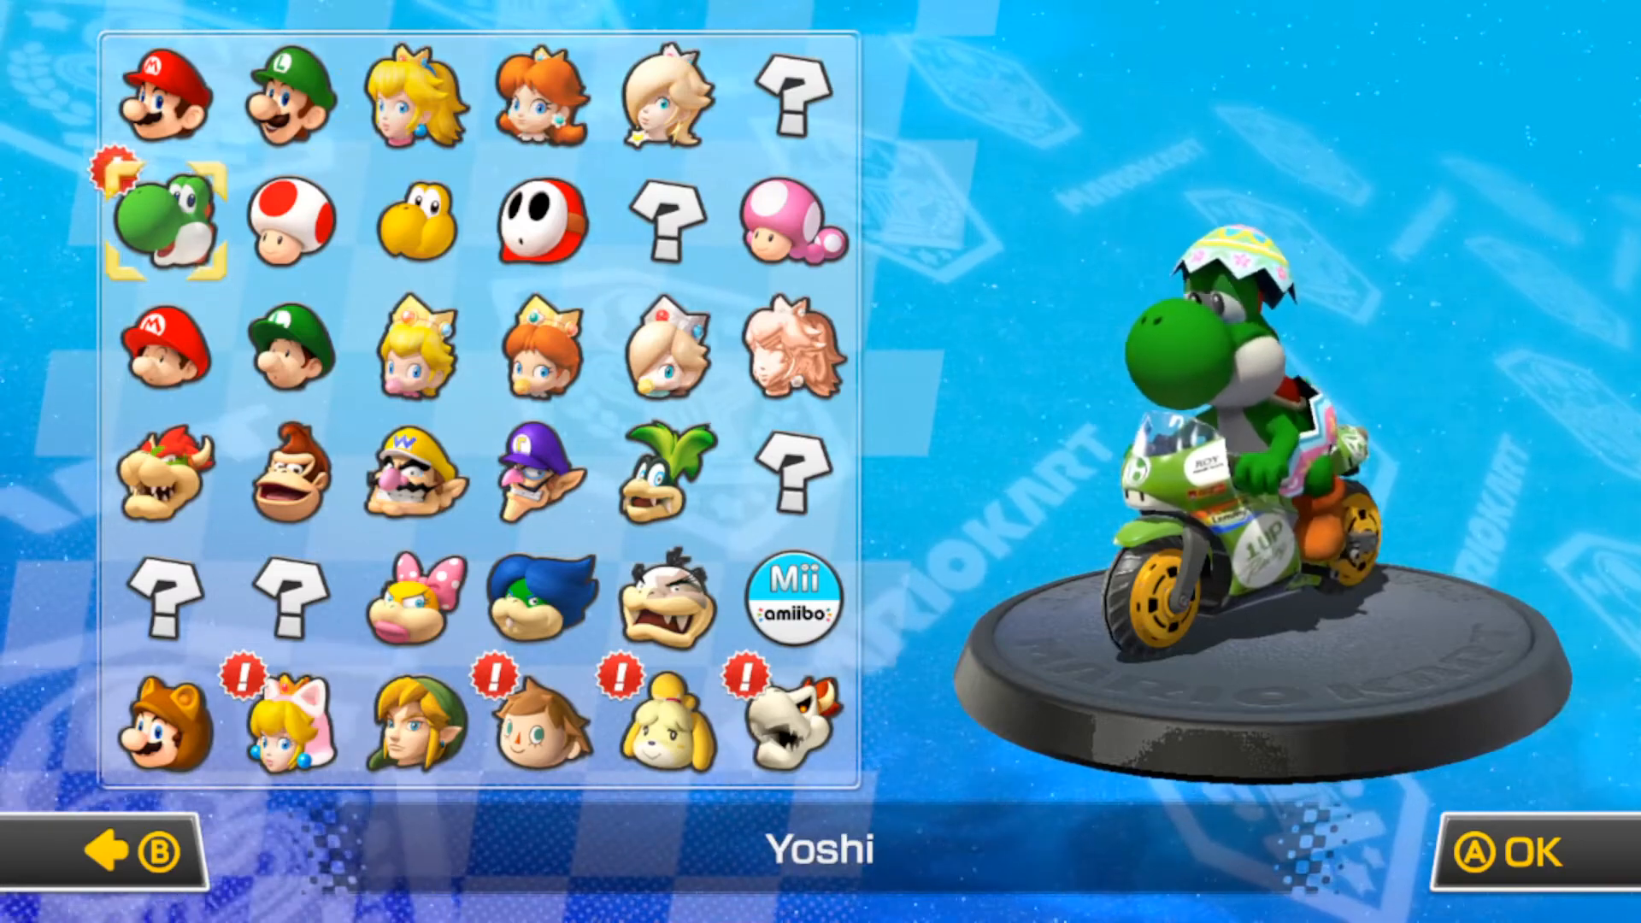
click(543, 223)
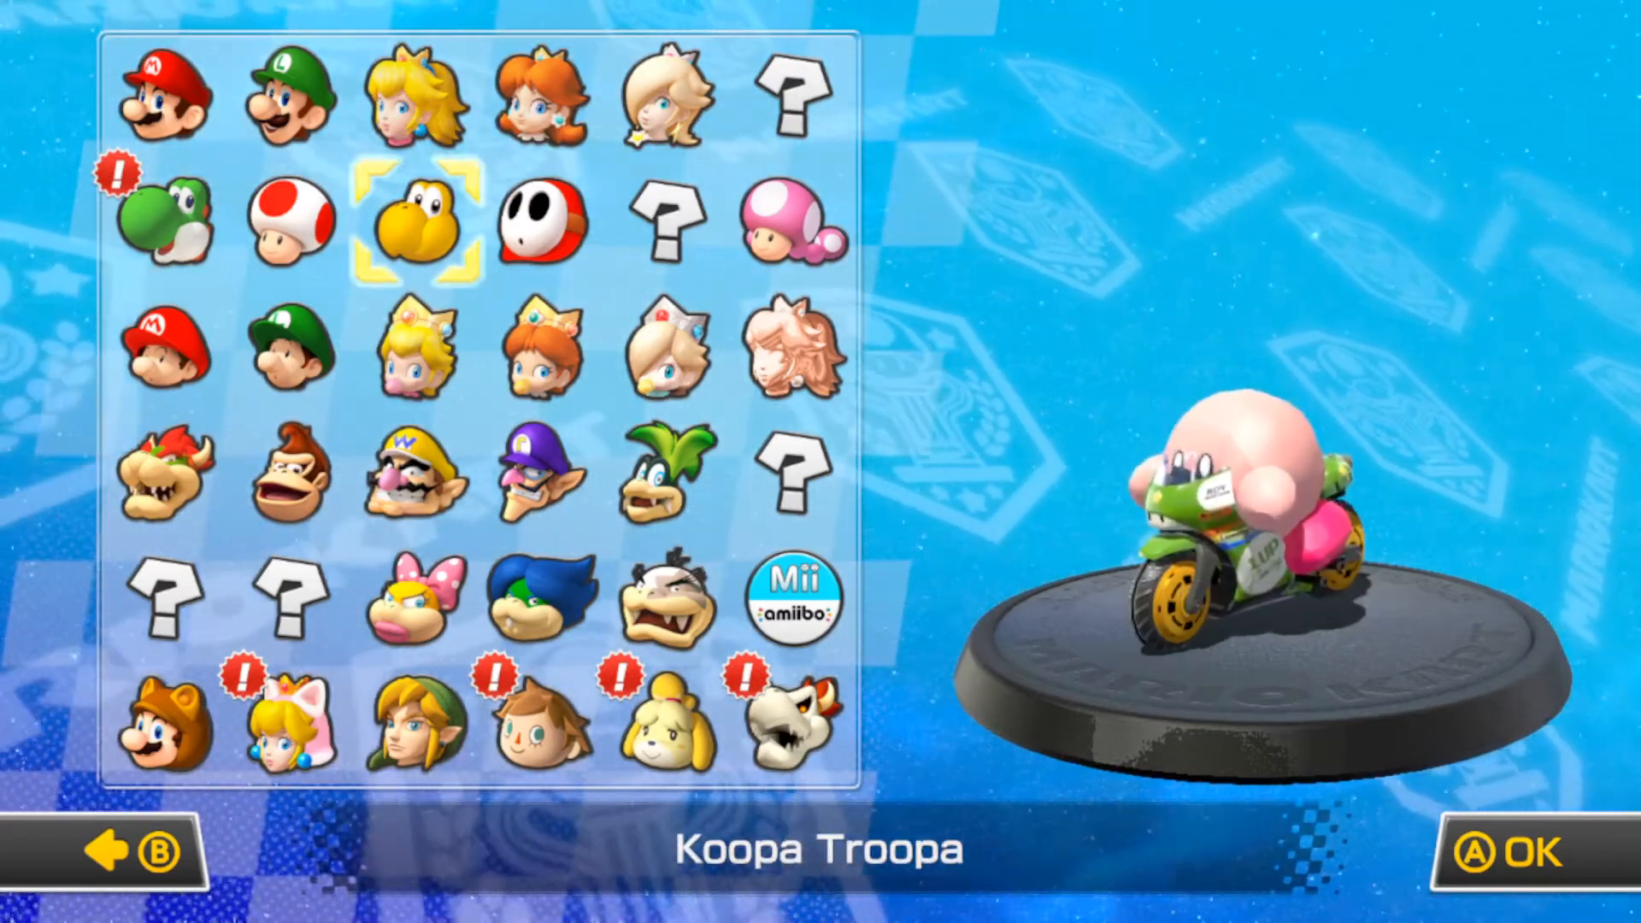
Open the desktop Backups folder containing the Mario Kart 8 (USA) game folder.
click(163, 94)
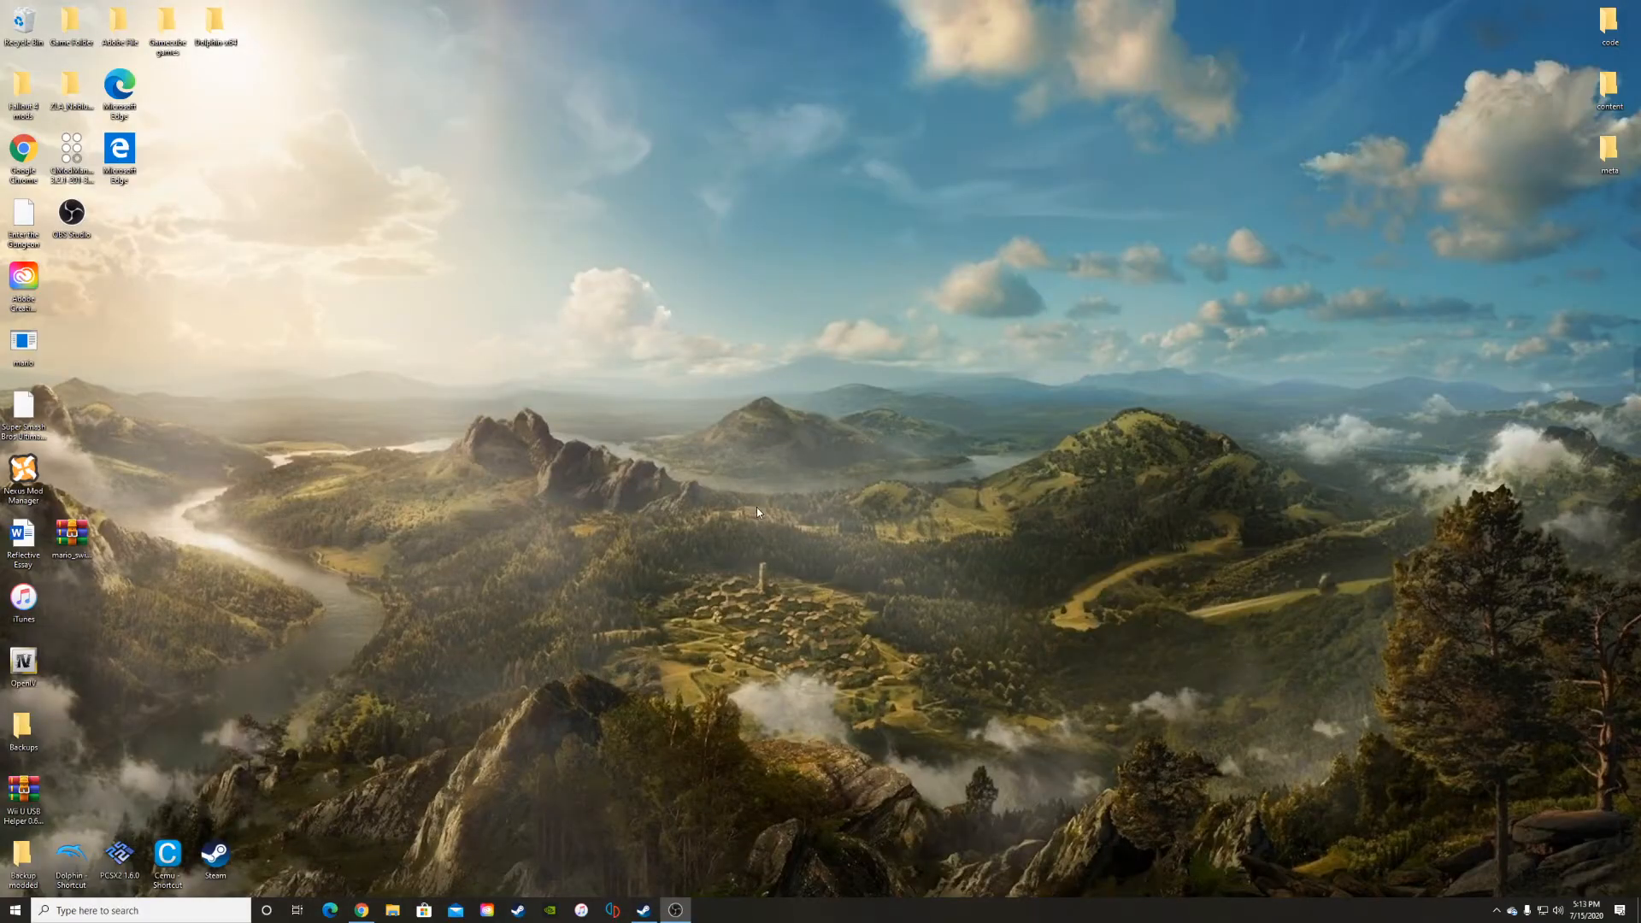
mouse_move(103, 726)
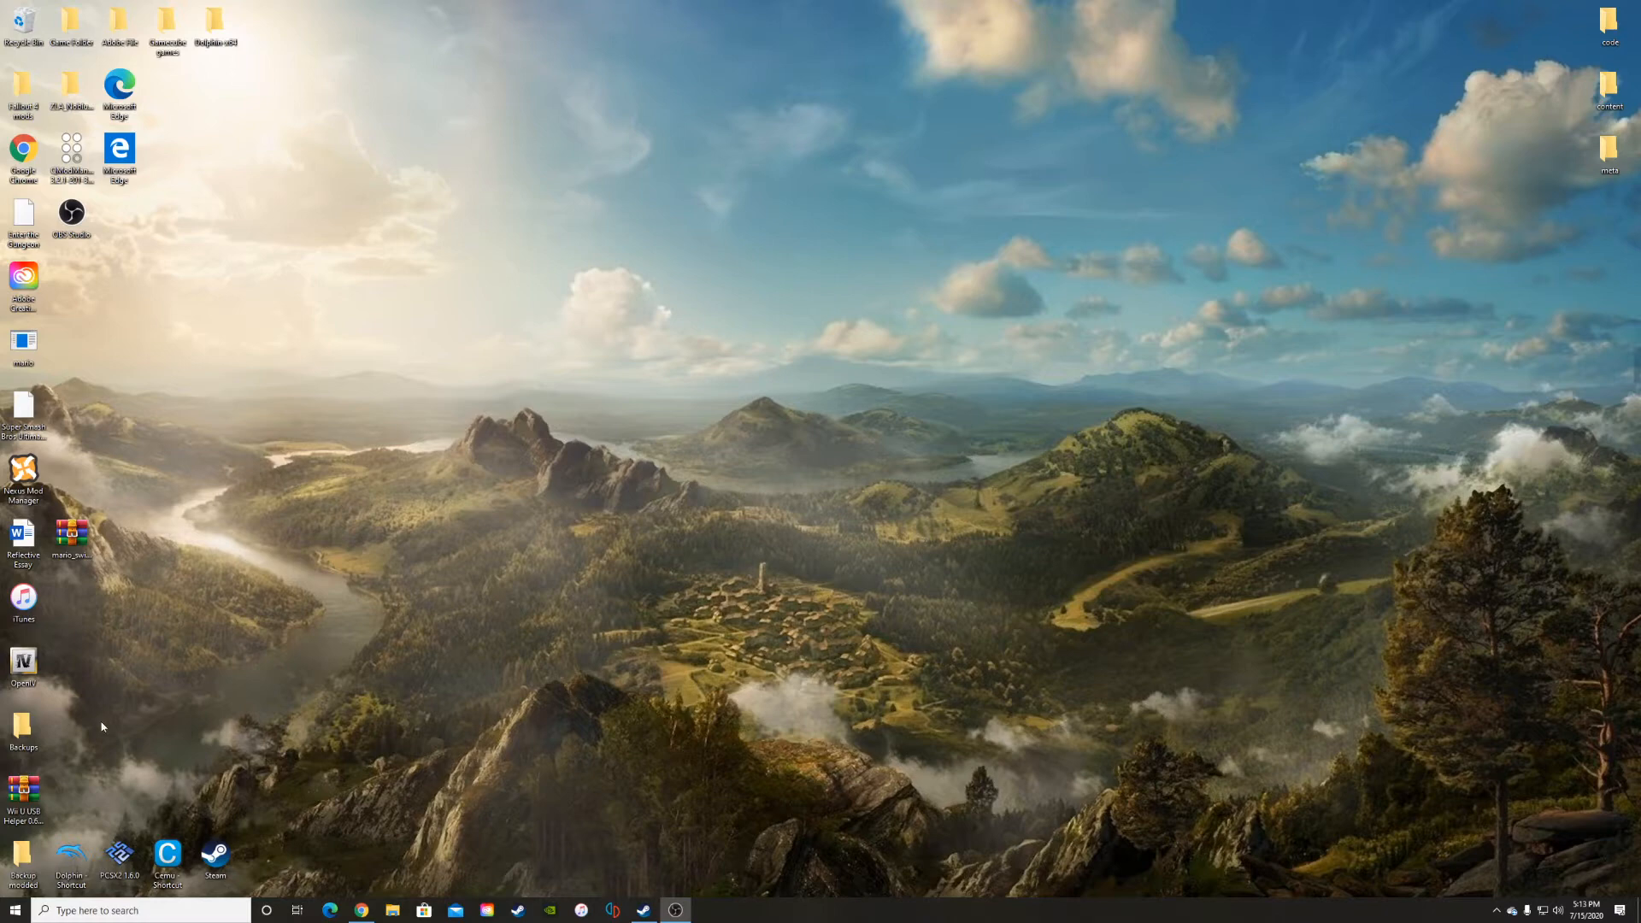
mouse_move(87, 144)
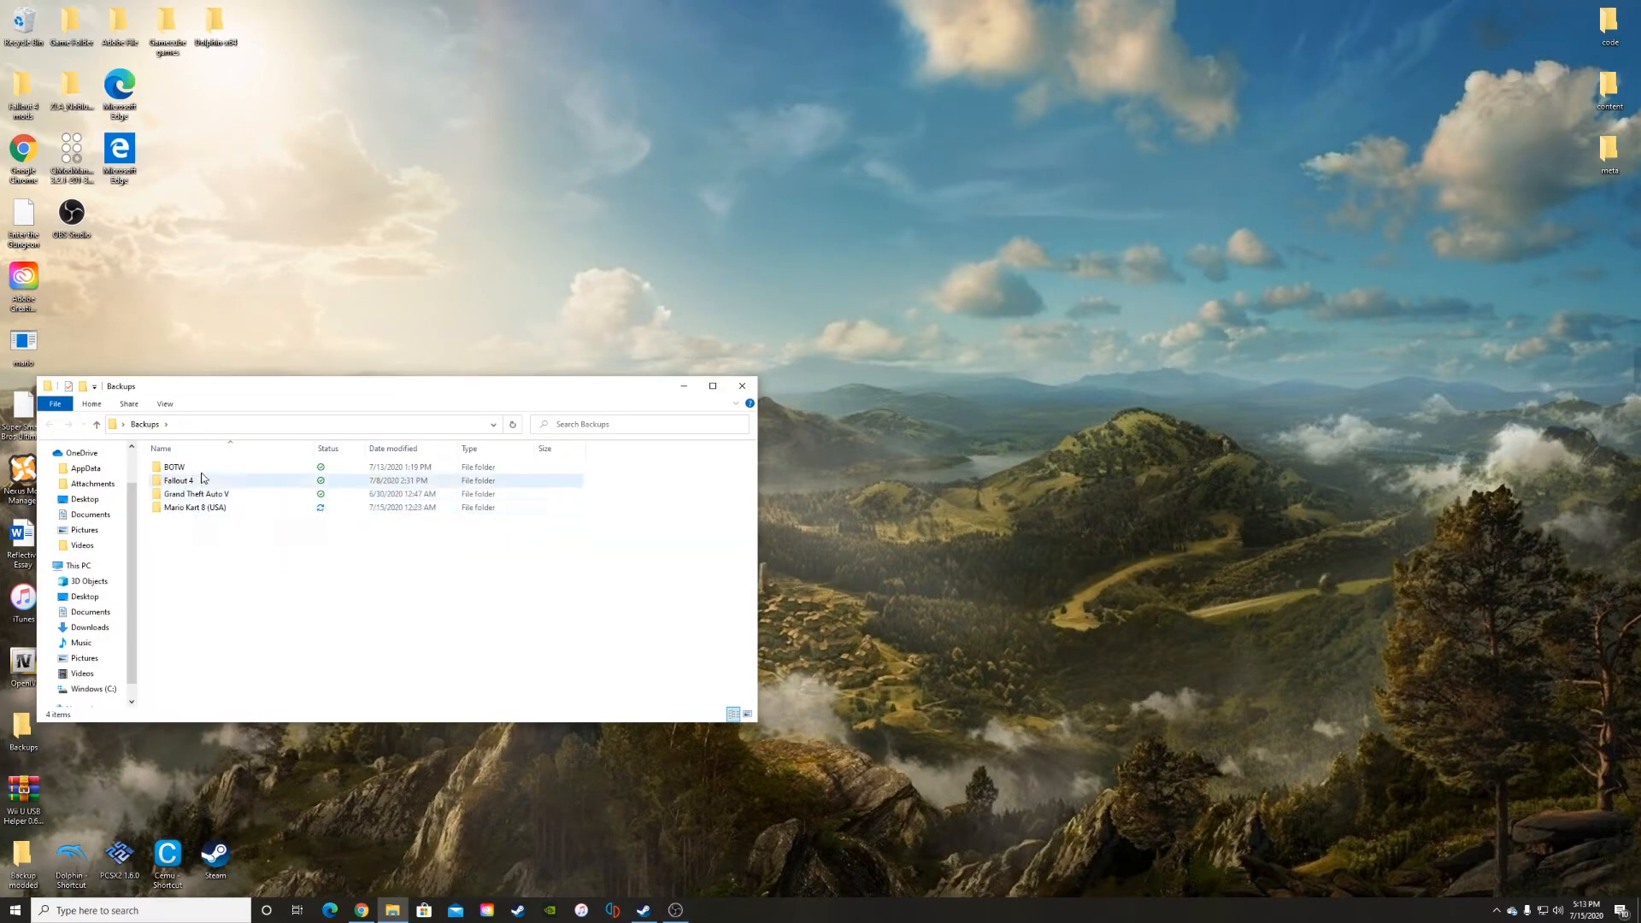
click(195, 493)
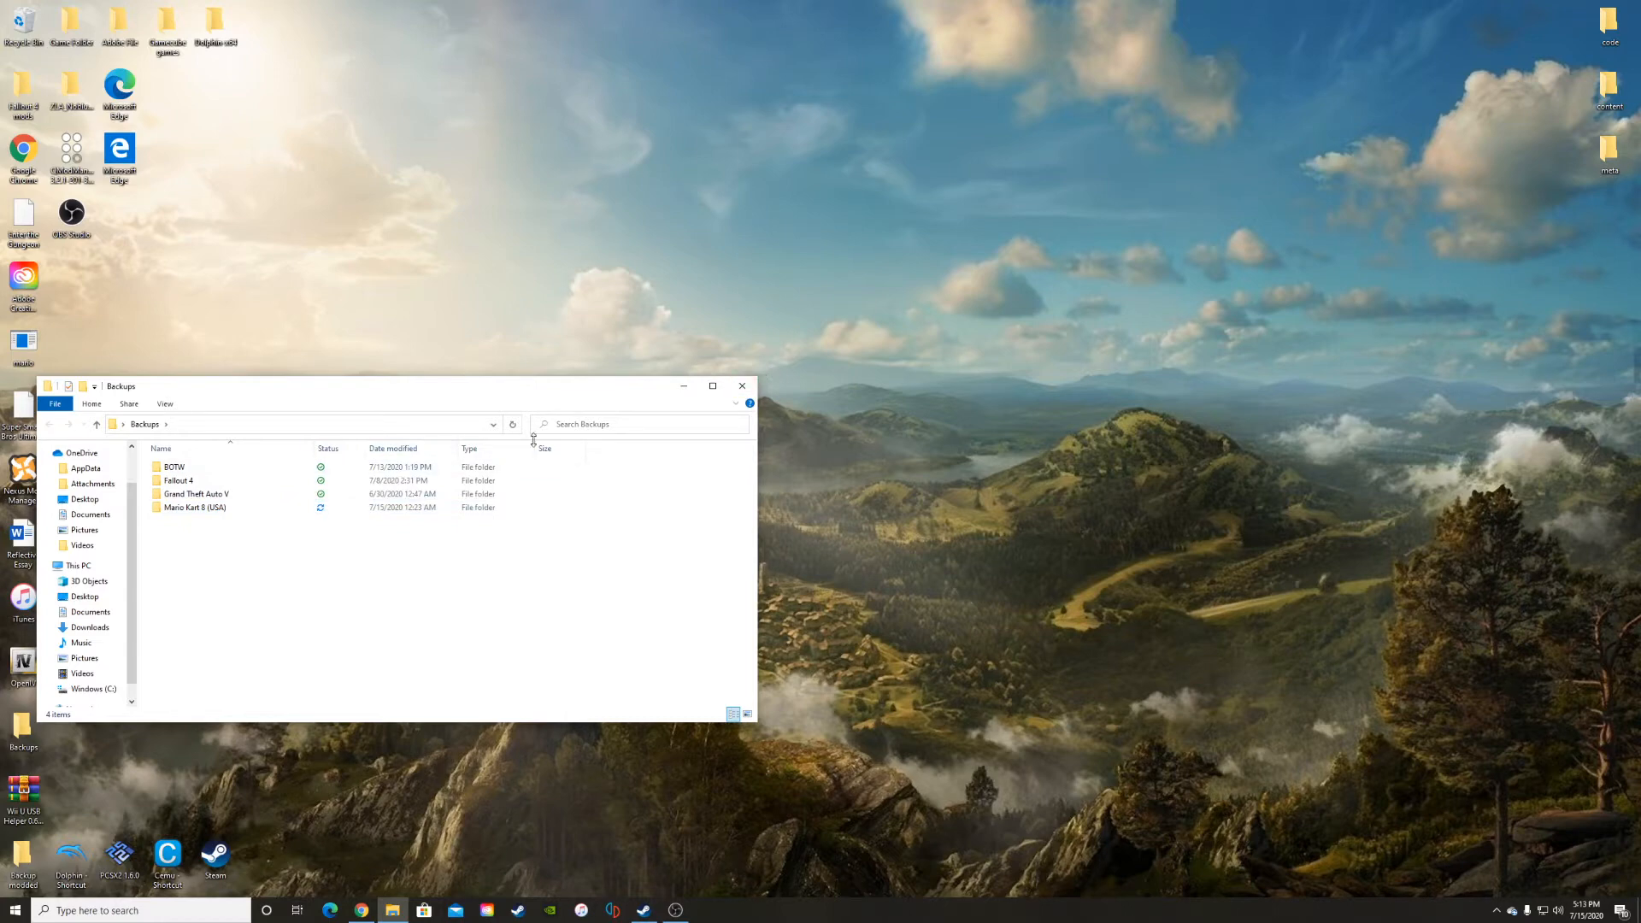
click(742, 386)
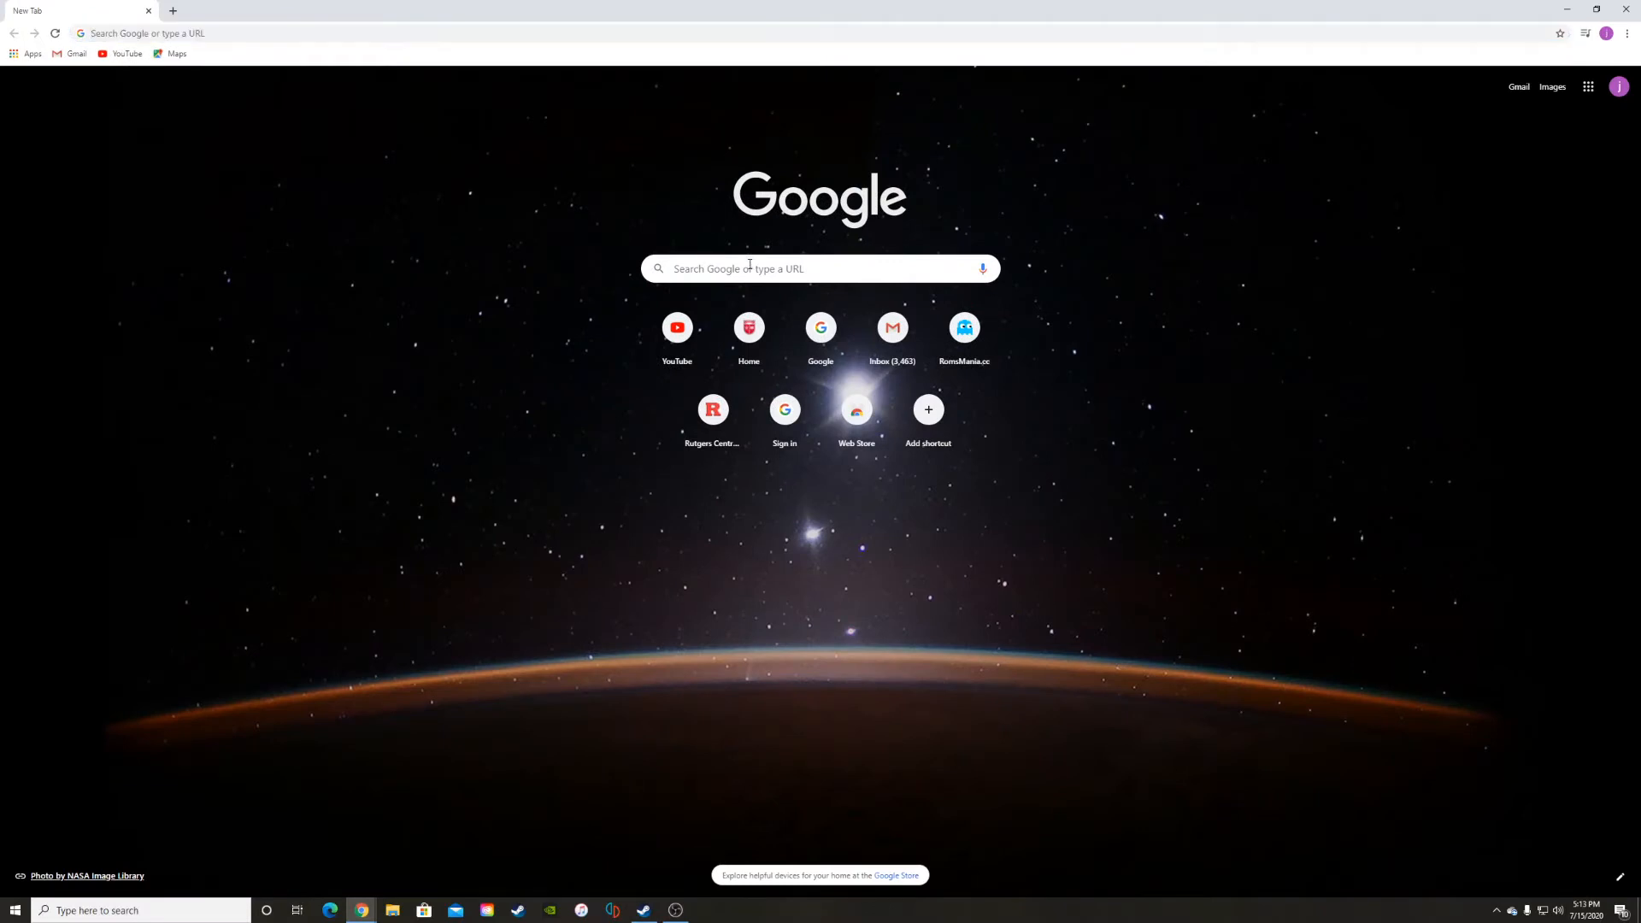
Search 'gamebanana meowster', open GameBanana's Mario Kart 8 mods, and scroll toward Mario (Swimwear).
text(gamebanana meowster)
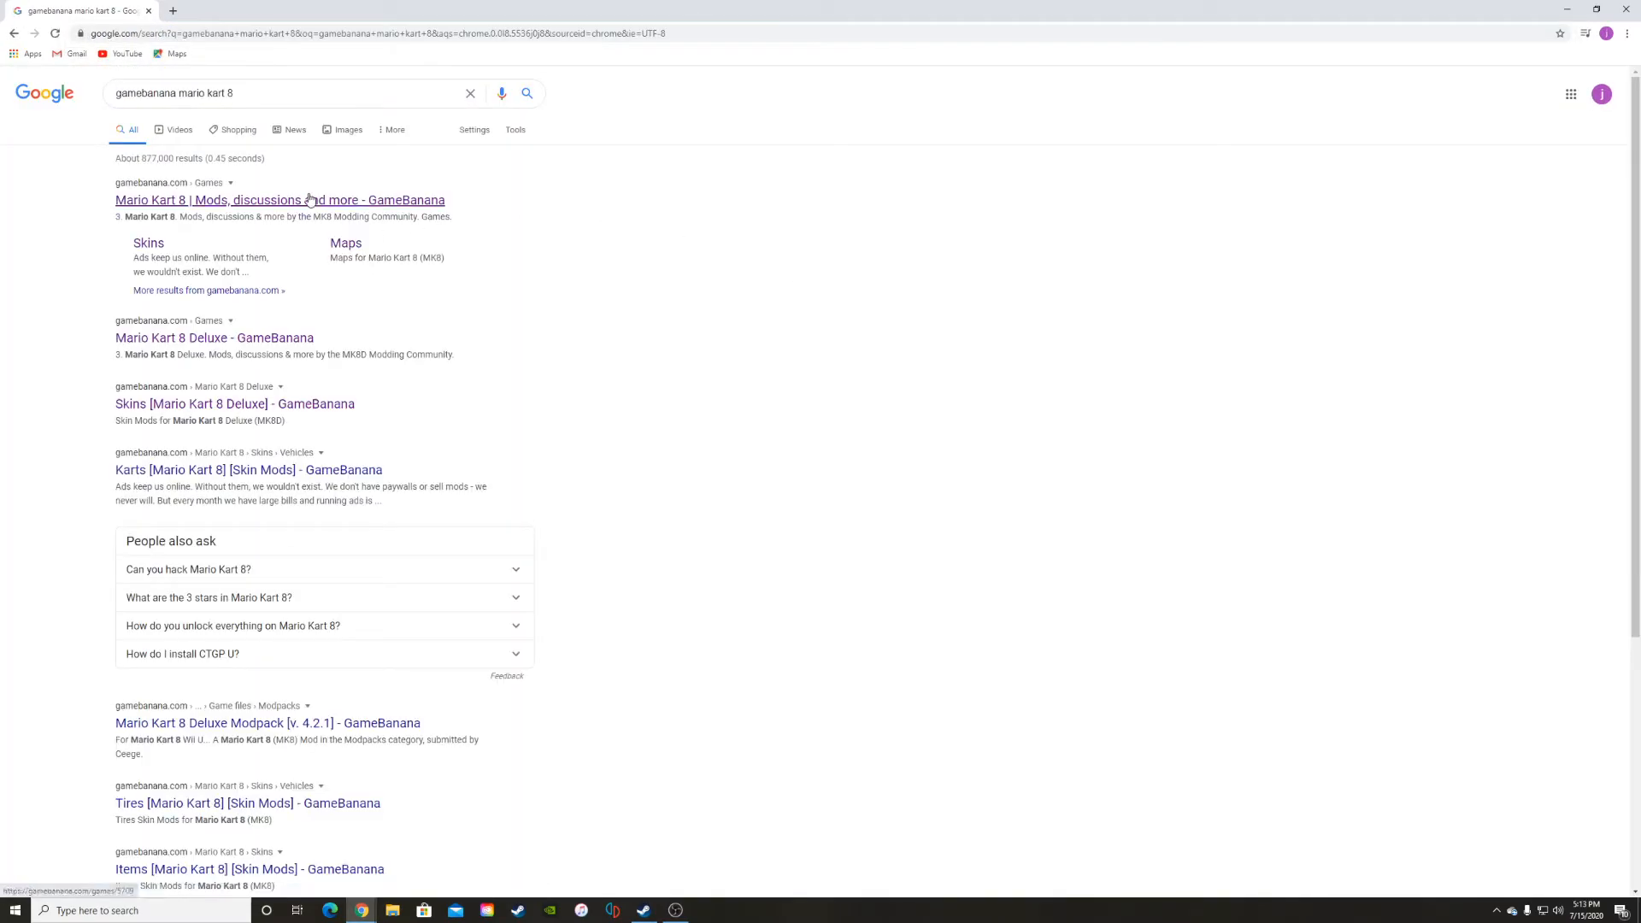
click(280, 200)
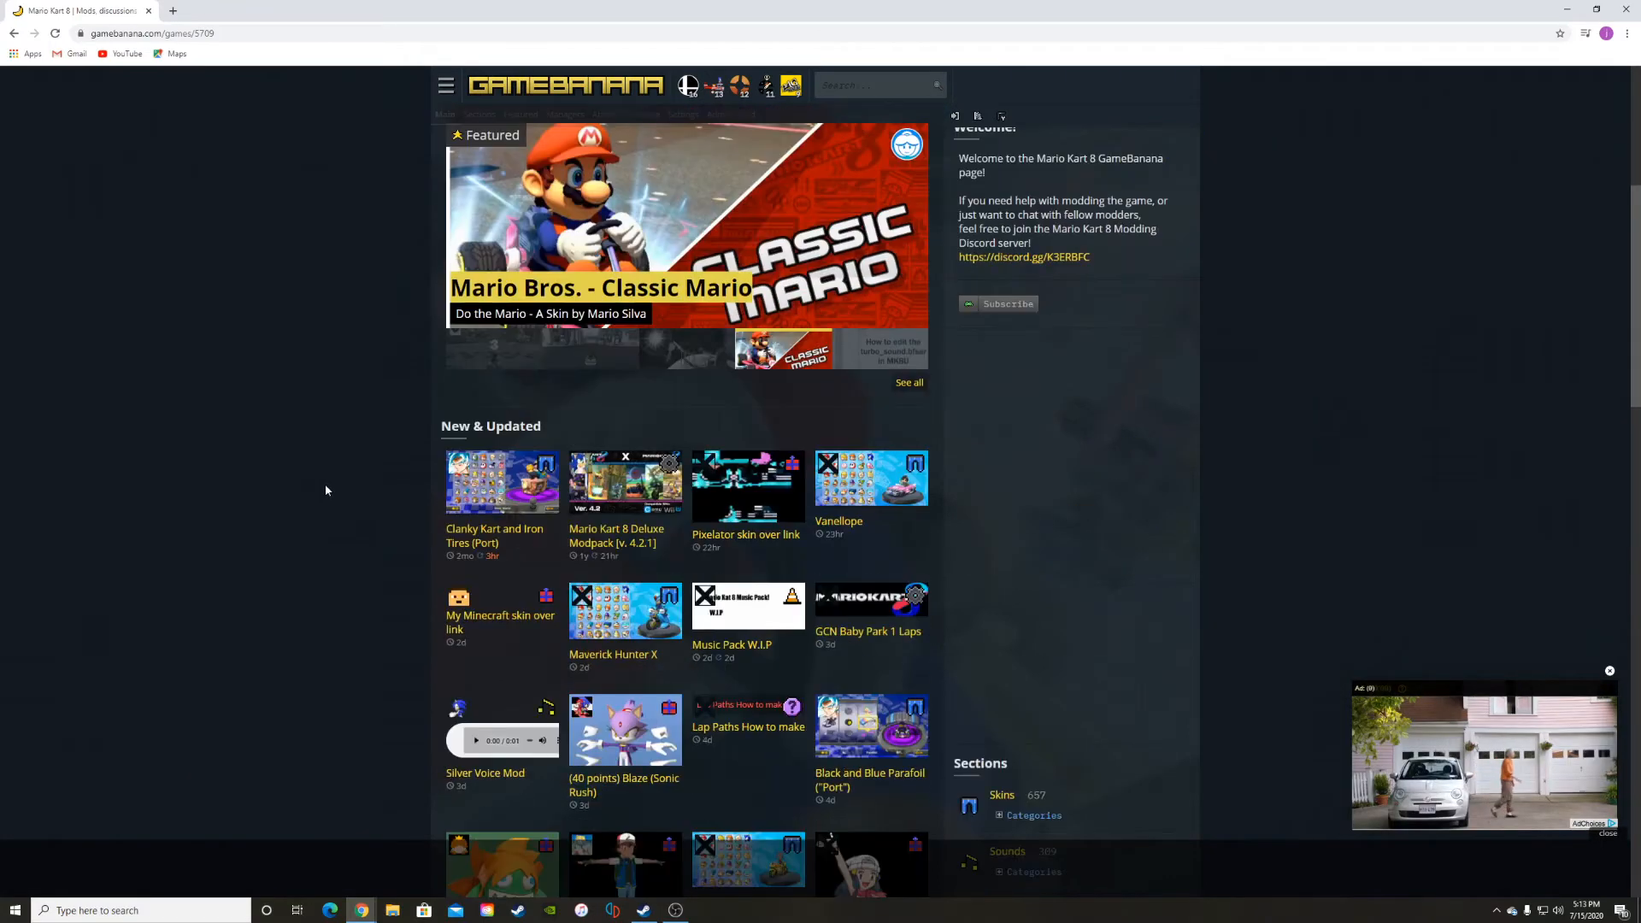
scroll(down, 3)
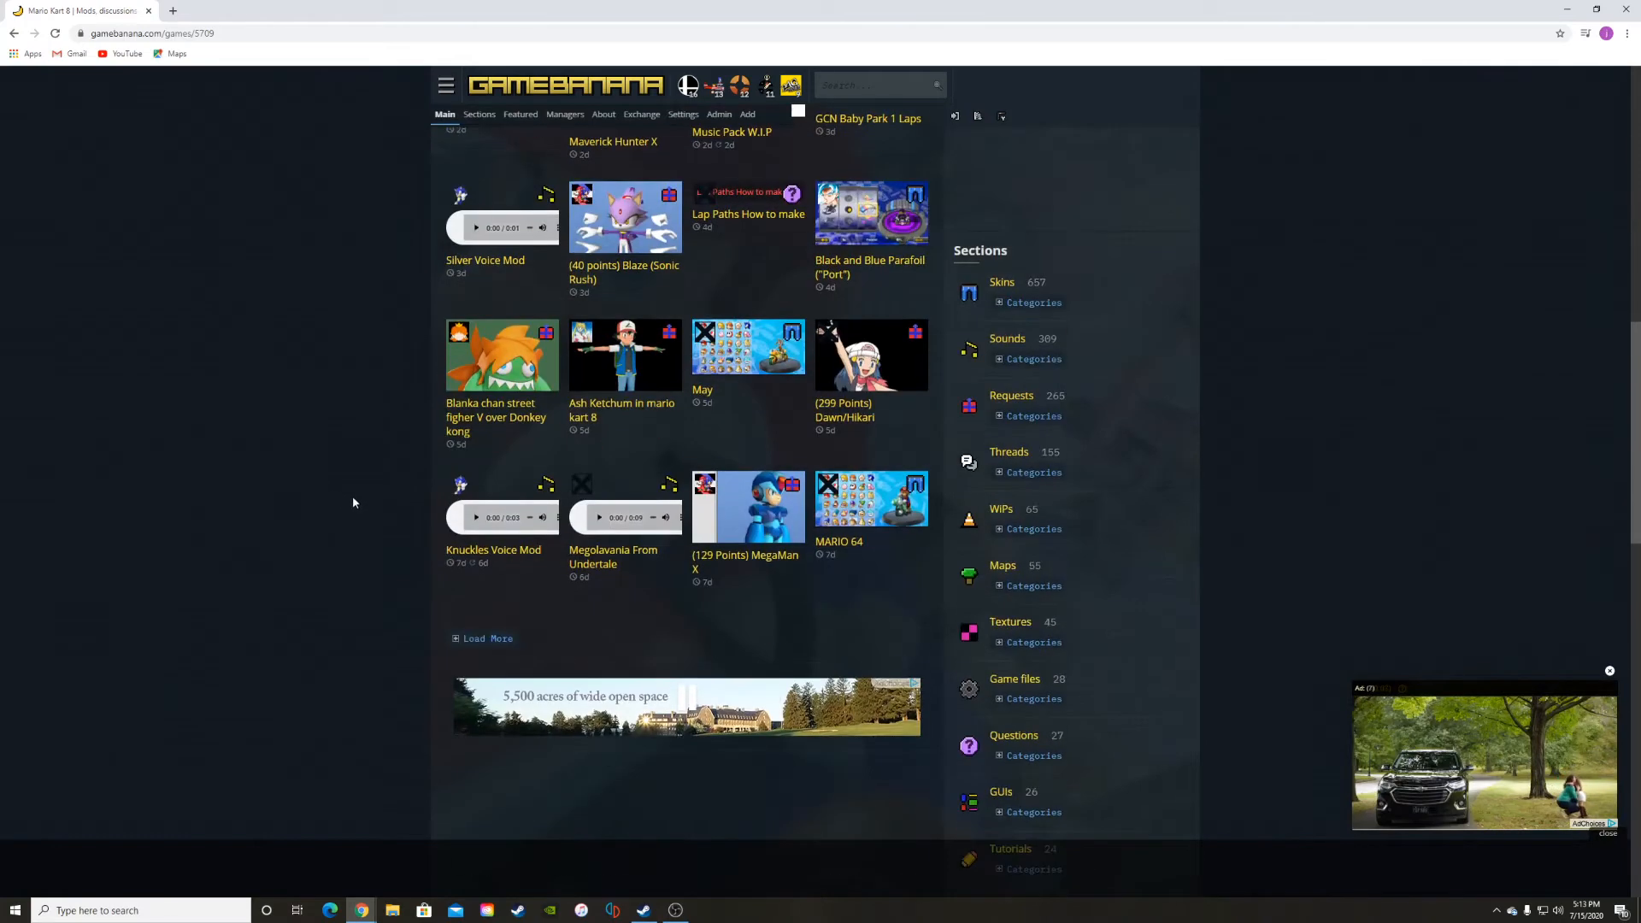
scroll(down, 3)
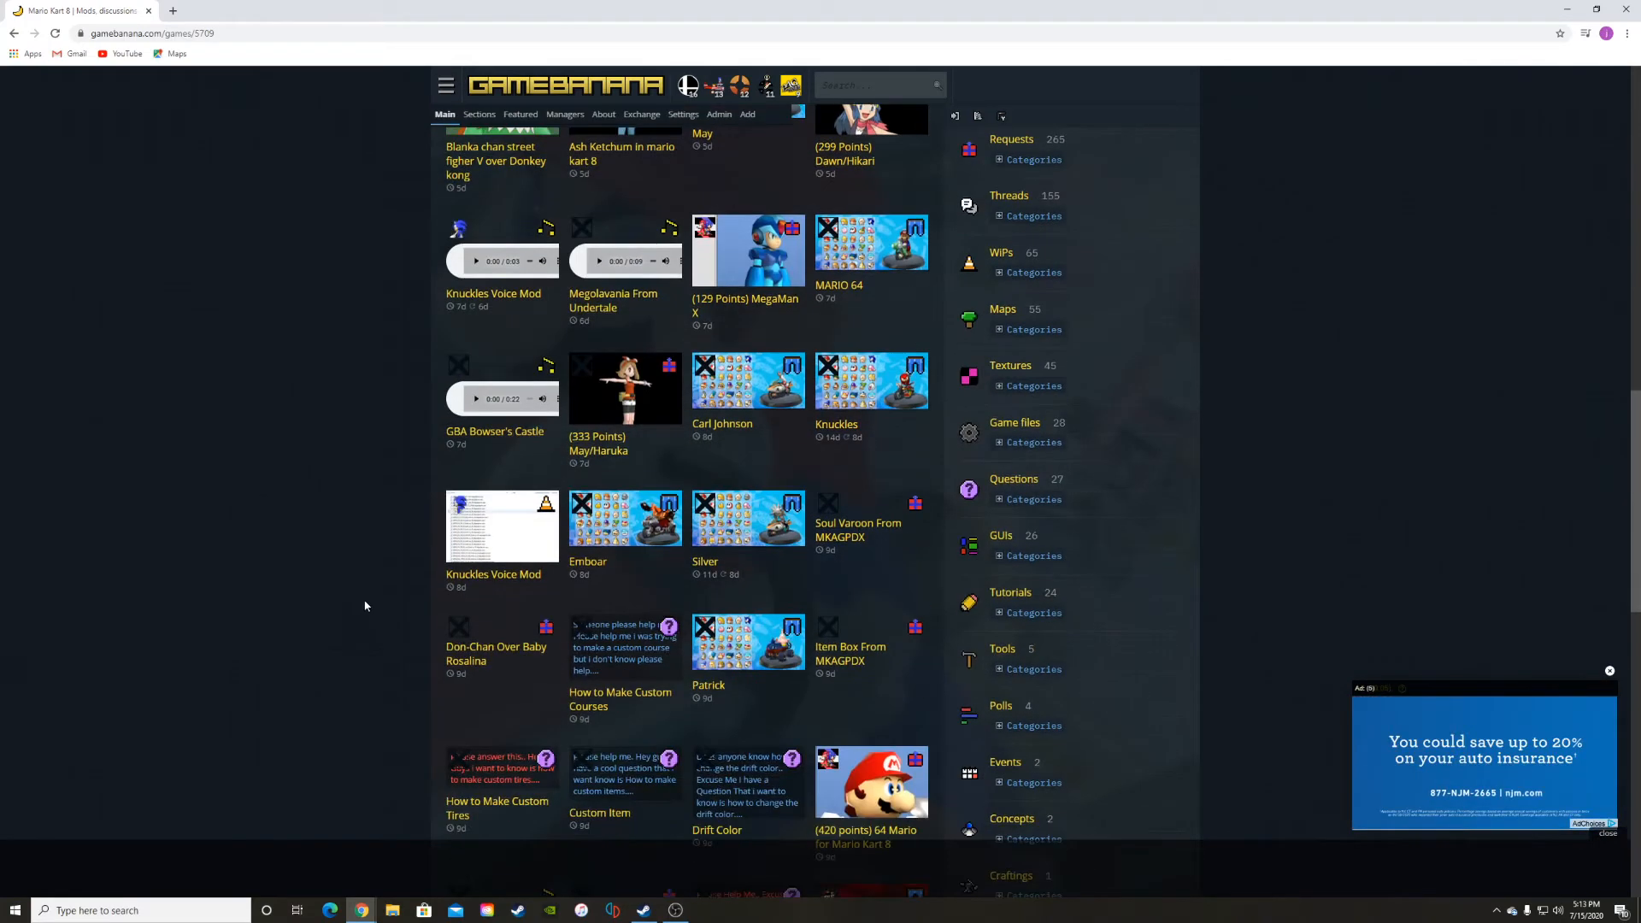
scroll(down, 3)
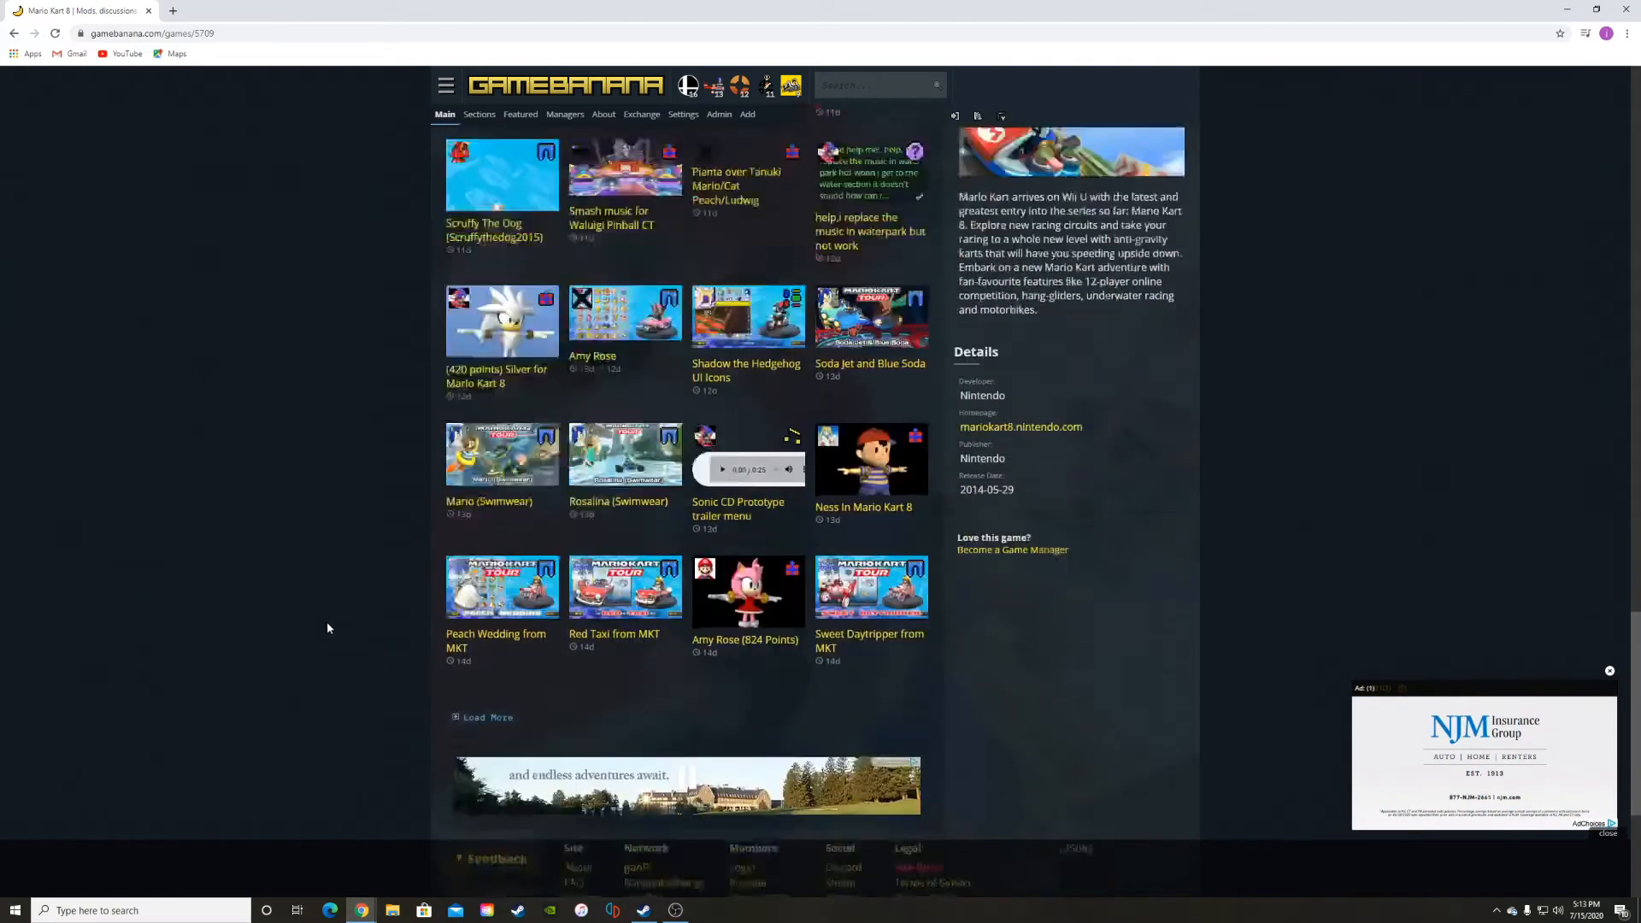
scroll(down, 3)
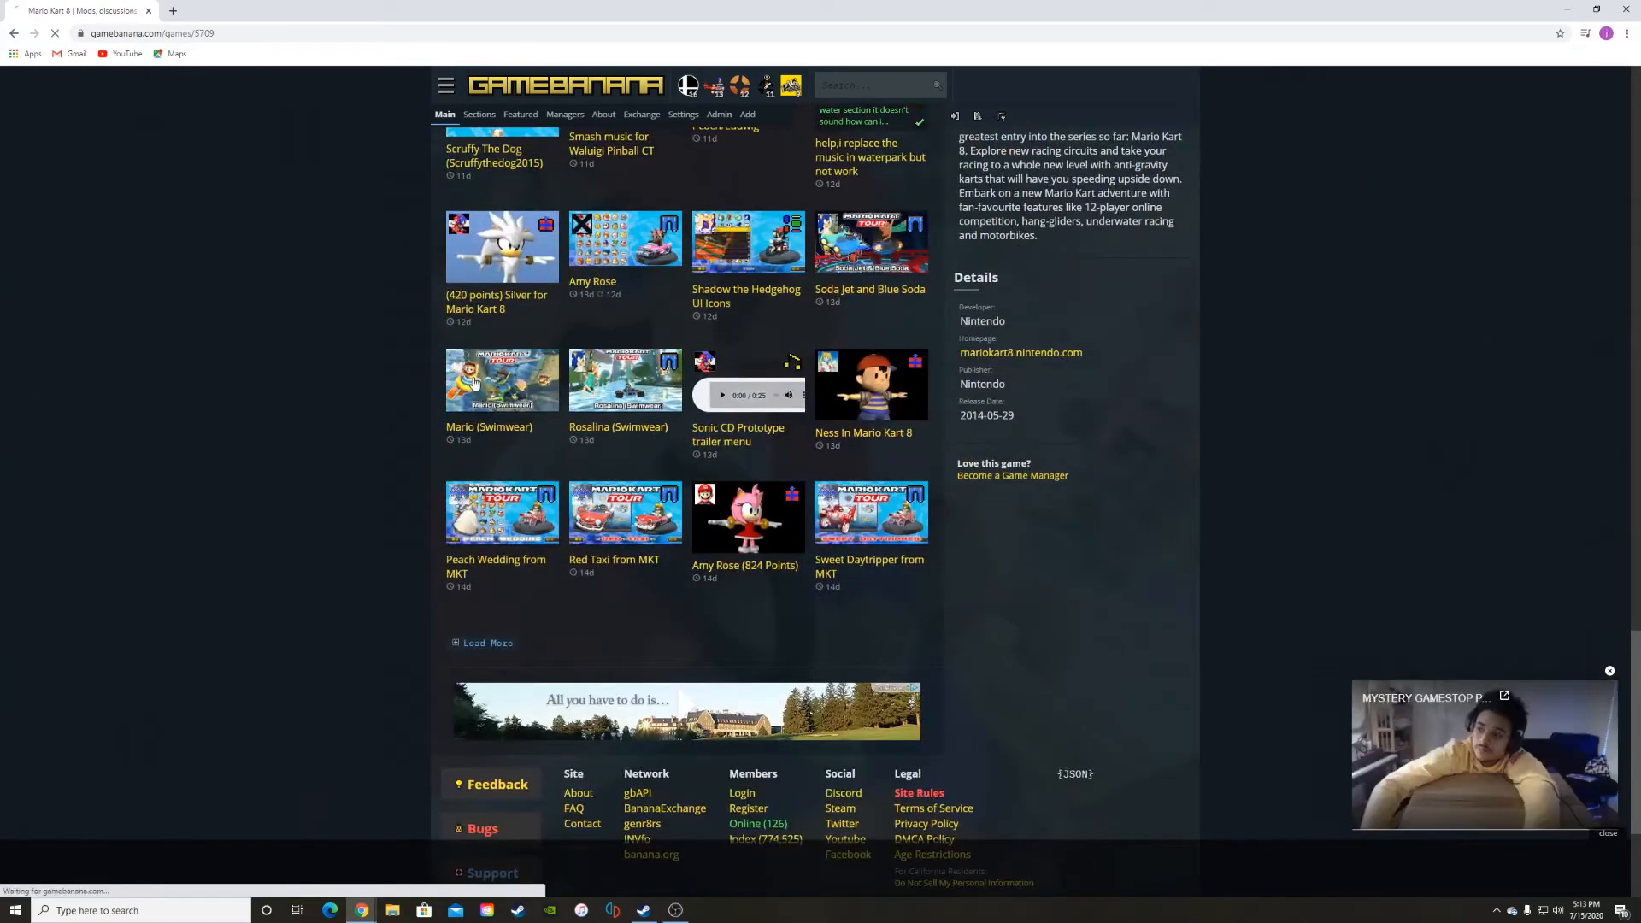
Open the Mario (Swimwear) skin page and download mario_swimwear_.zip from its Files section.
click(501, 380)
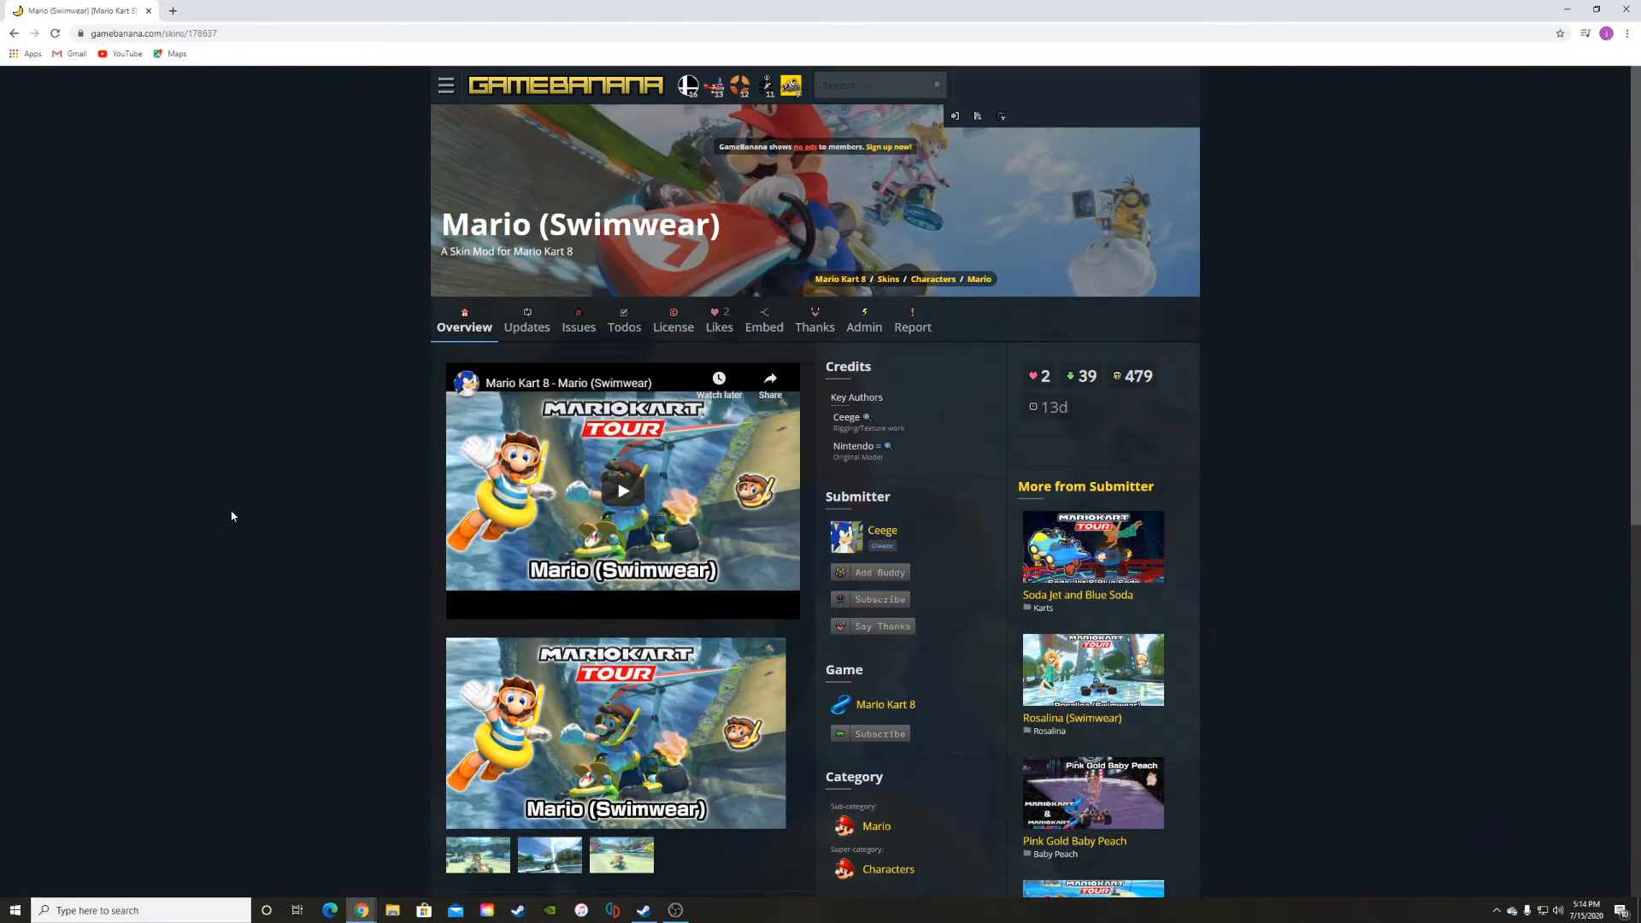
scroll(down, 3)
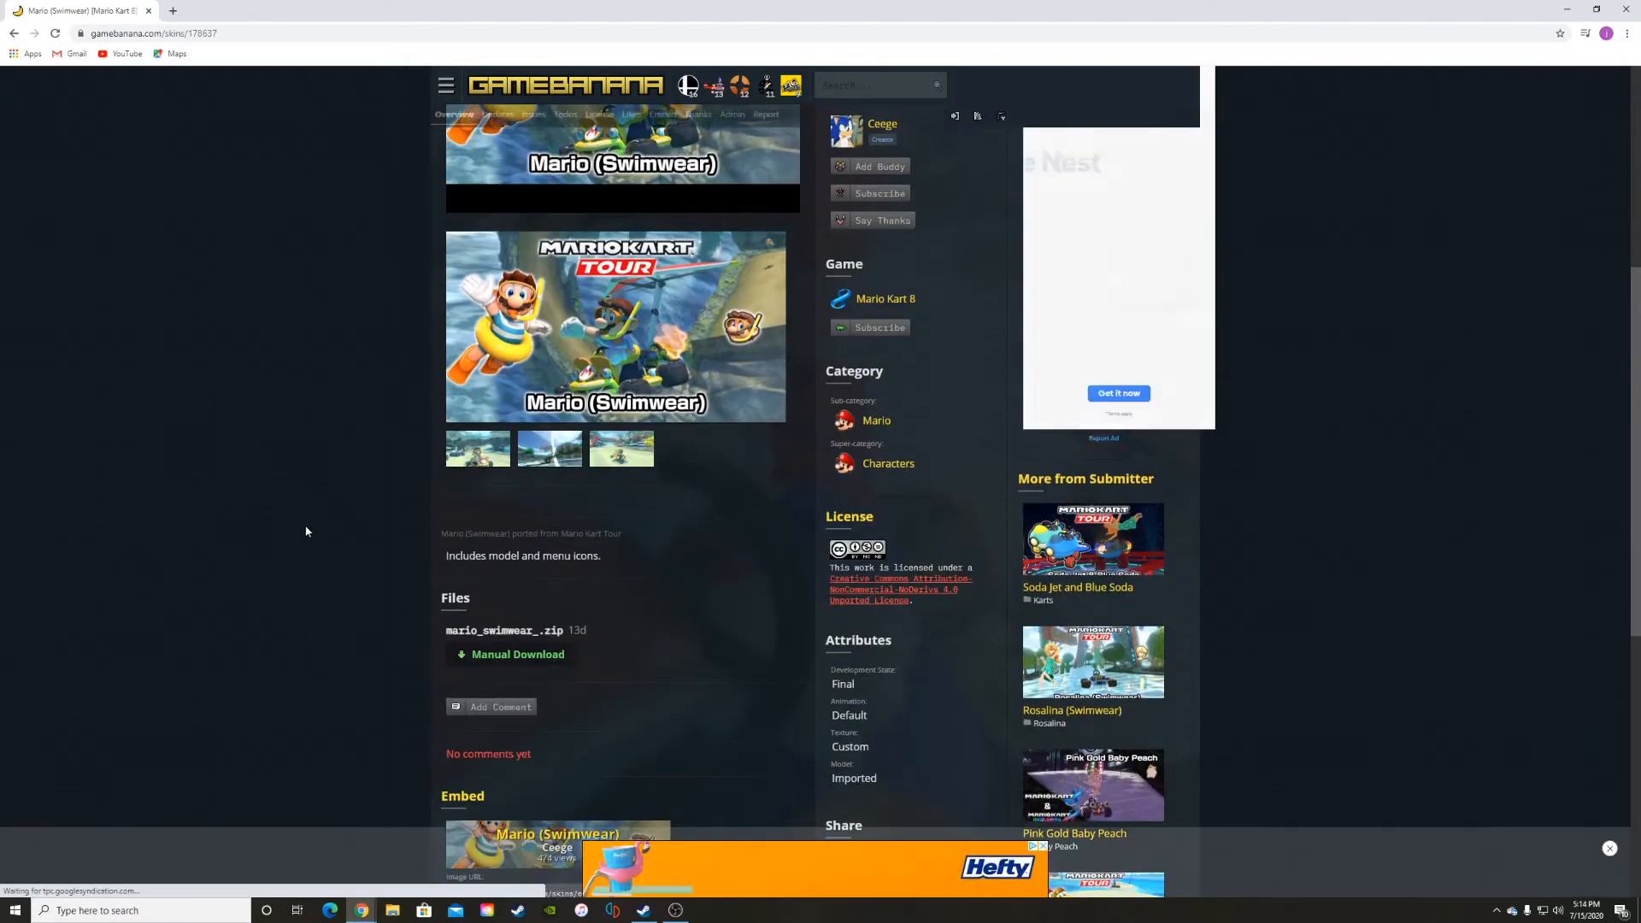
scroll(down, 3)
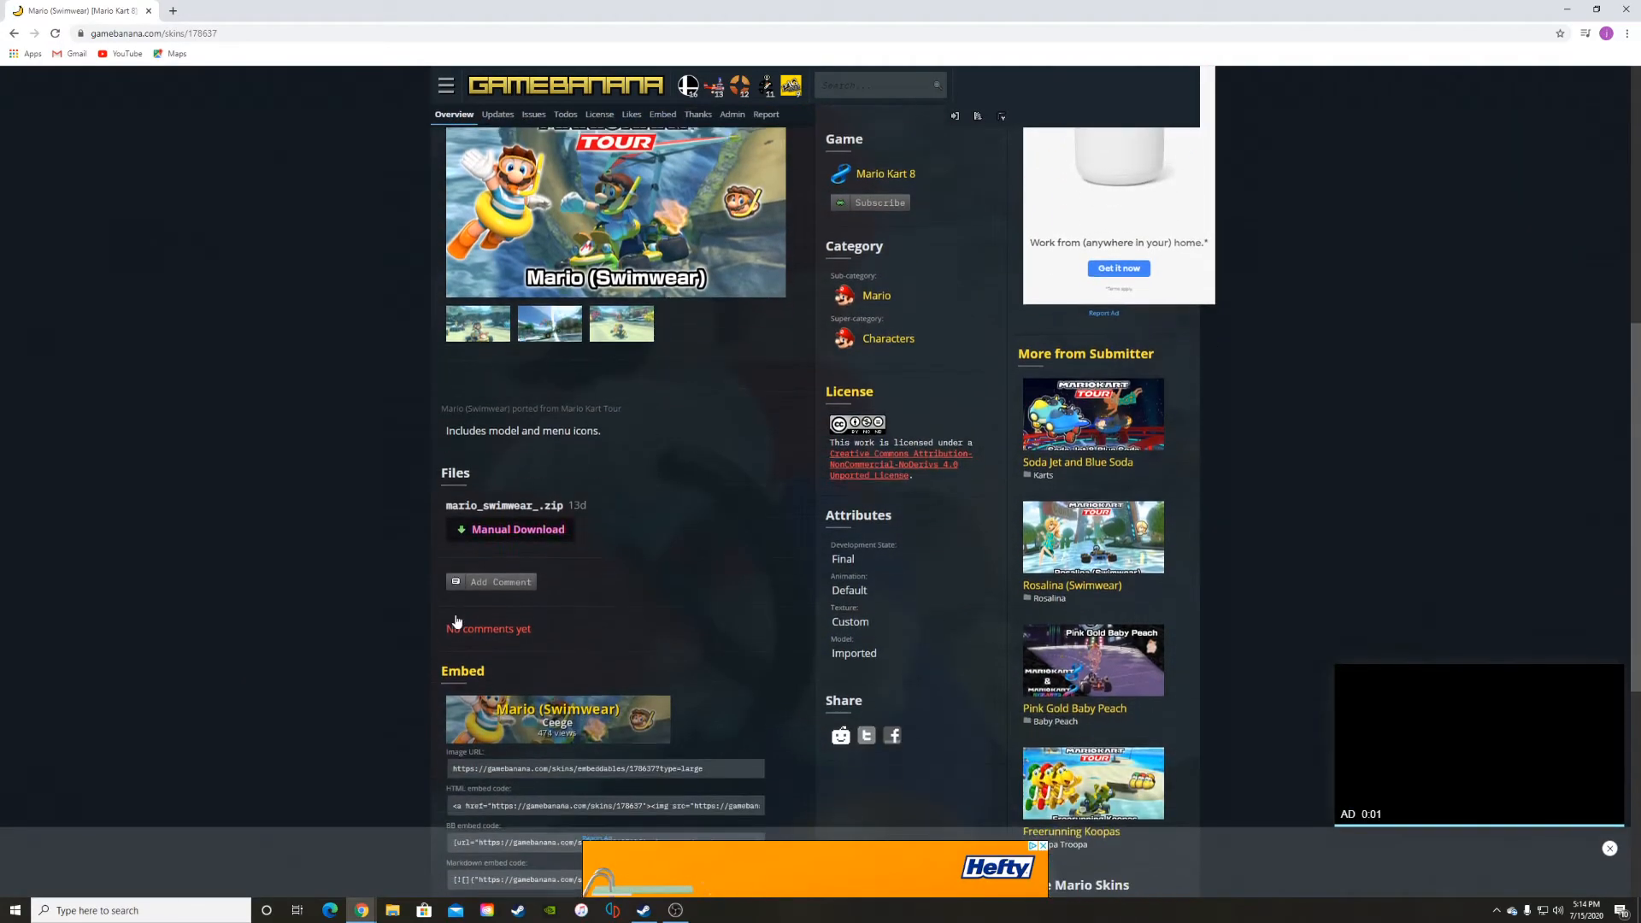
click(518, 526)
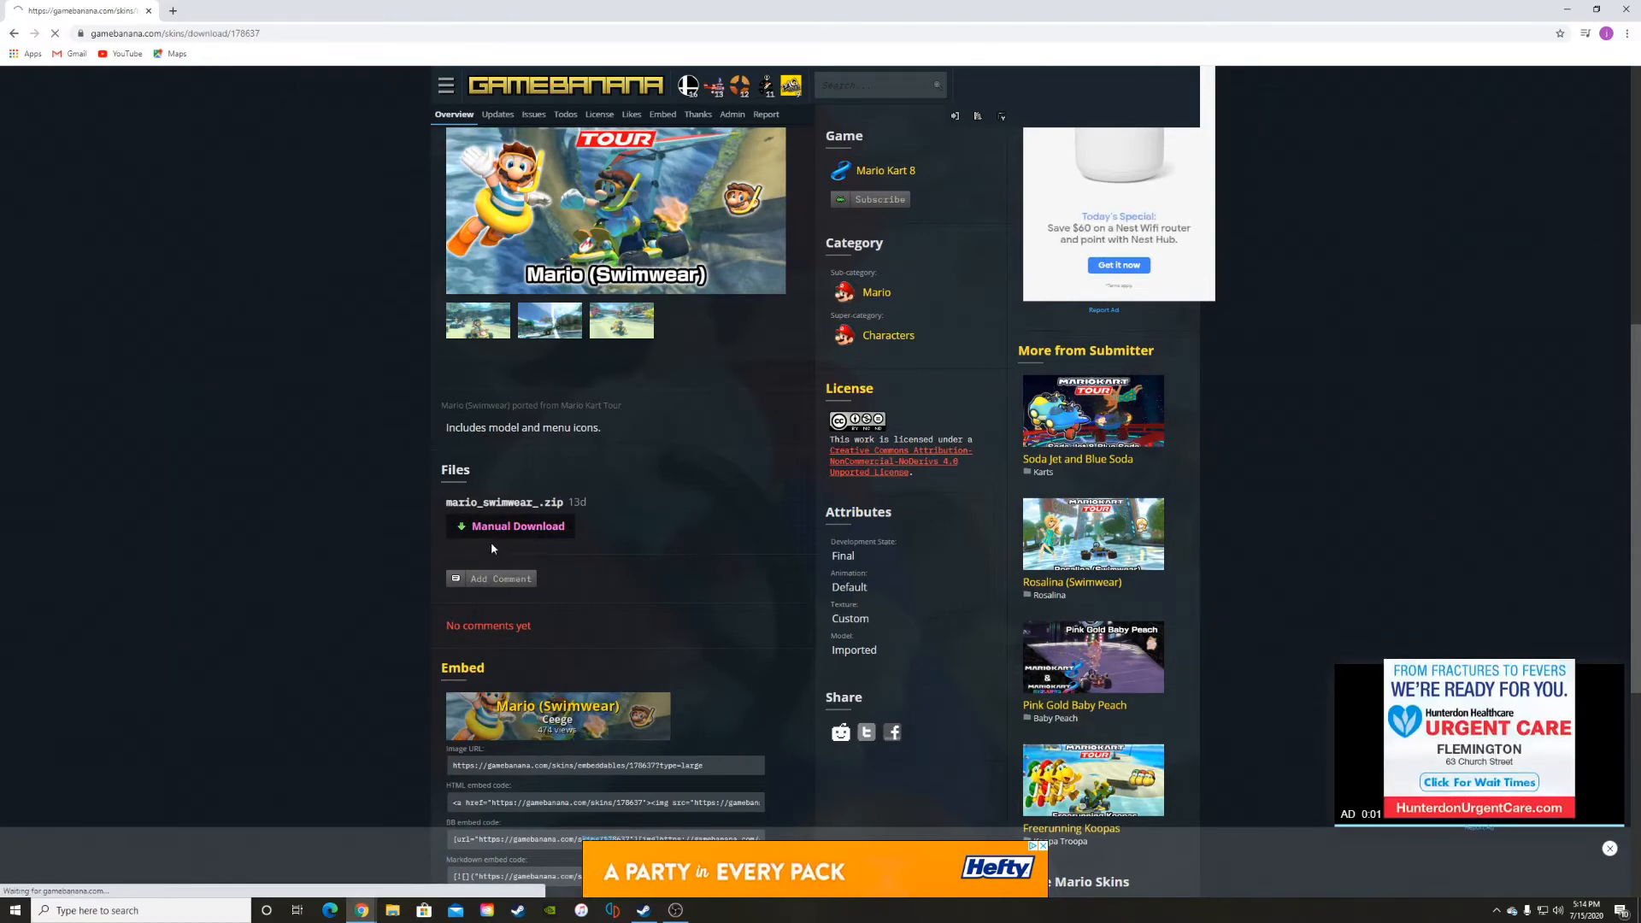
click(517, 525)
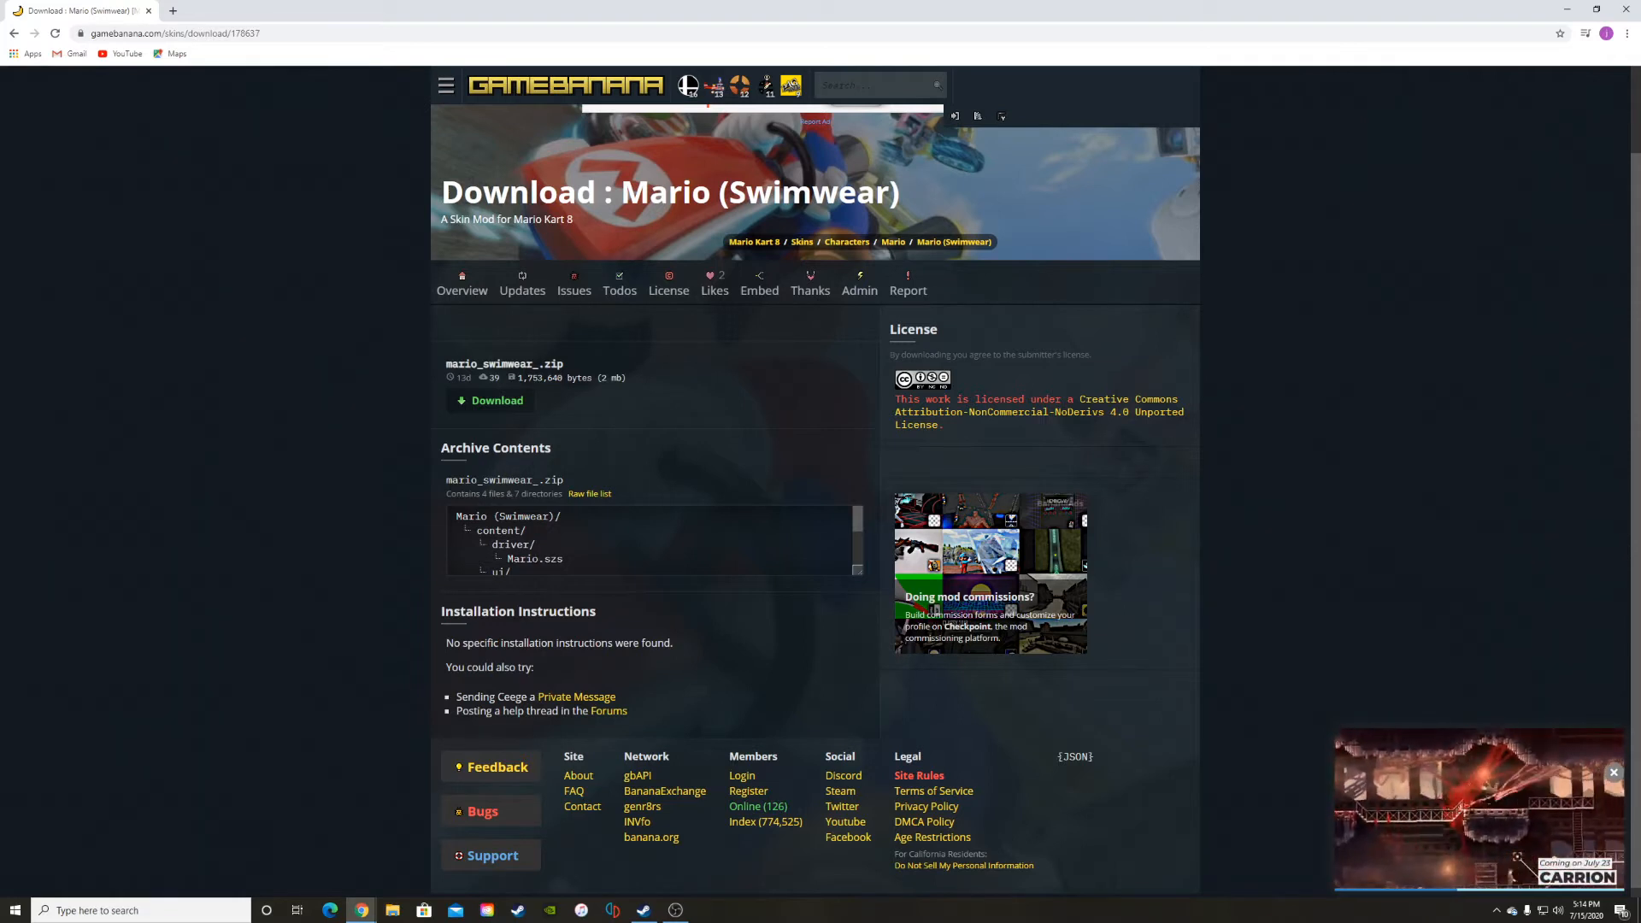
double_click(522, 558)
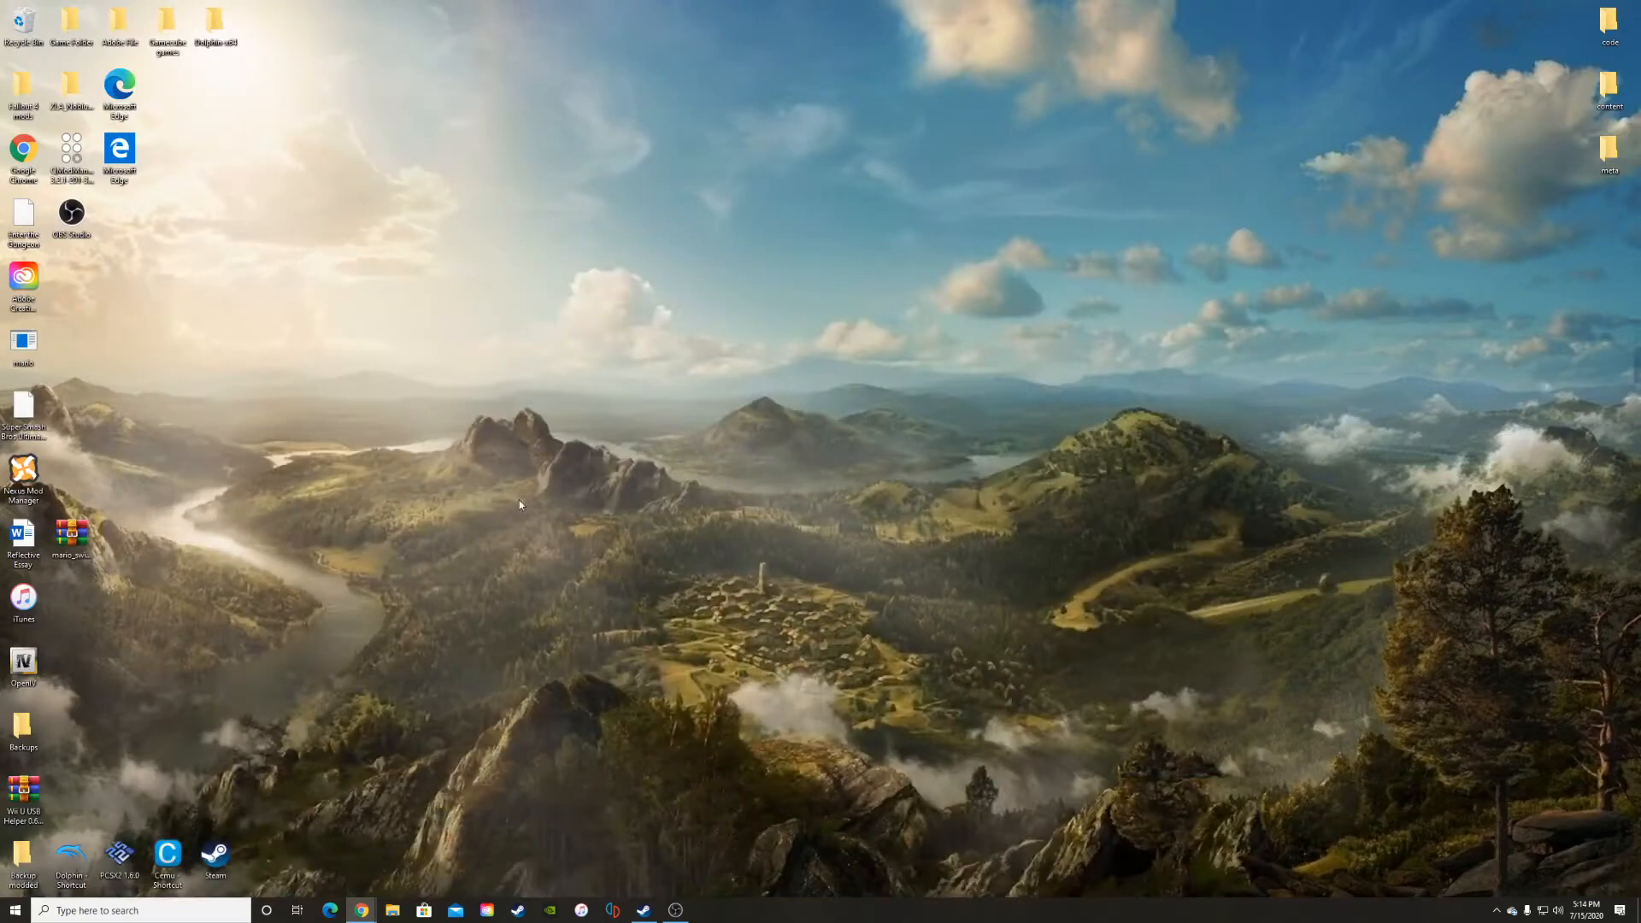
Open the swimwear zip in WinRAR at Mario (Swimwear)\content and move the window left.
click(70, 539)
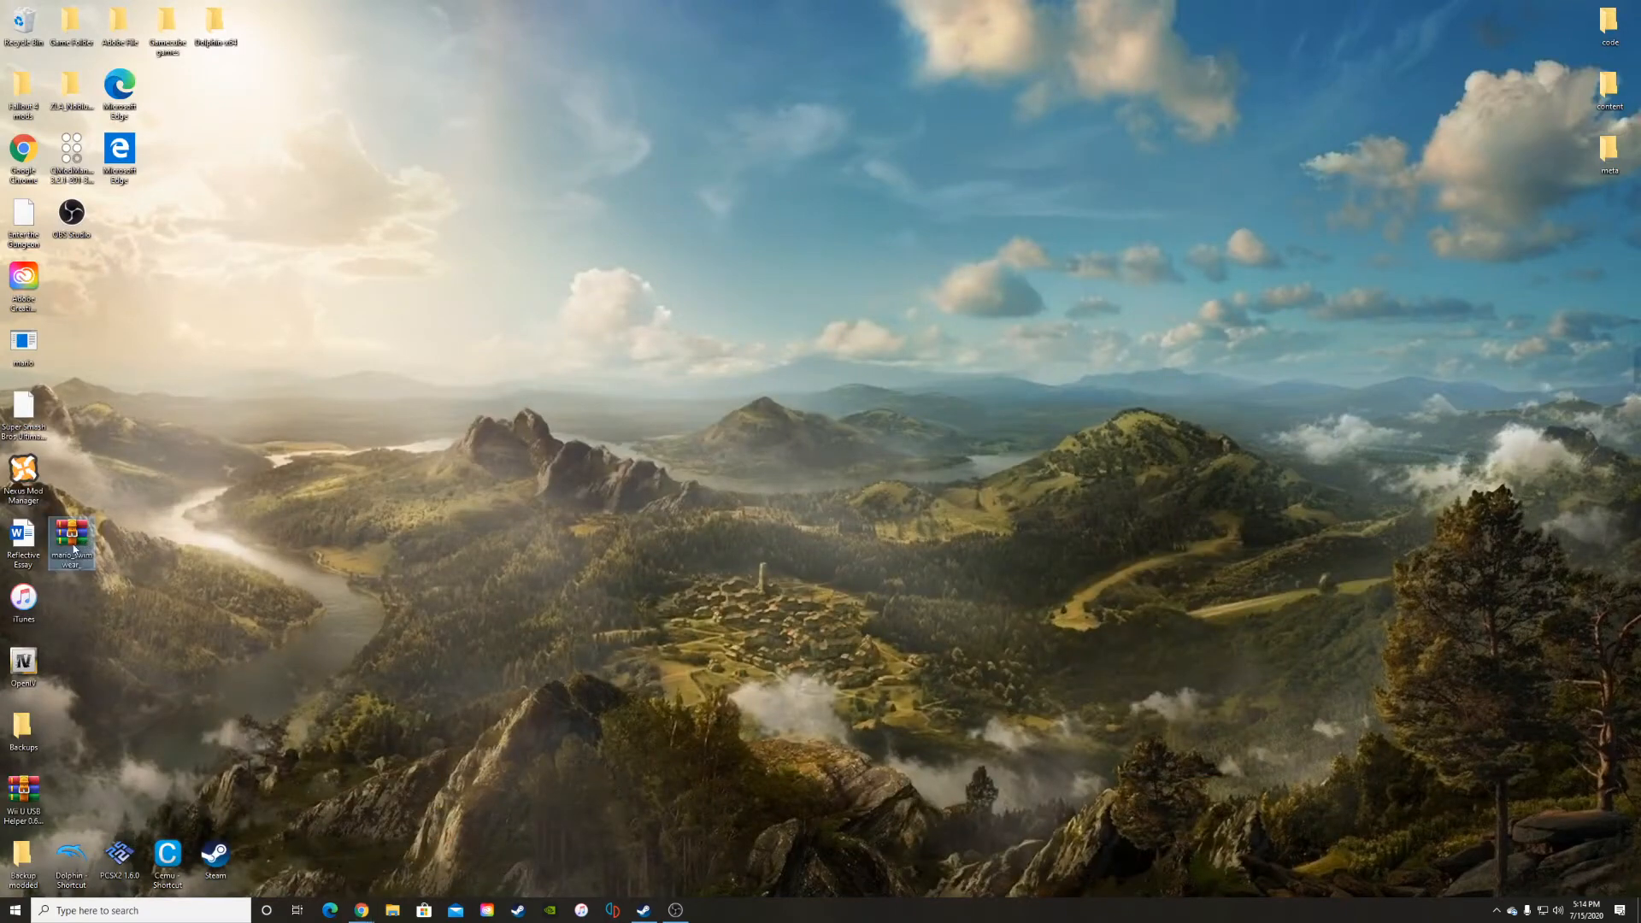
double_click(70, 539)
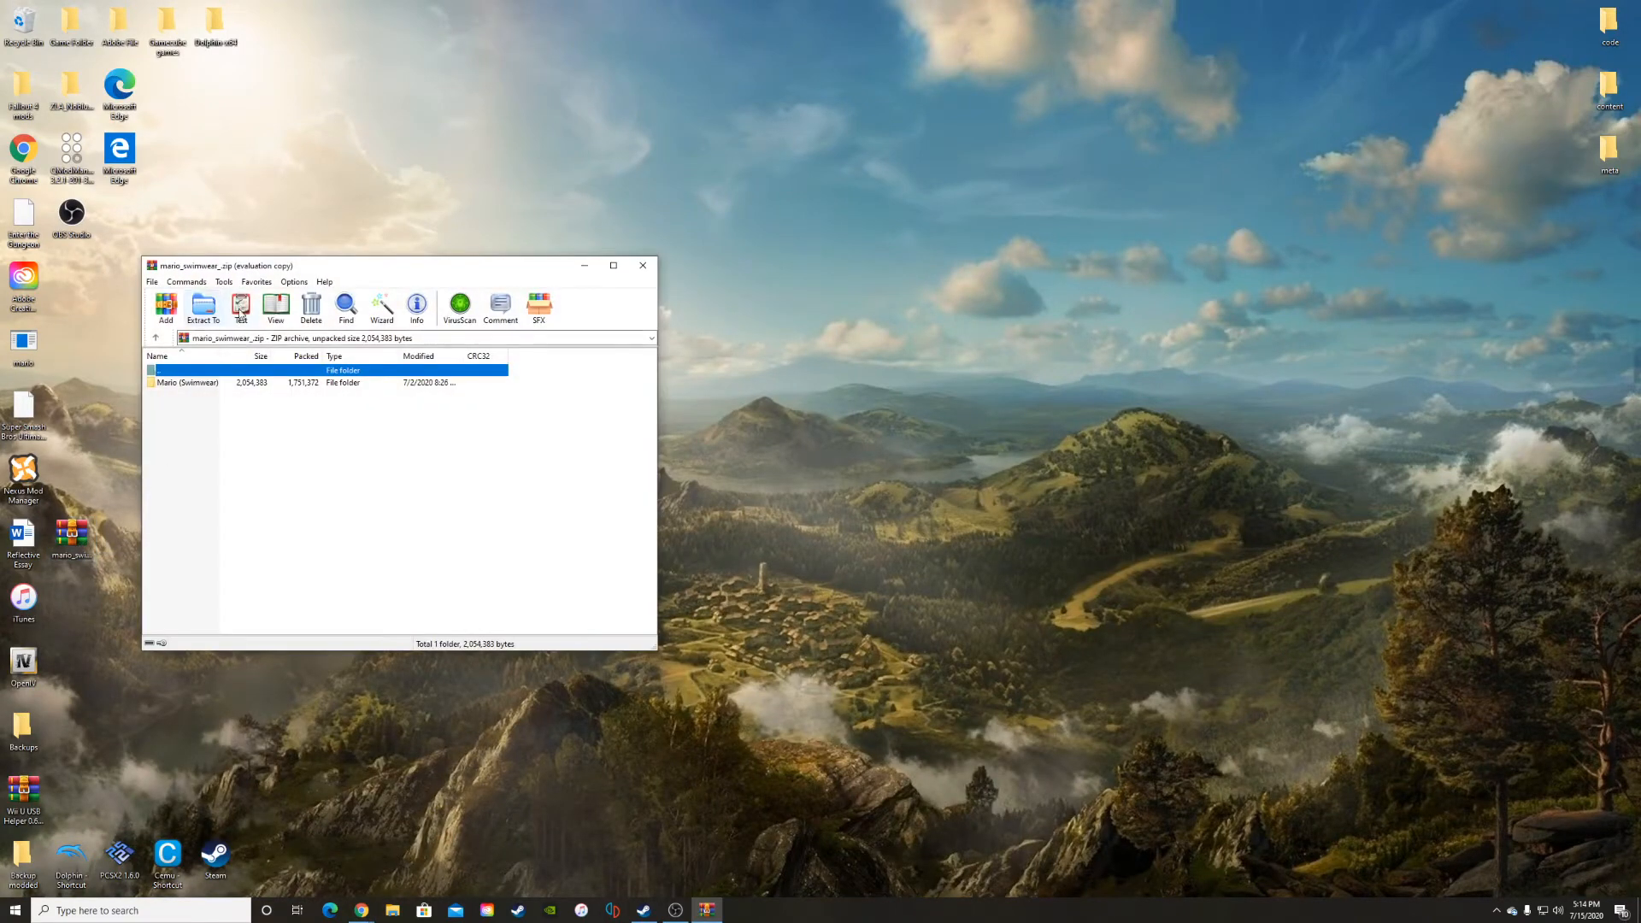
double_click(189, 382)
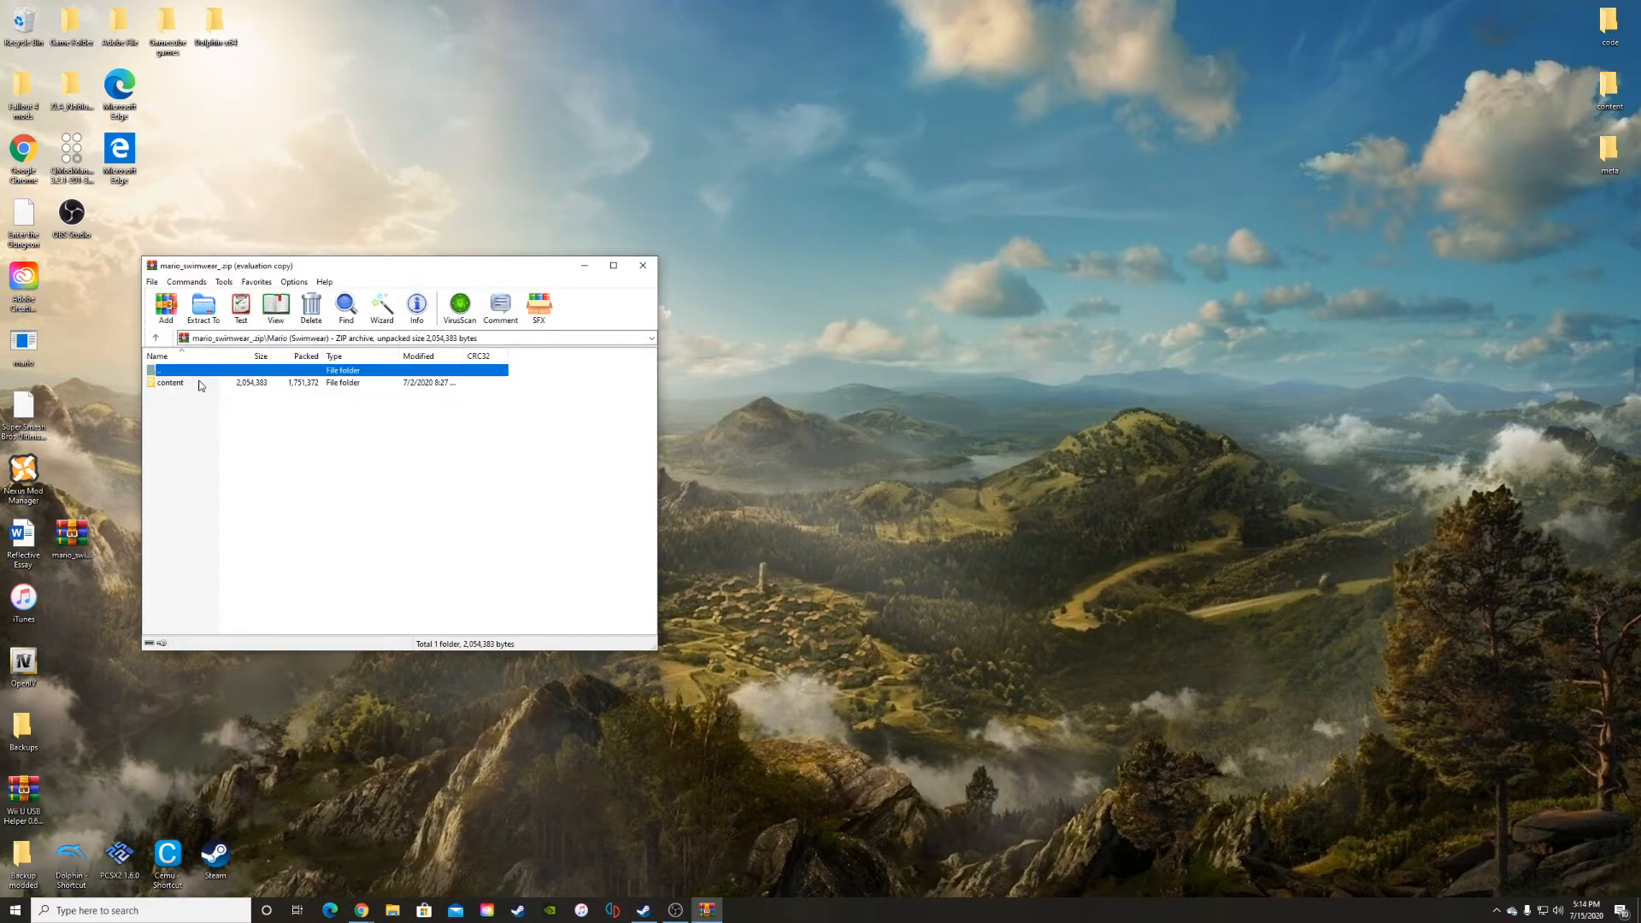
double_click(169, 382)
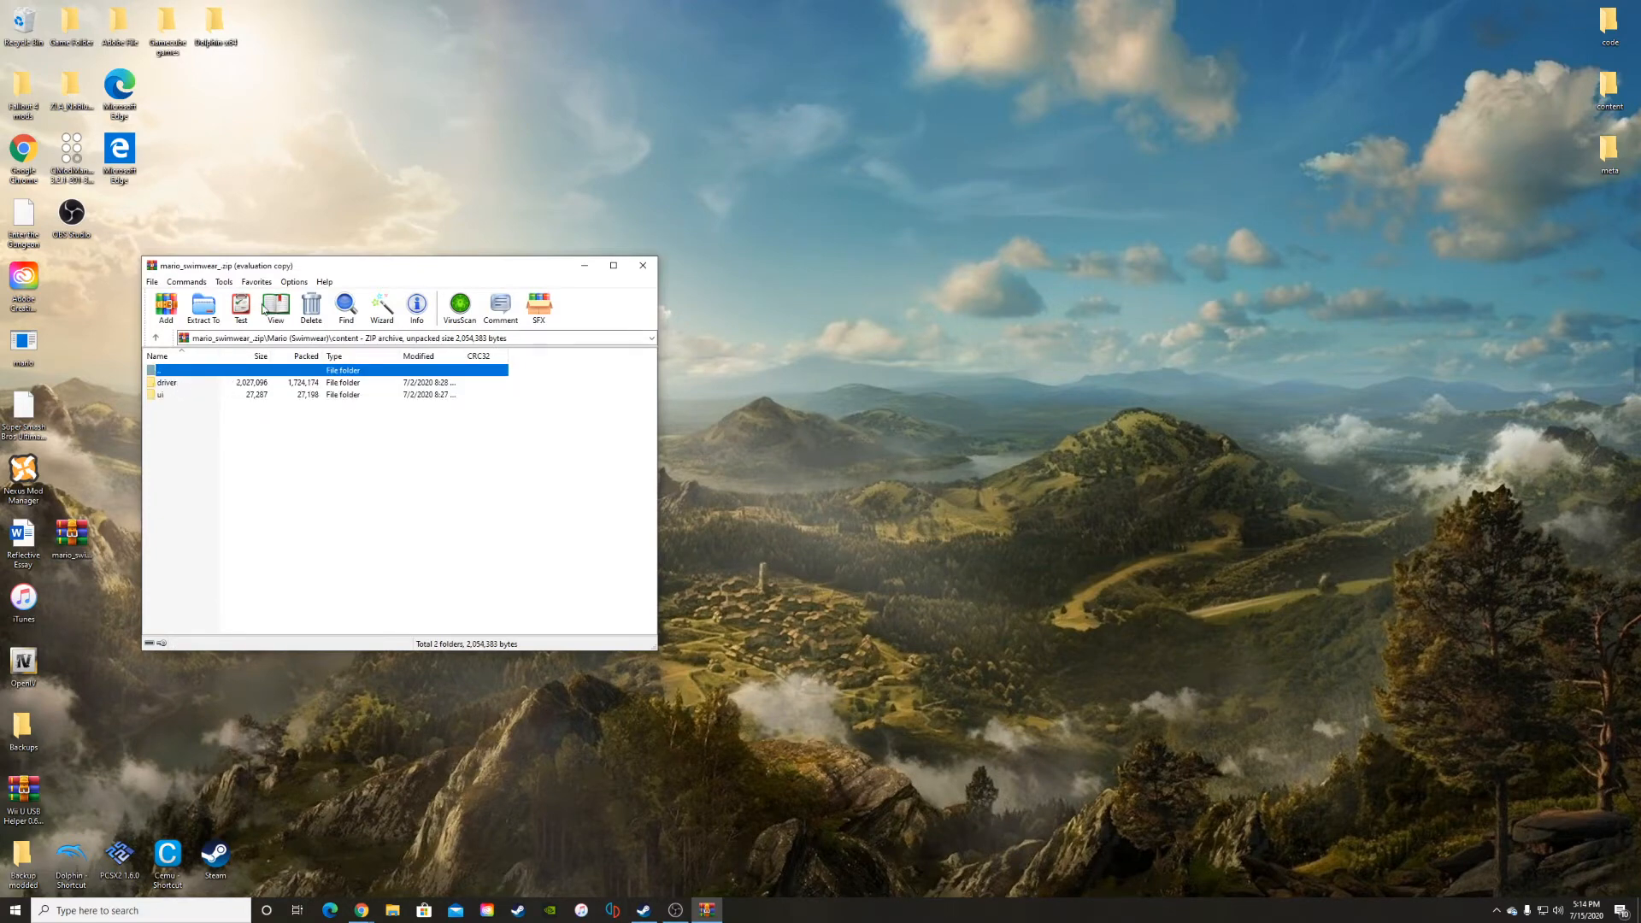
drag(392, 265, 319, 293)
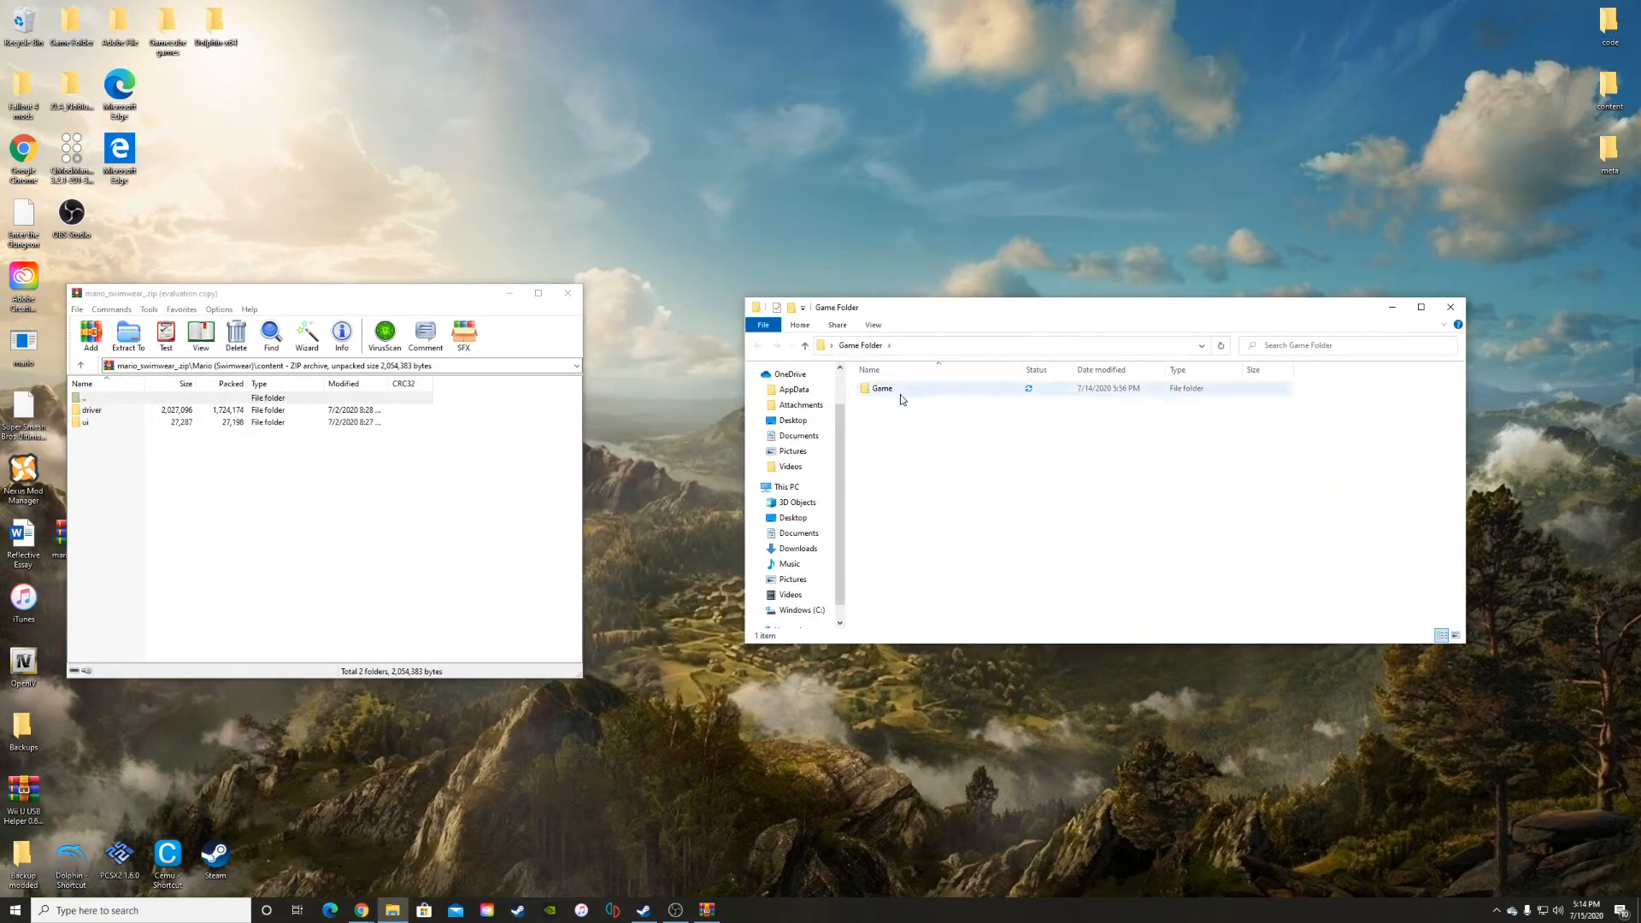
Replace Mario Kart 8's content\driver Mario.szs with the archive's swimwear Mario.szs.
double_click(881, 388)
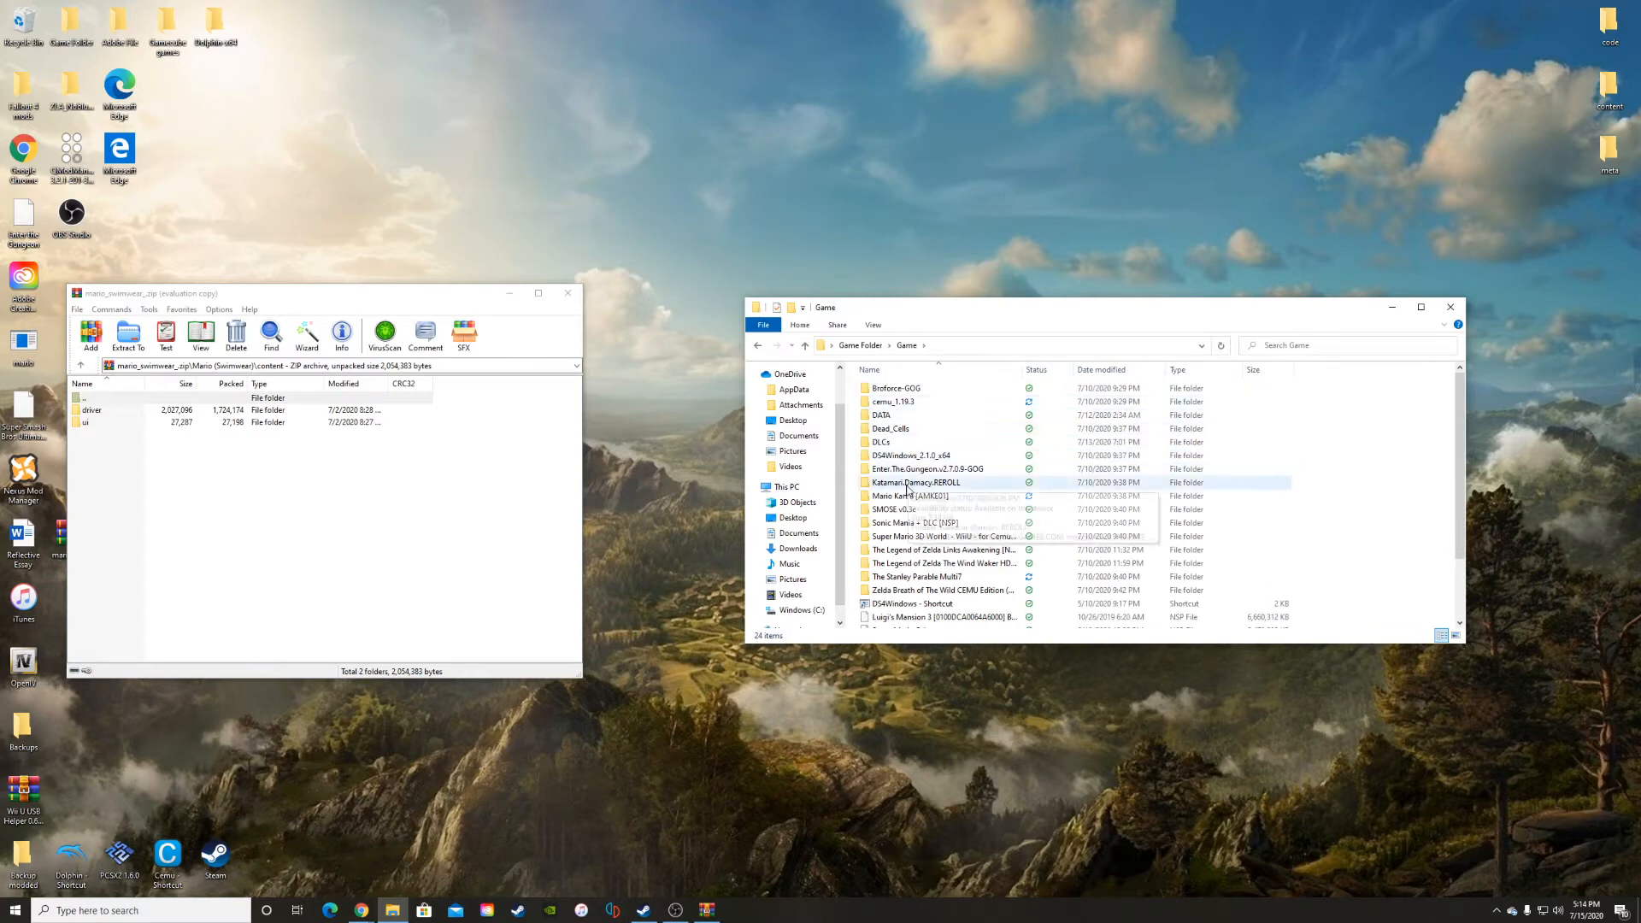
click(908, 495)
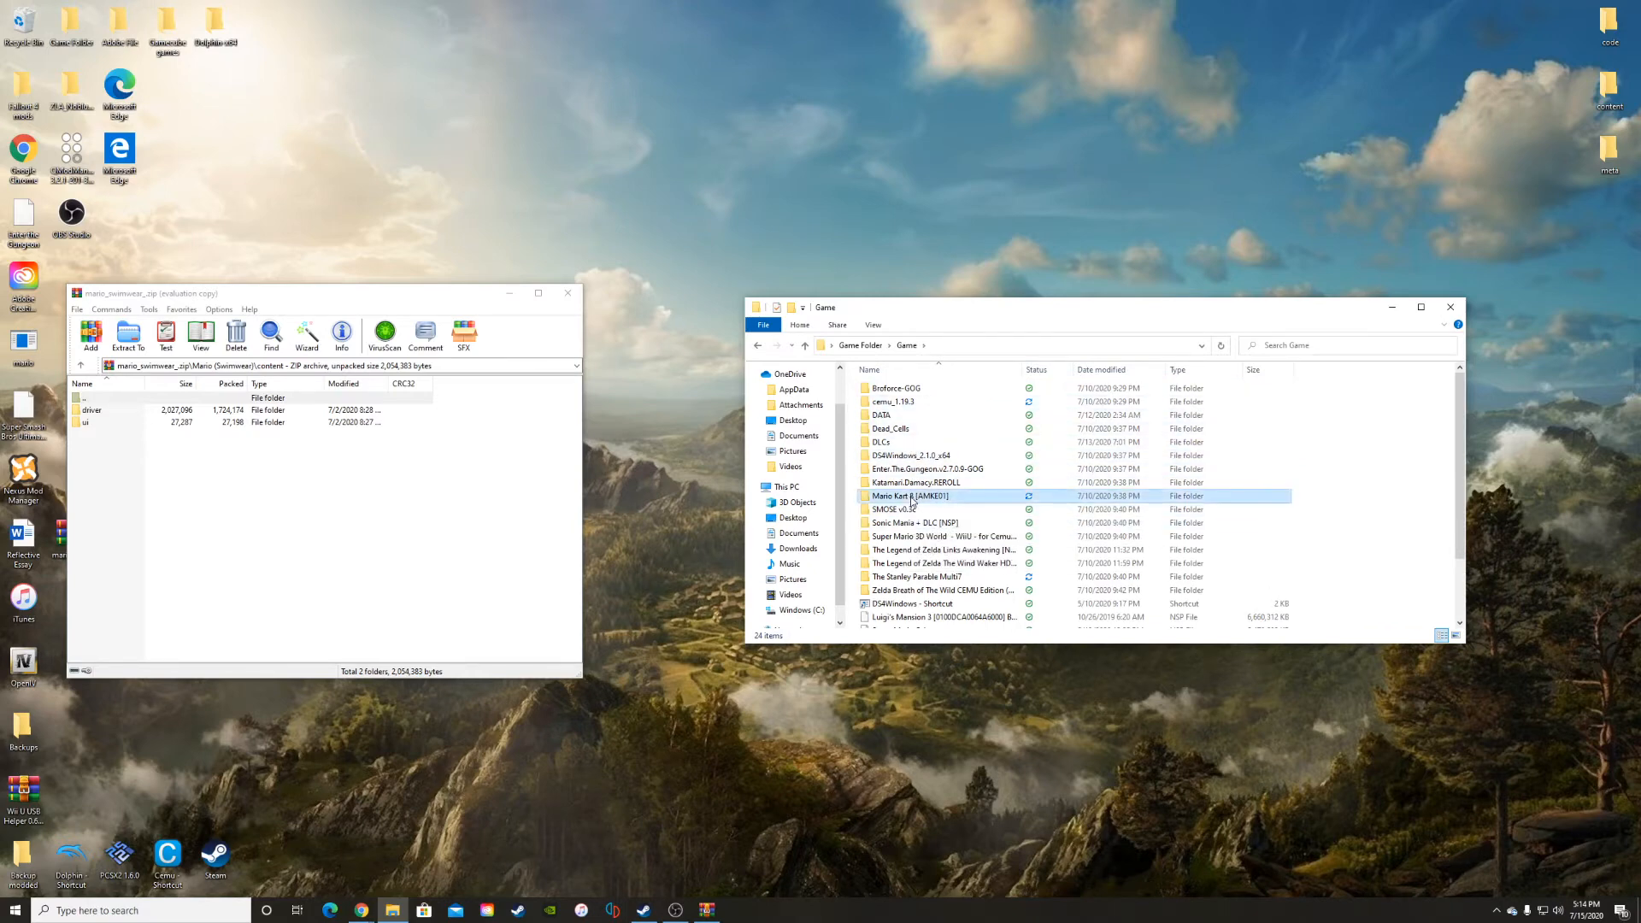
double_click(908, 495)
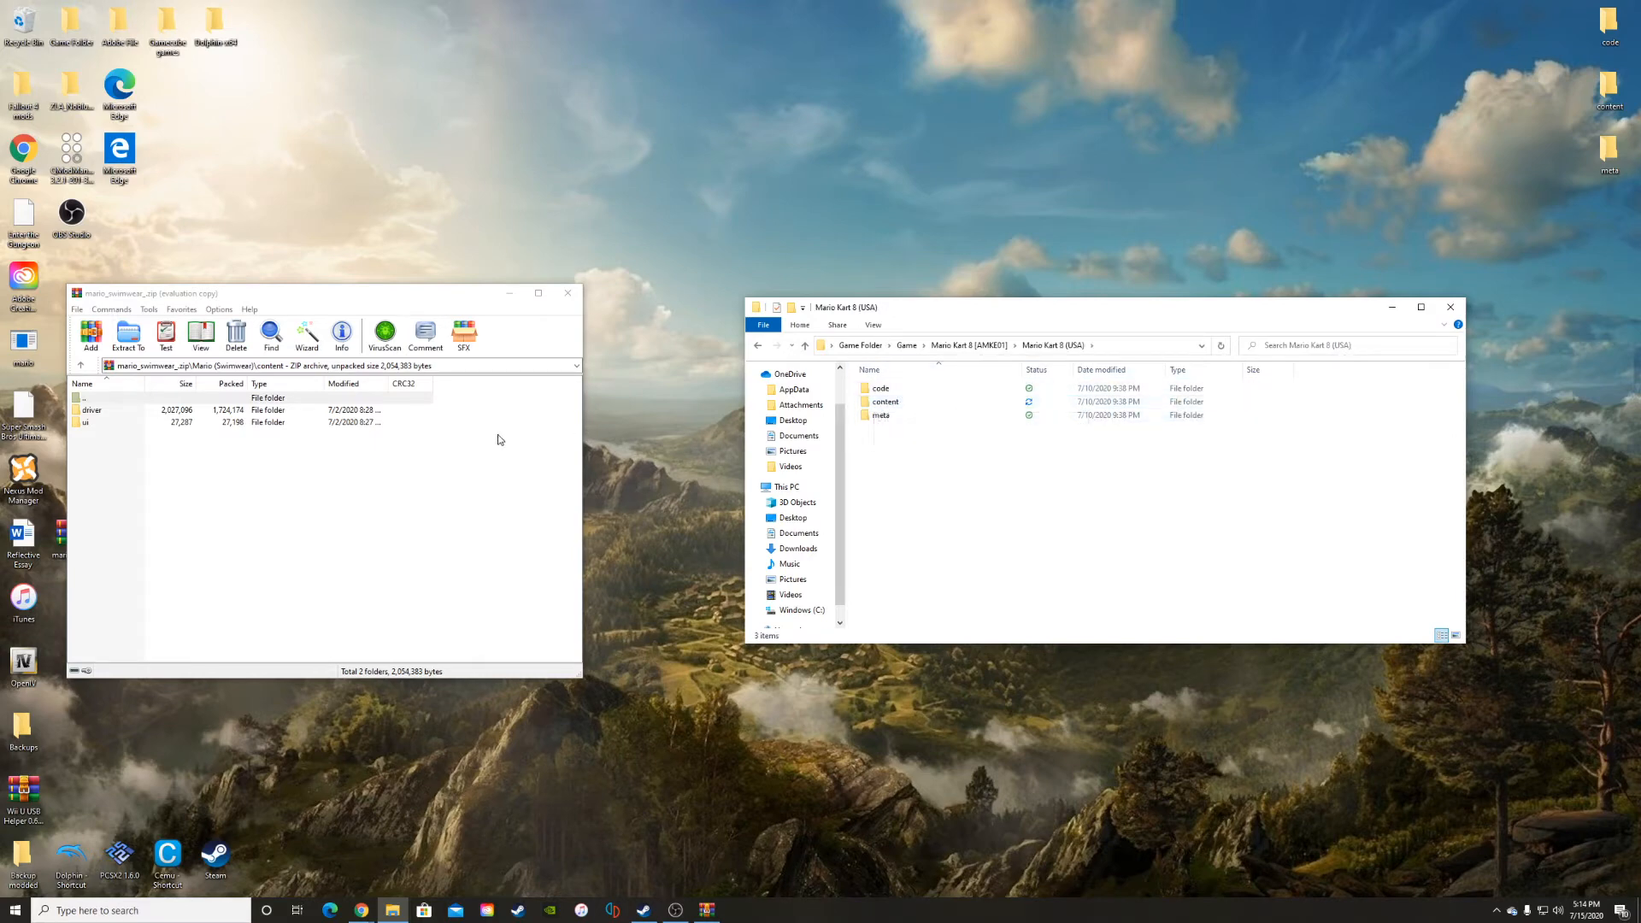
double_click(885, 402)
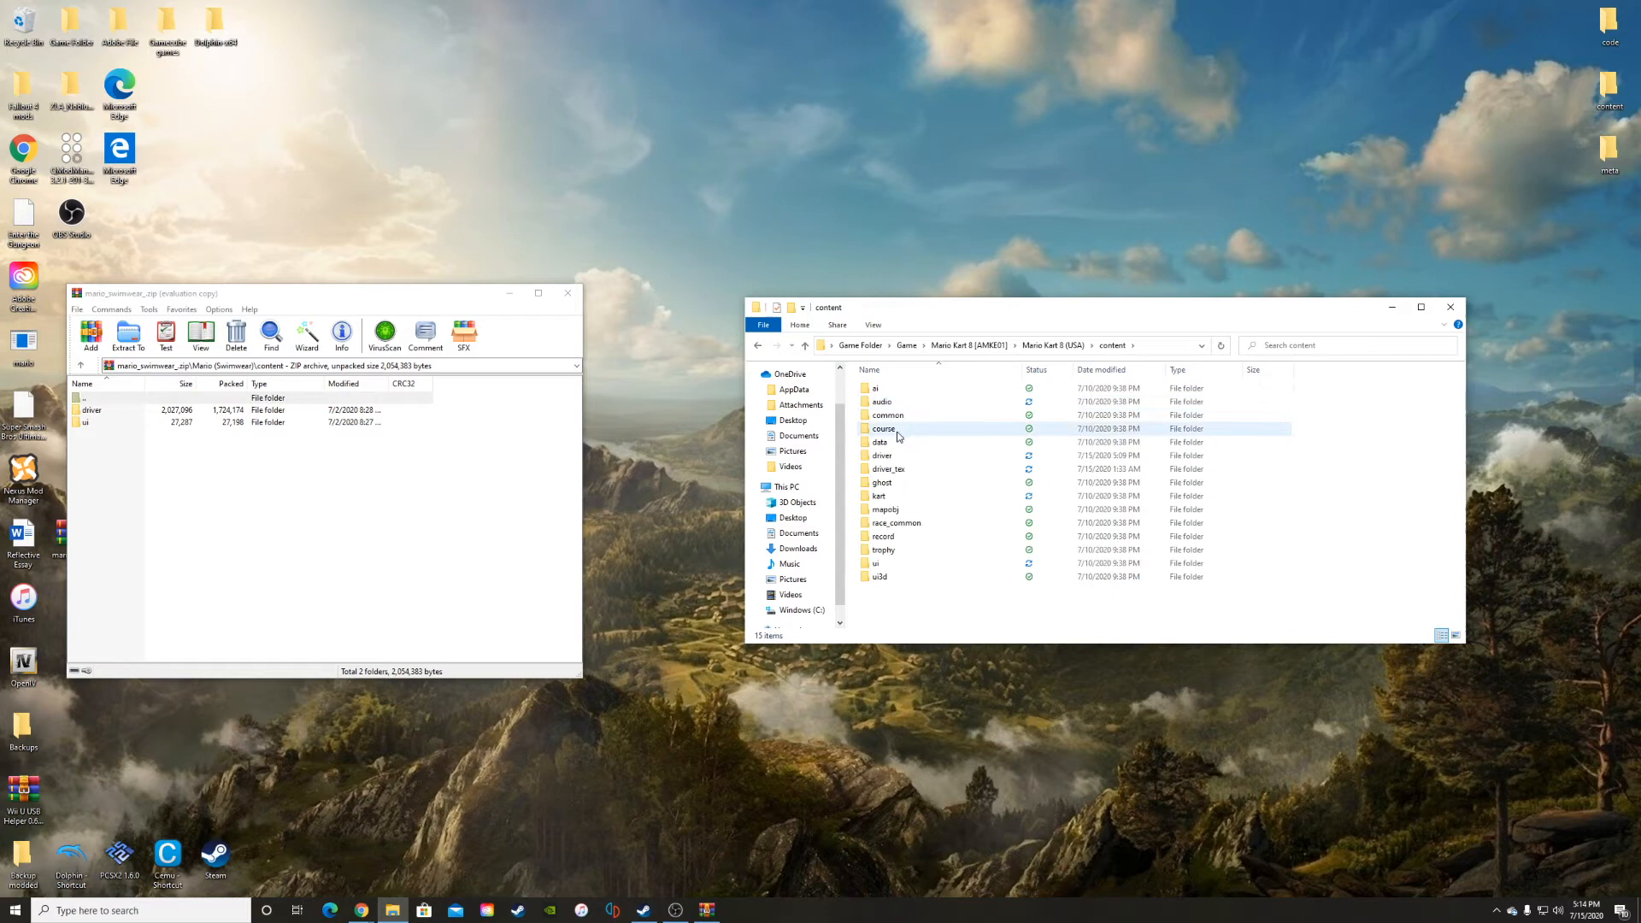
double_click(881, 453)
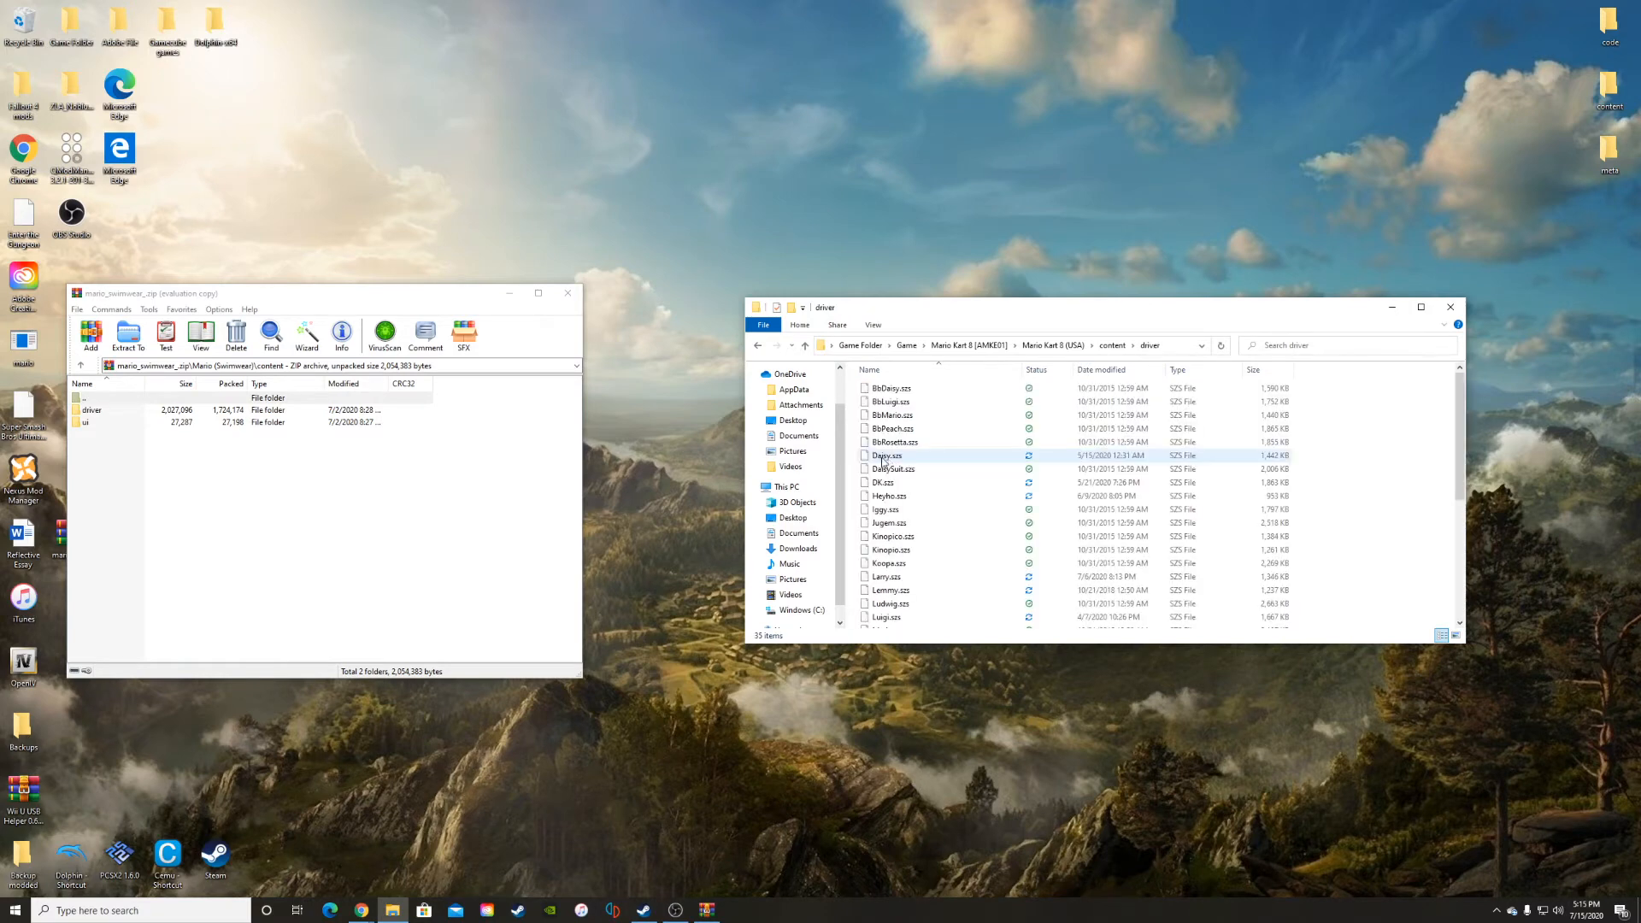
double_click(92, 409)
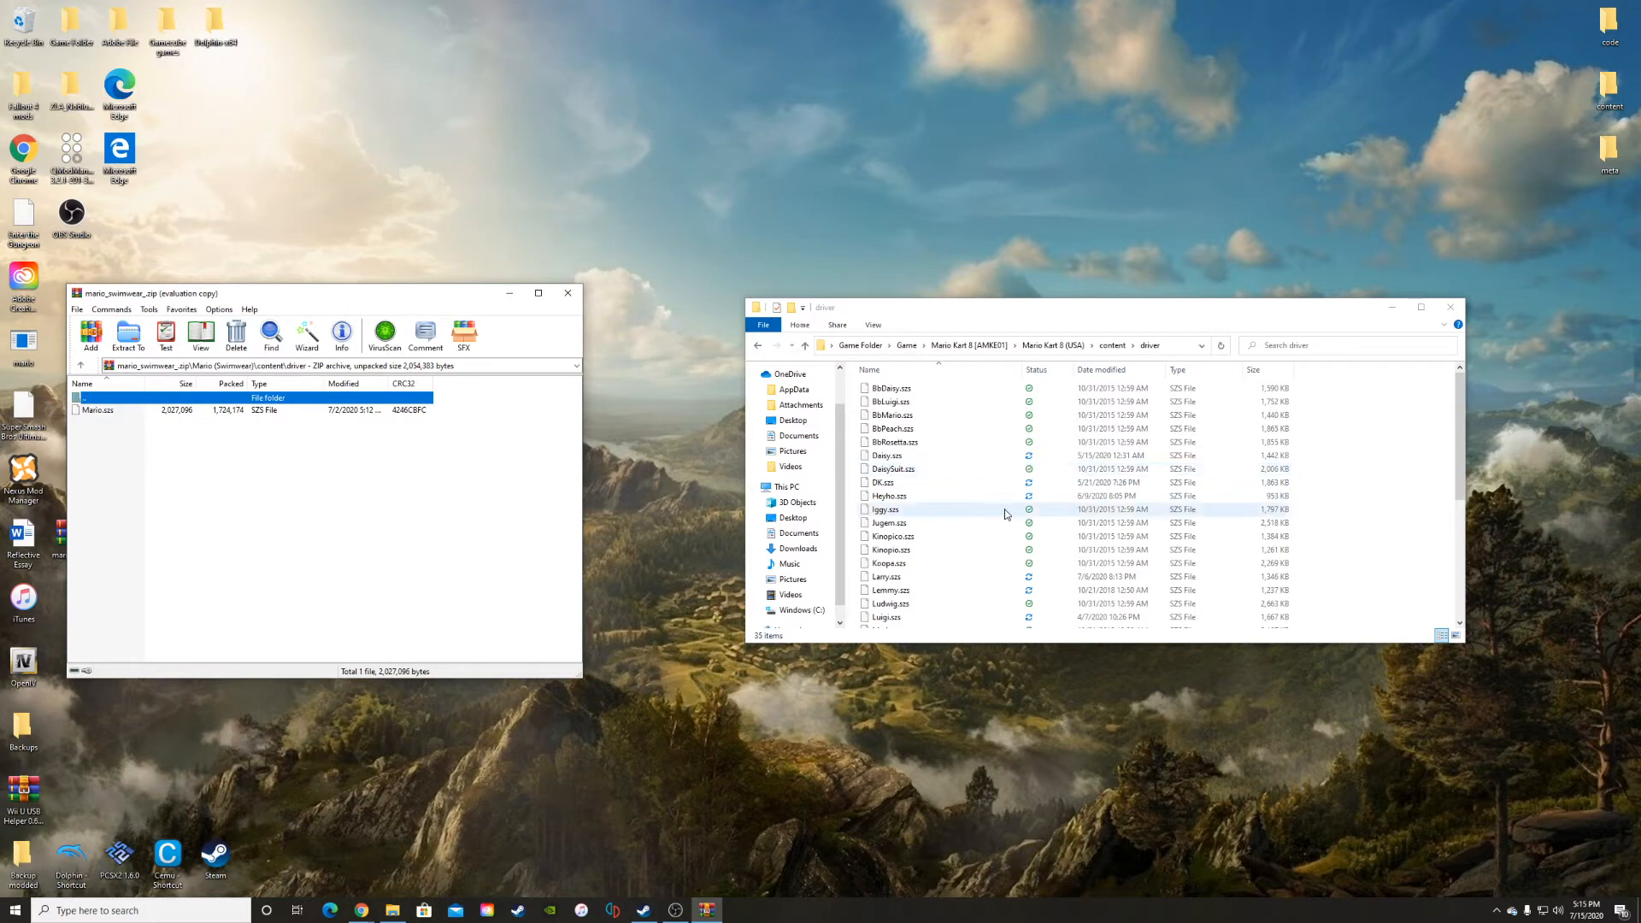
scroll(down, 3)
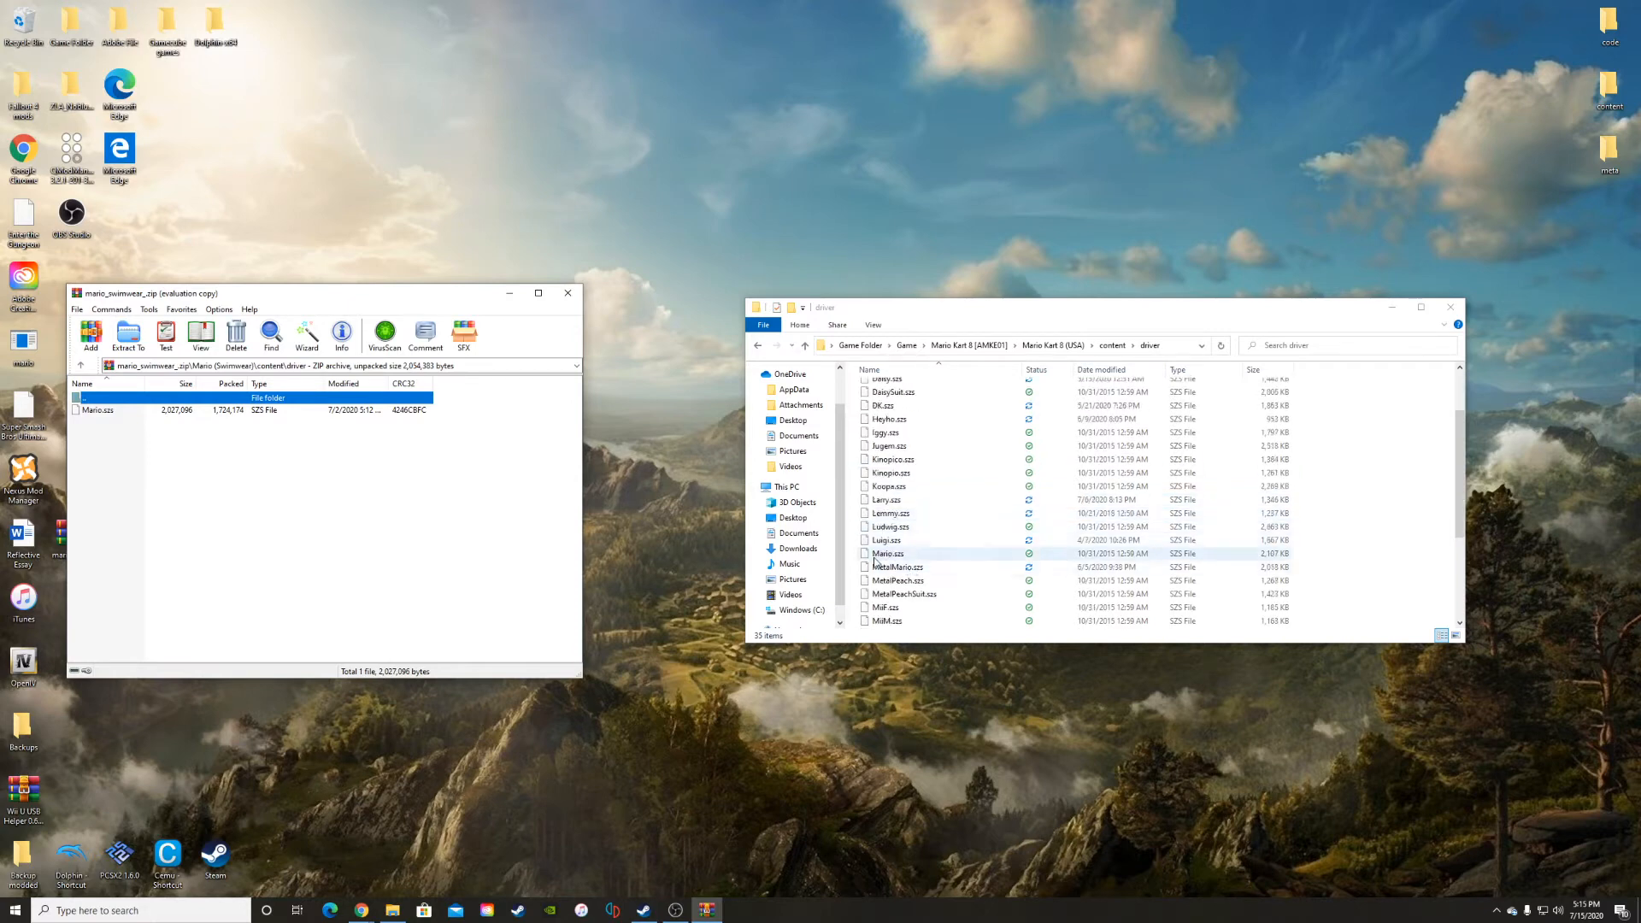
click(887, 553)
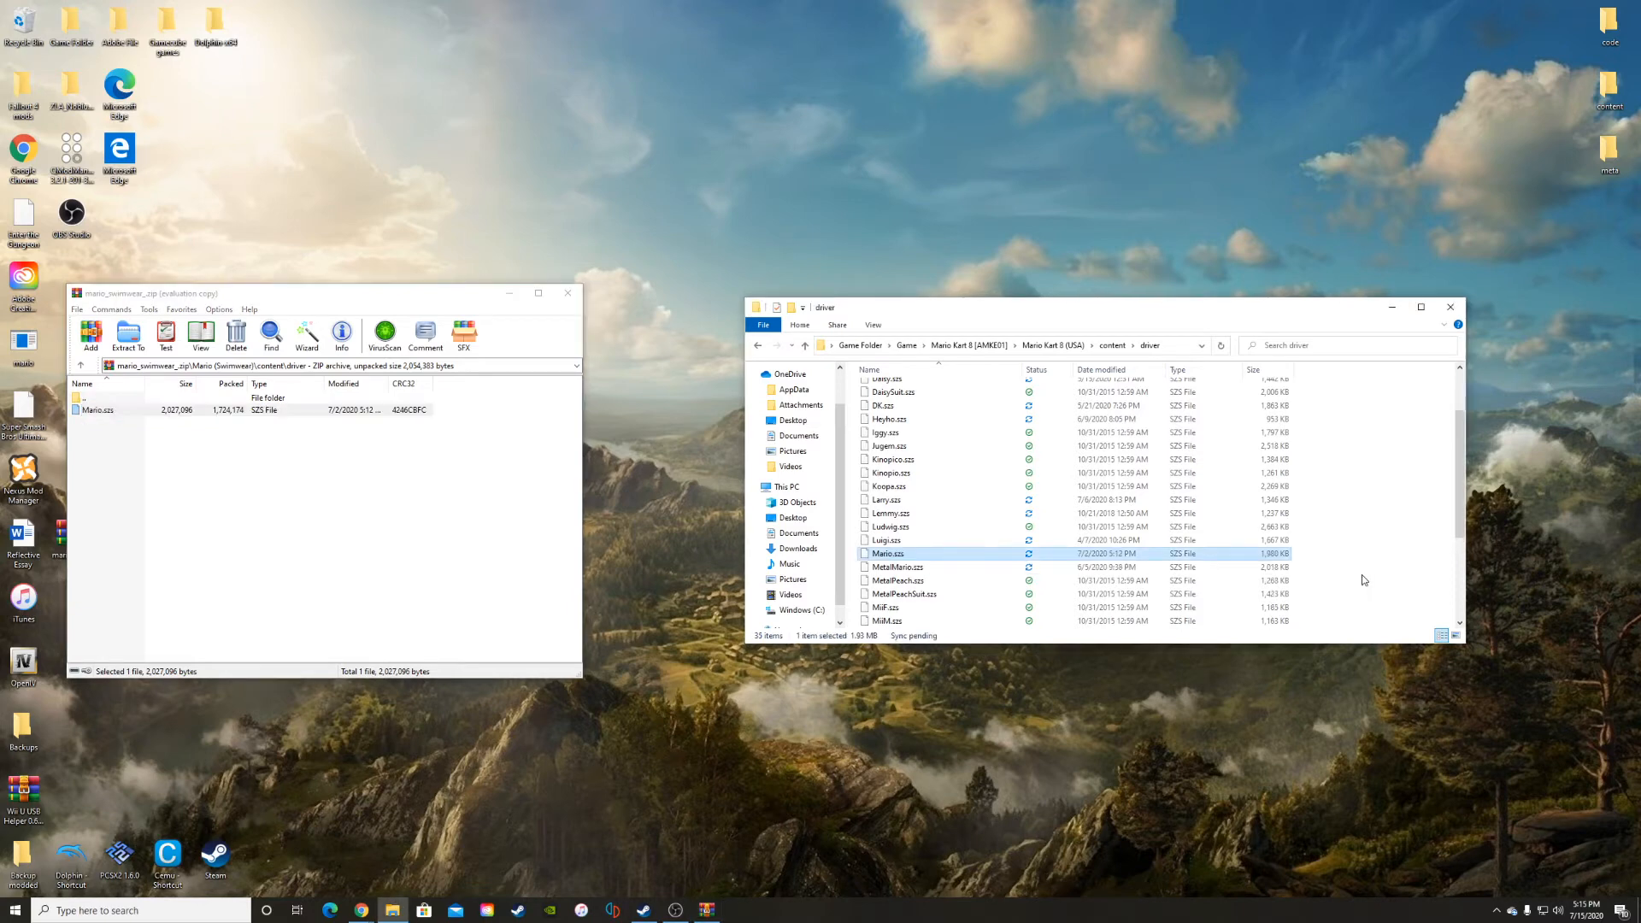
mouse_move(861, 345)
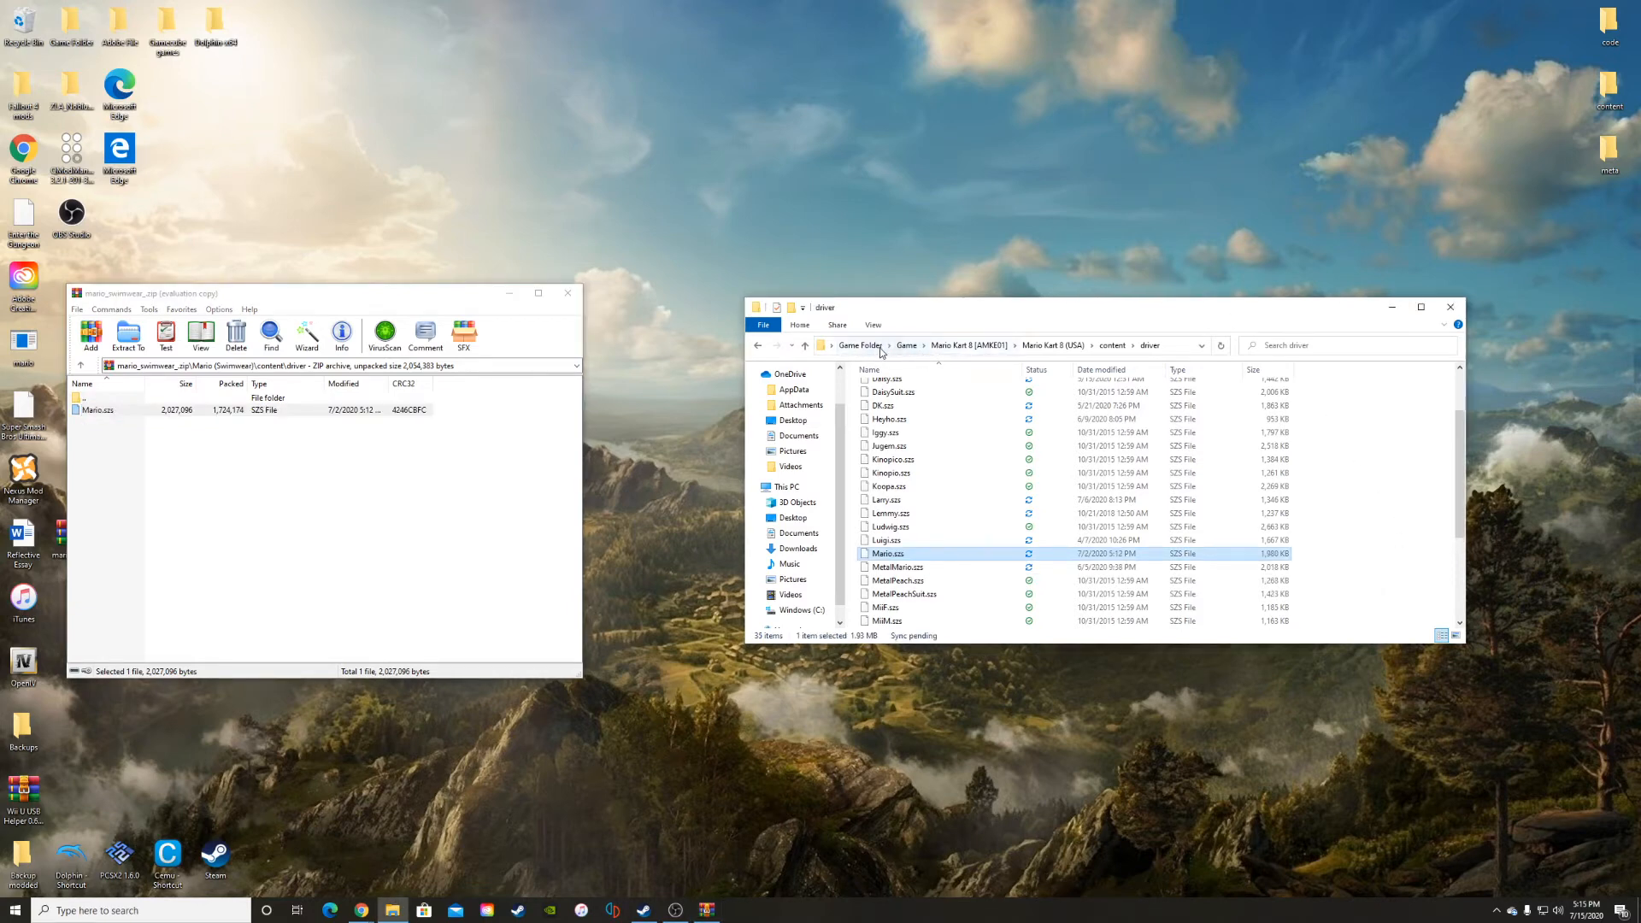
Browse to cemu_1.19.3\mlc01\usr\title and select the 00050000 folder.
click(906, 345)
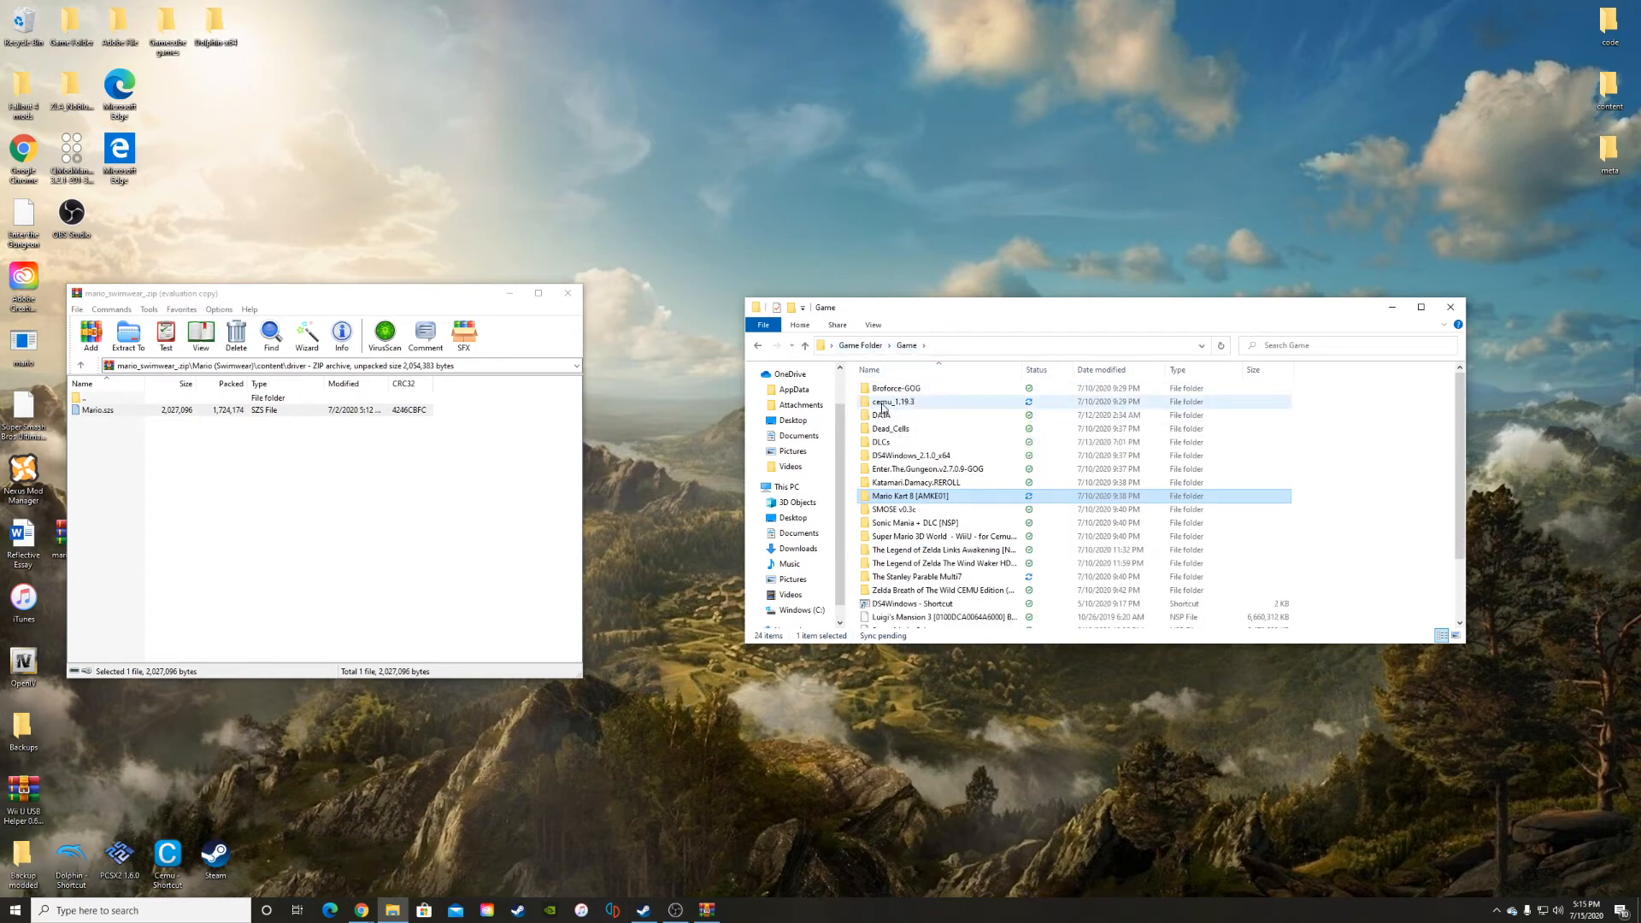
double_click(892, 401)
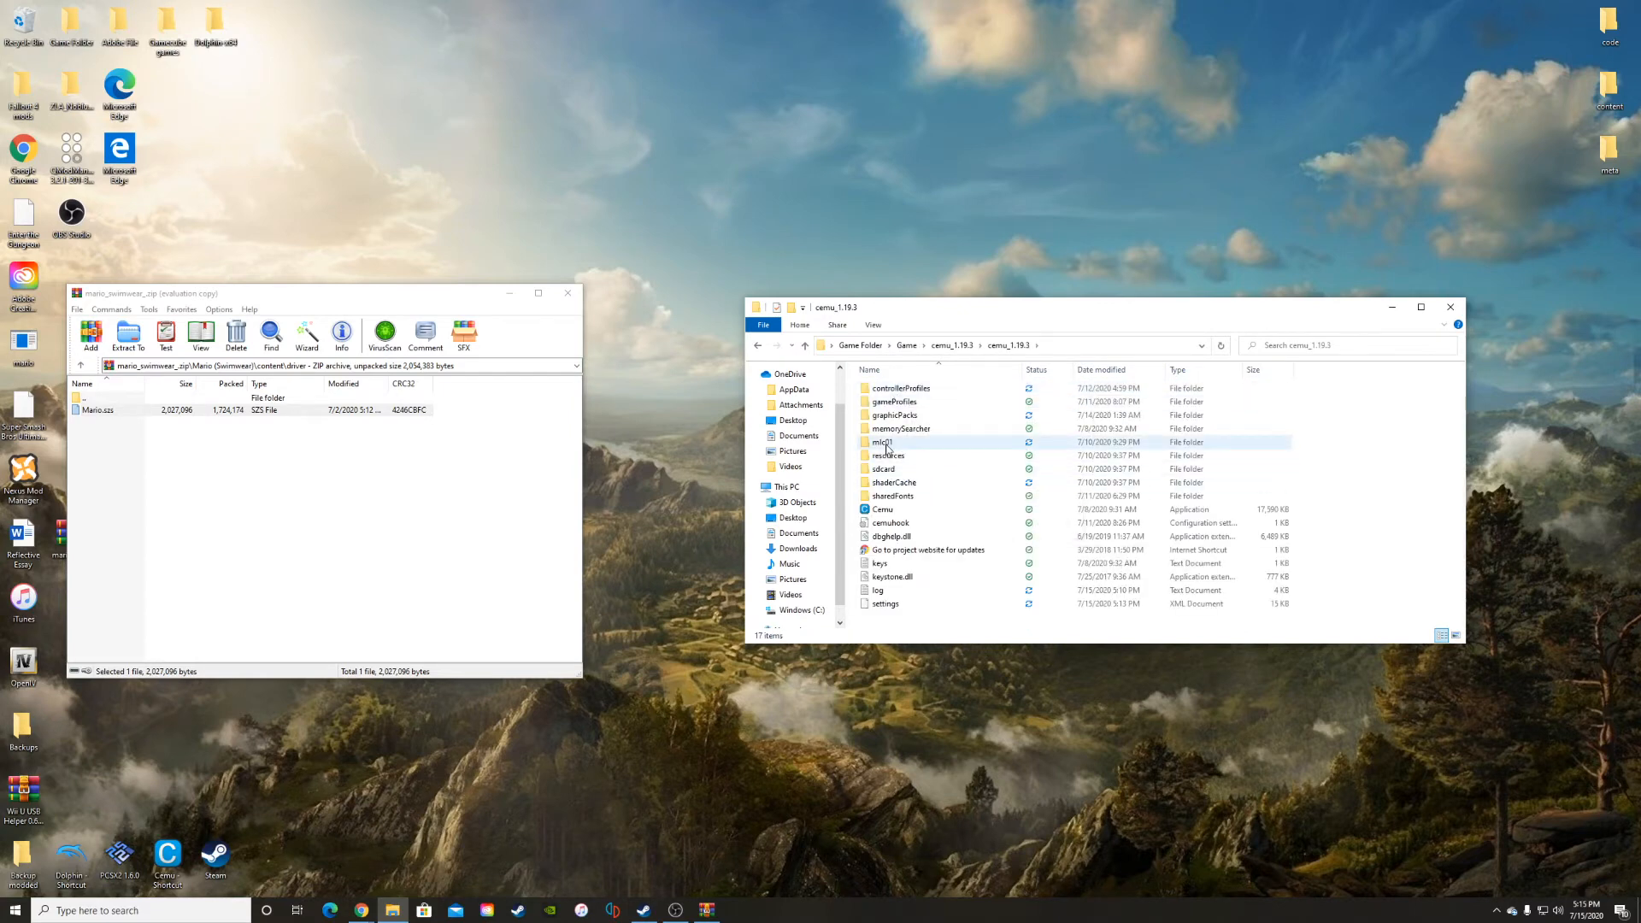
double_click(882, 441)
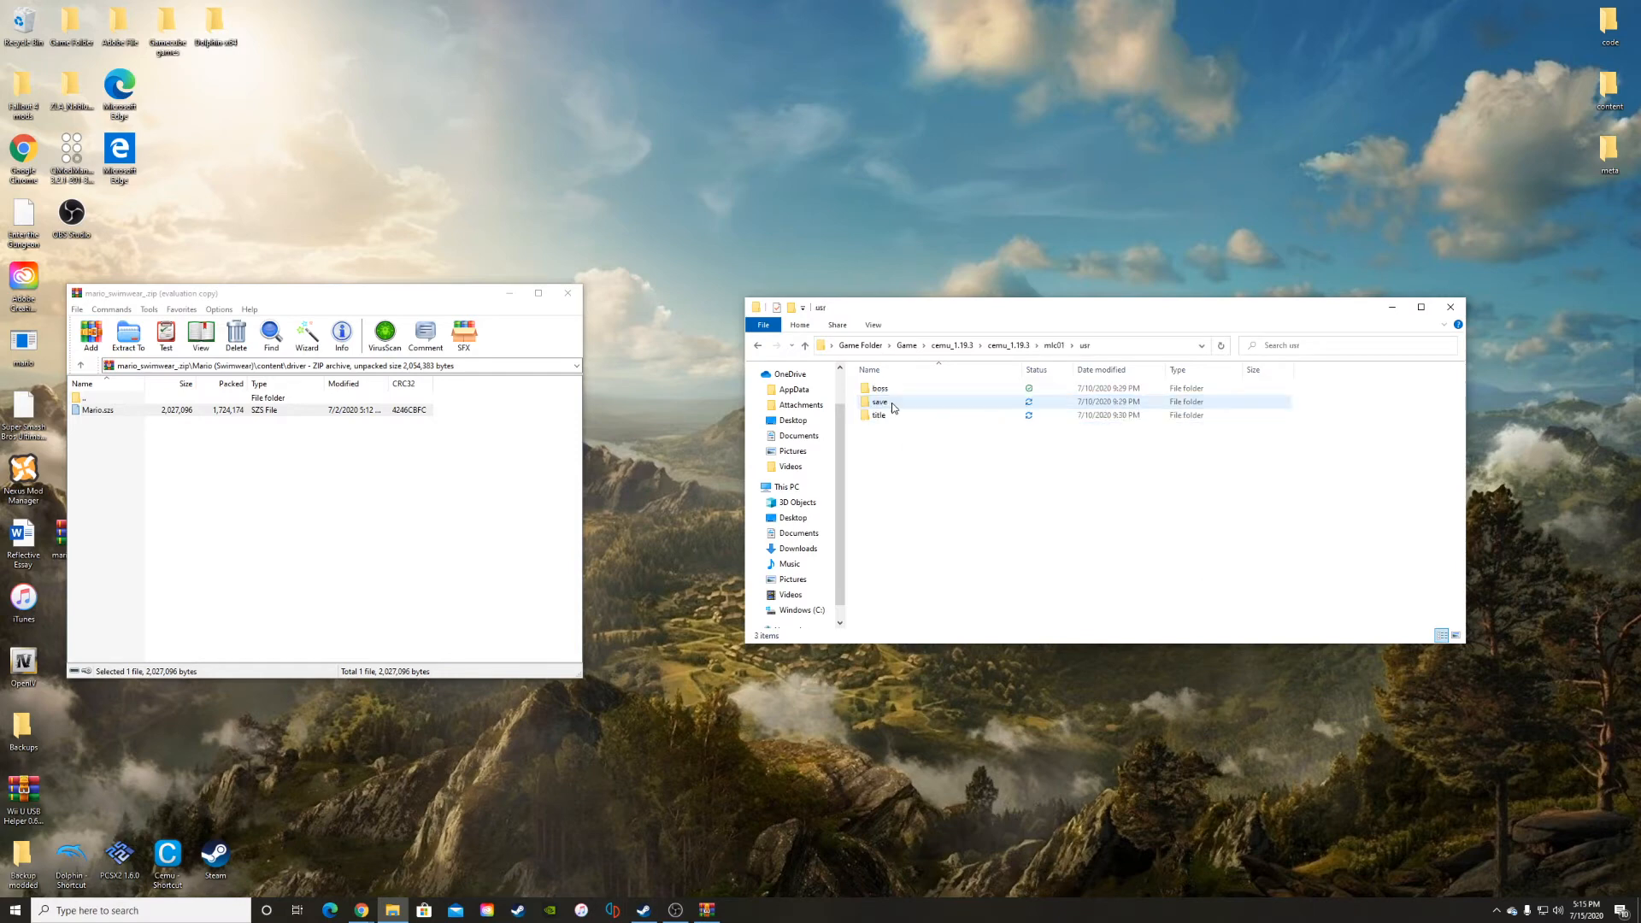
double_click(877, 415)
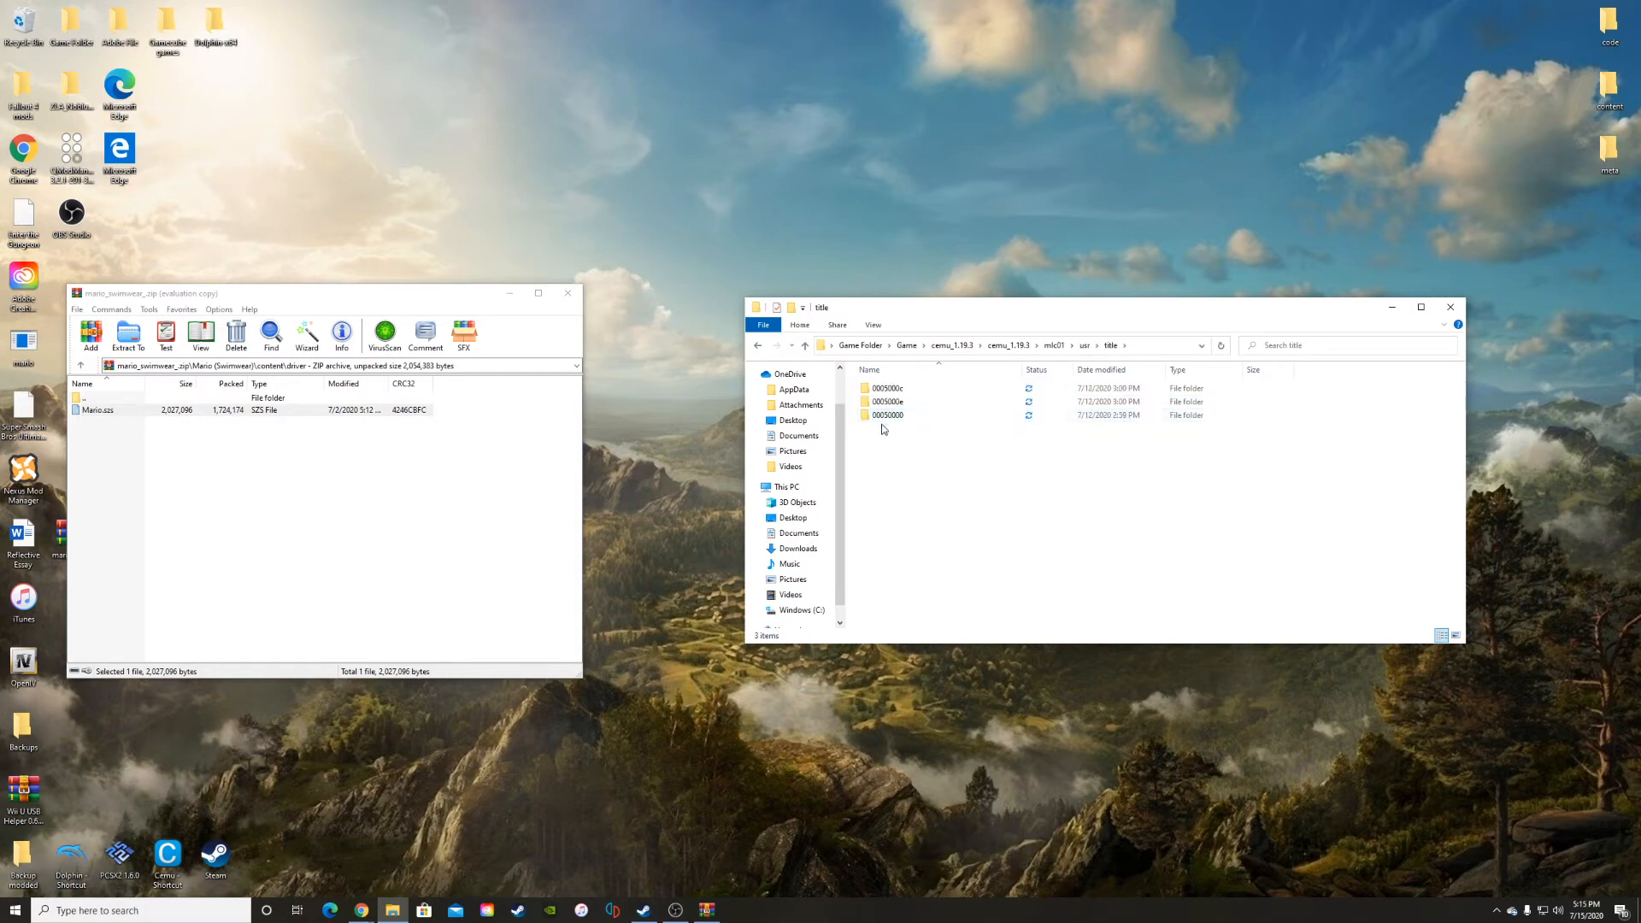
click(887, 415)
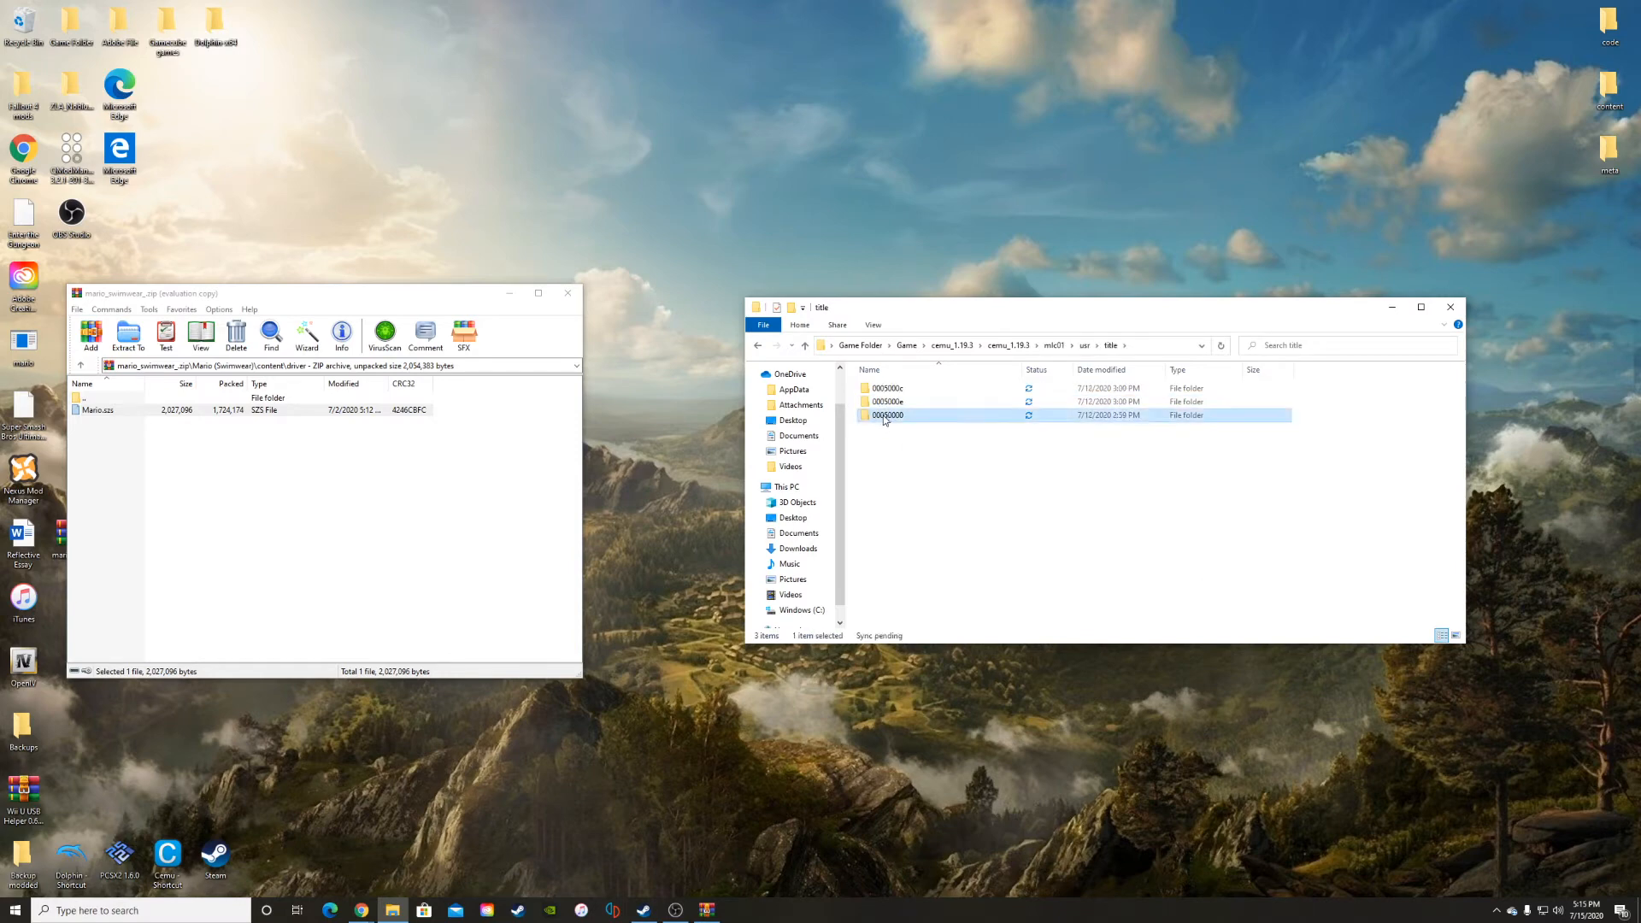
Open 00050000 and check the 1012bd00 title, opening the archive's content folder.
double_click(886, 415)
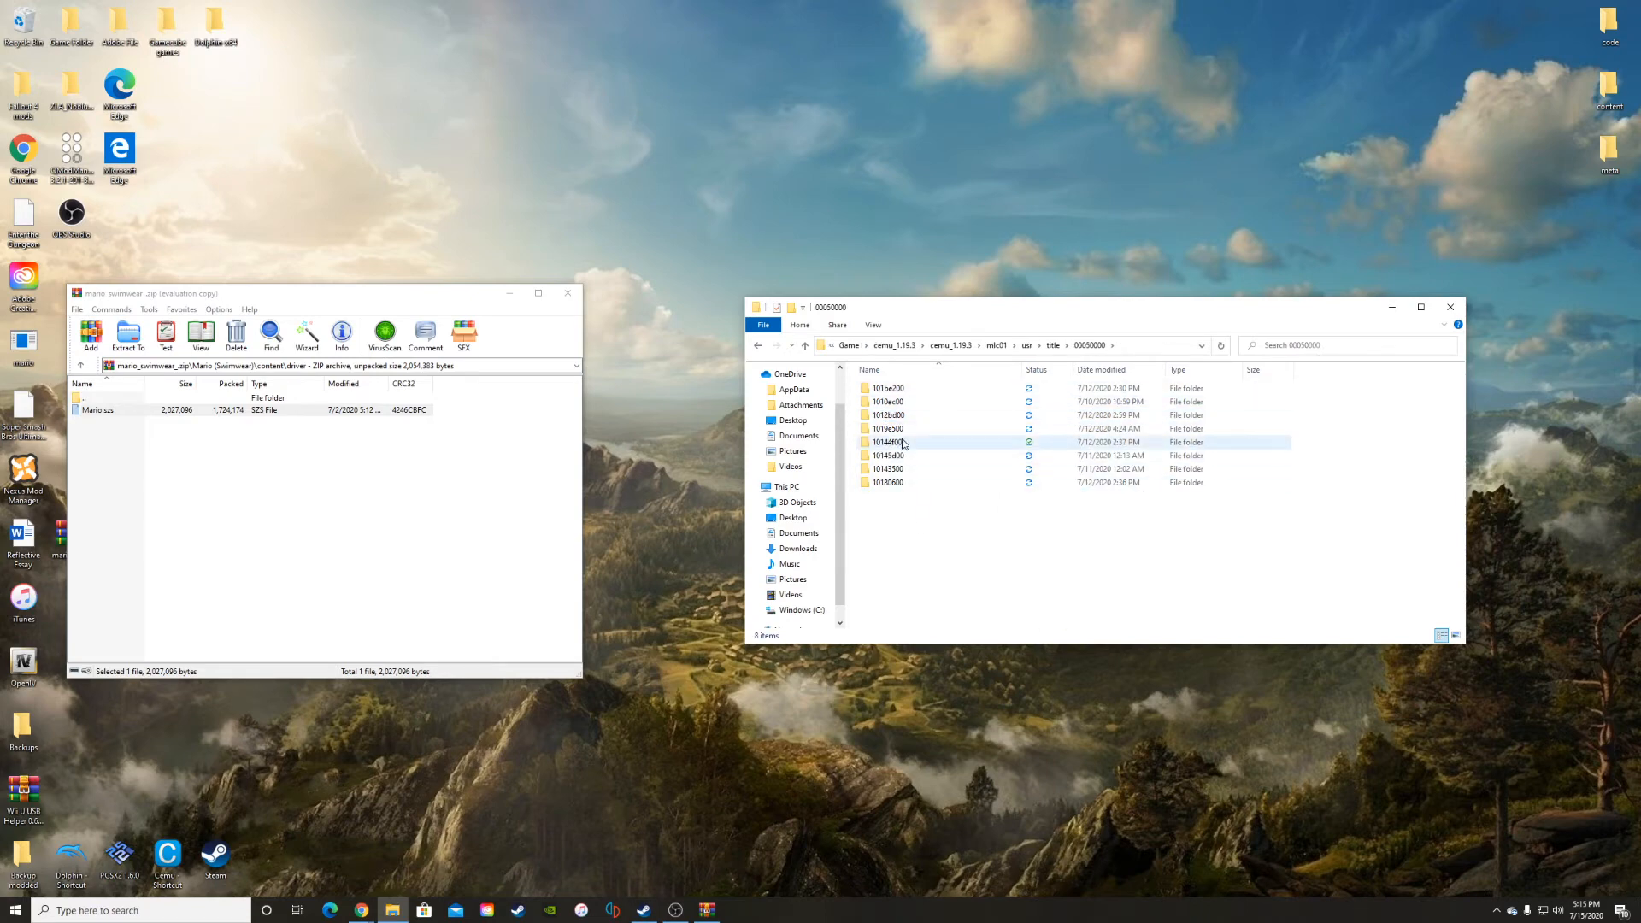
click(886, 414)
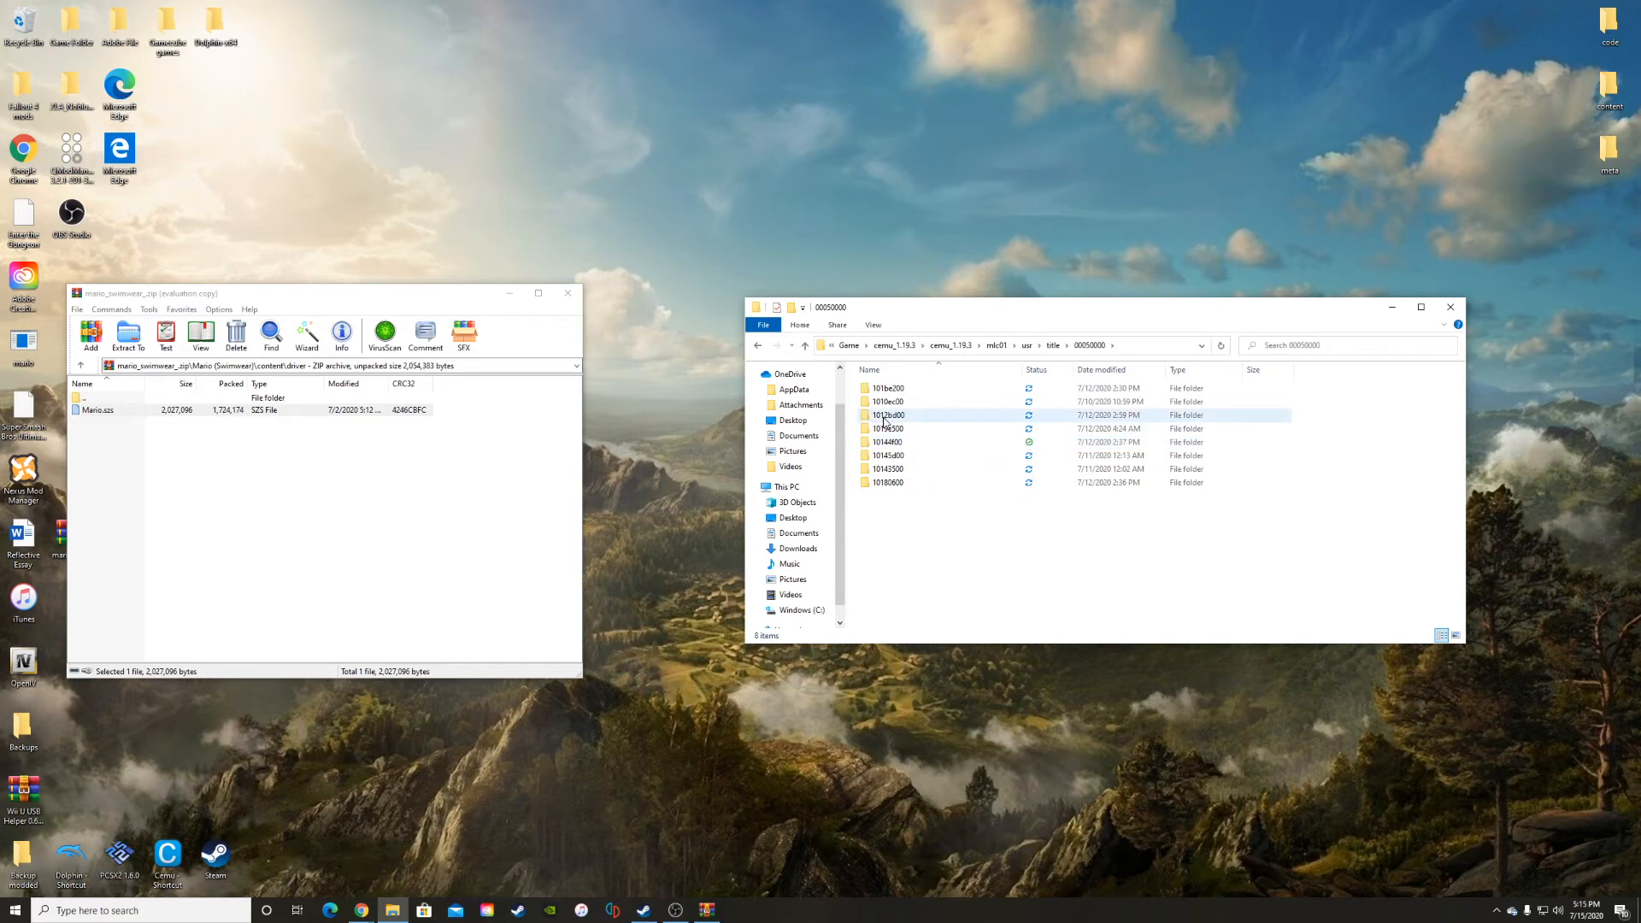
mouse_move(884, 416)
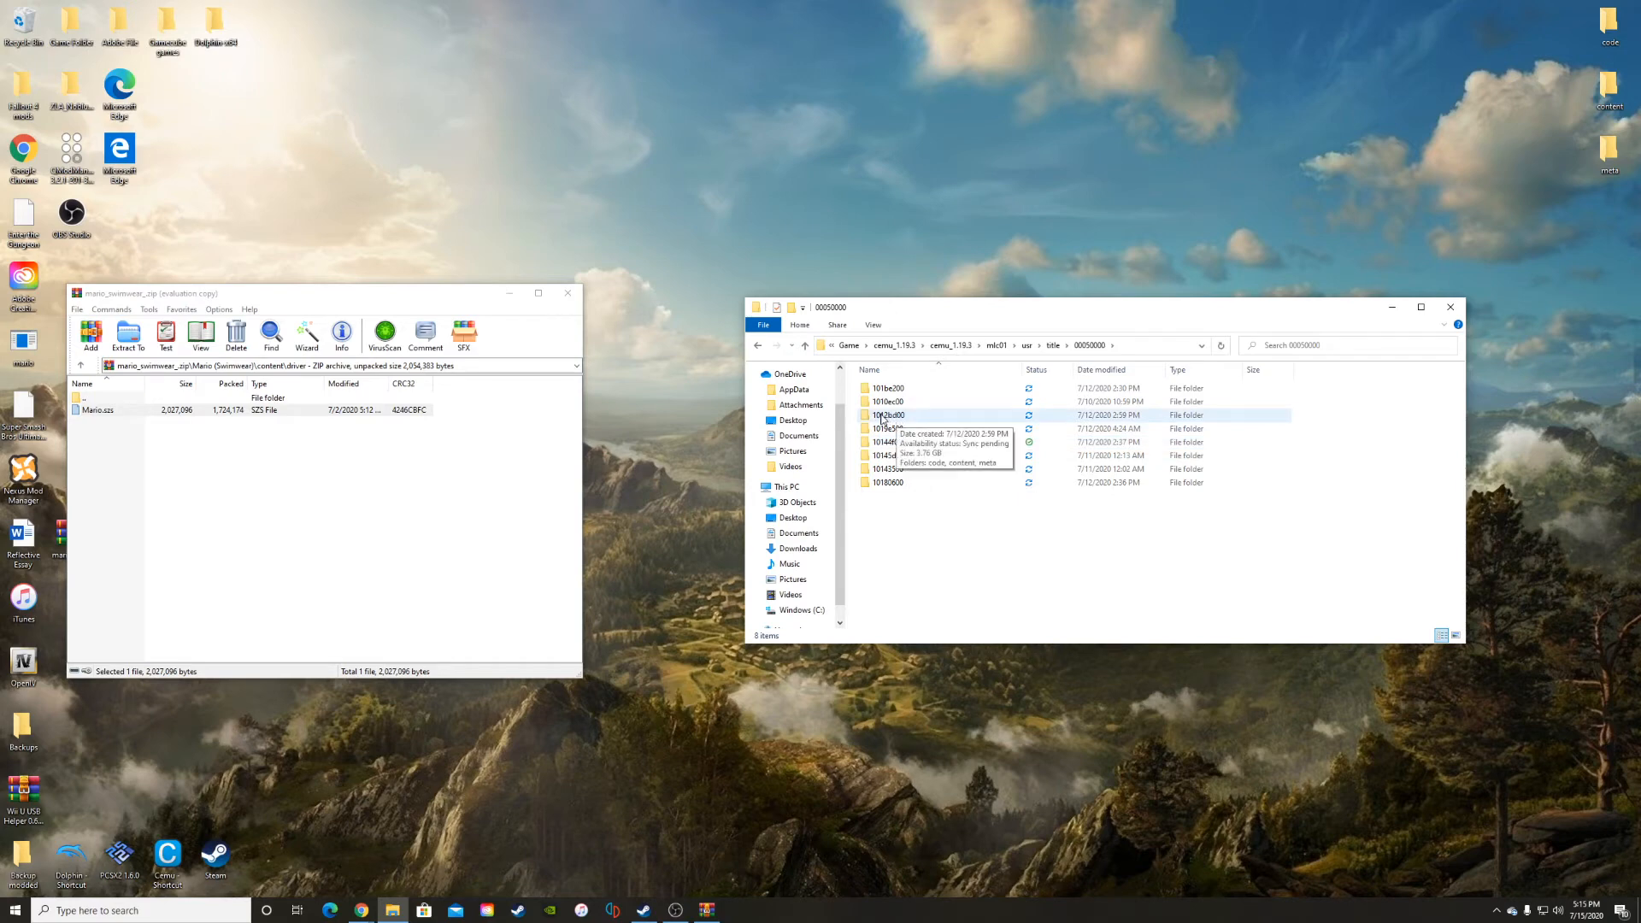
double_click(887, 414)
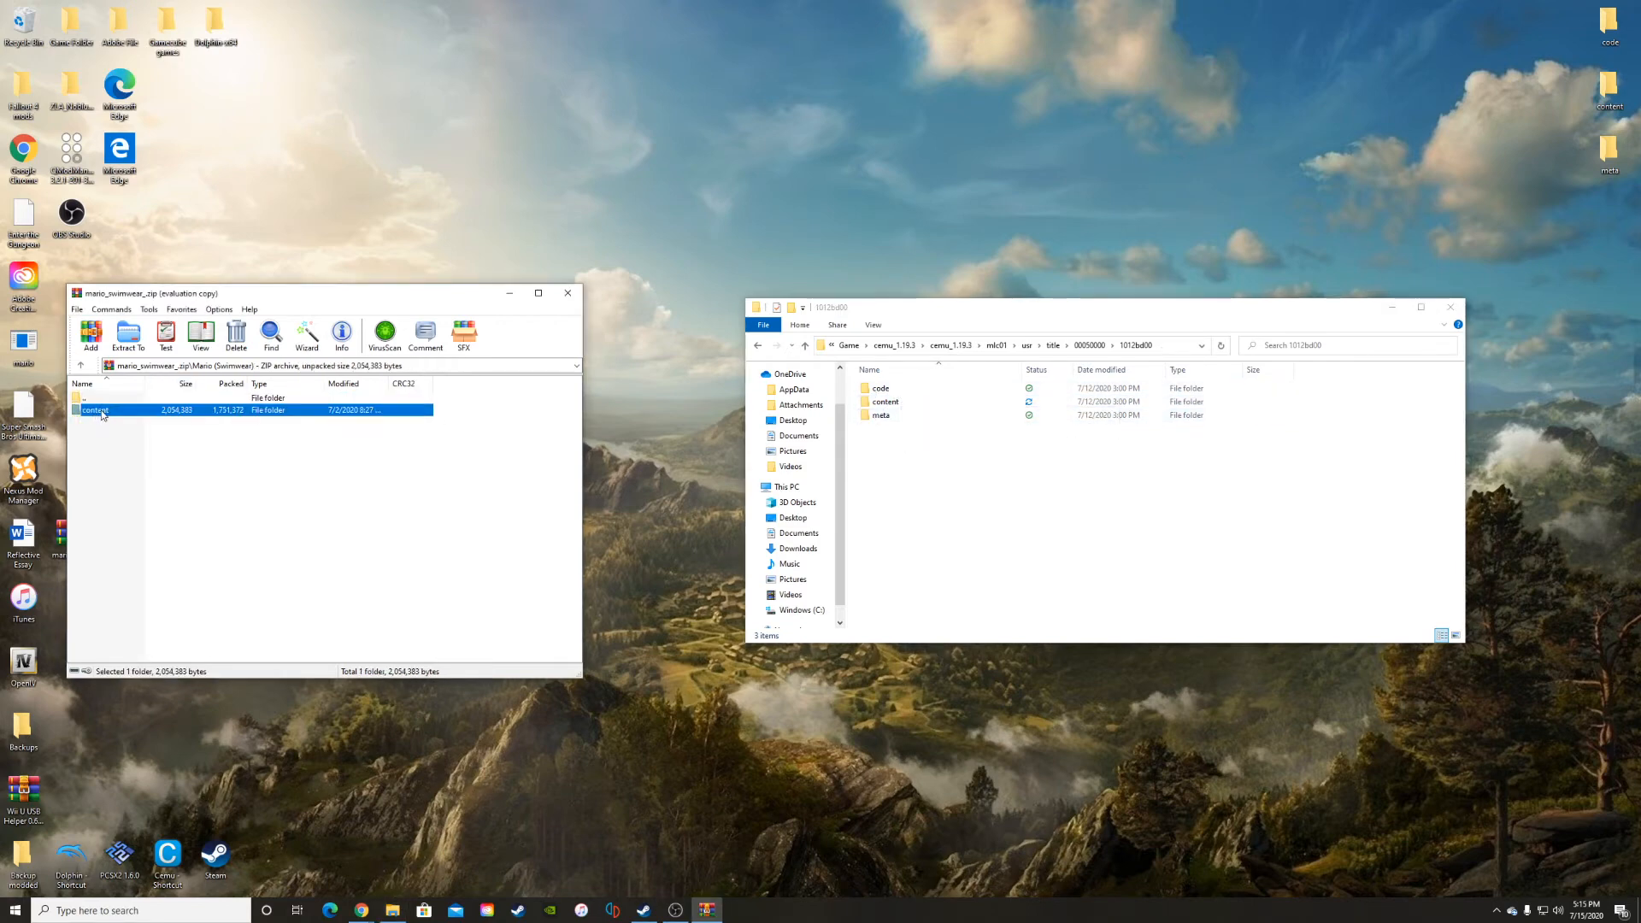
double_click(95, 409)
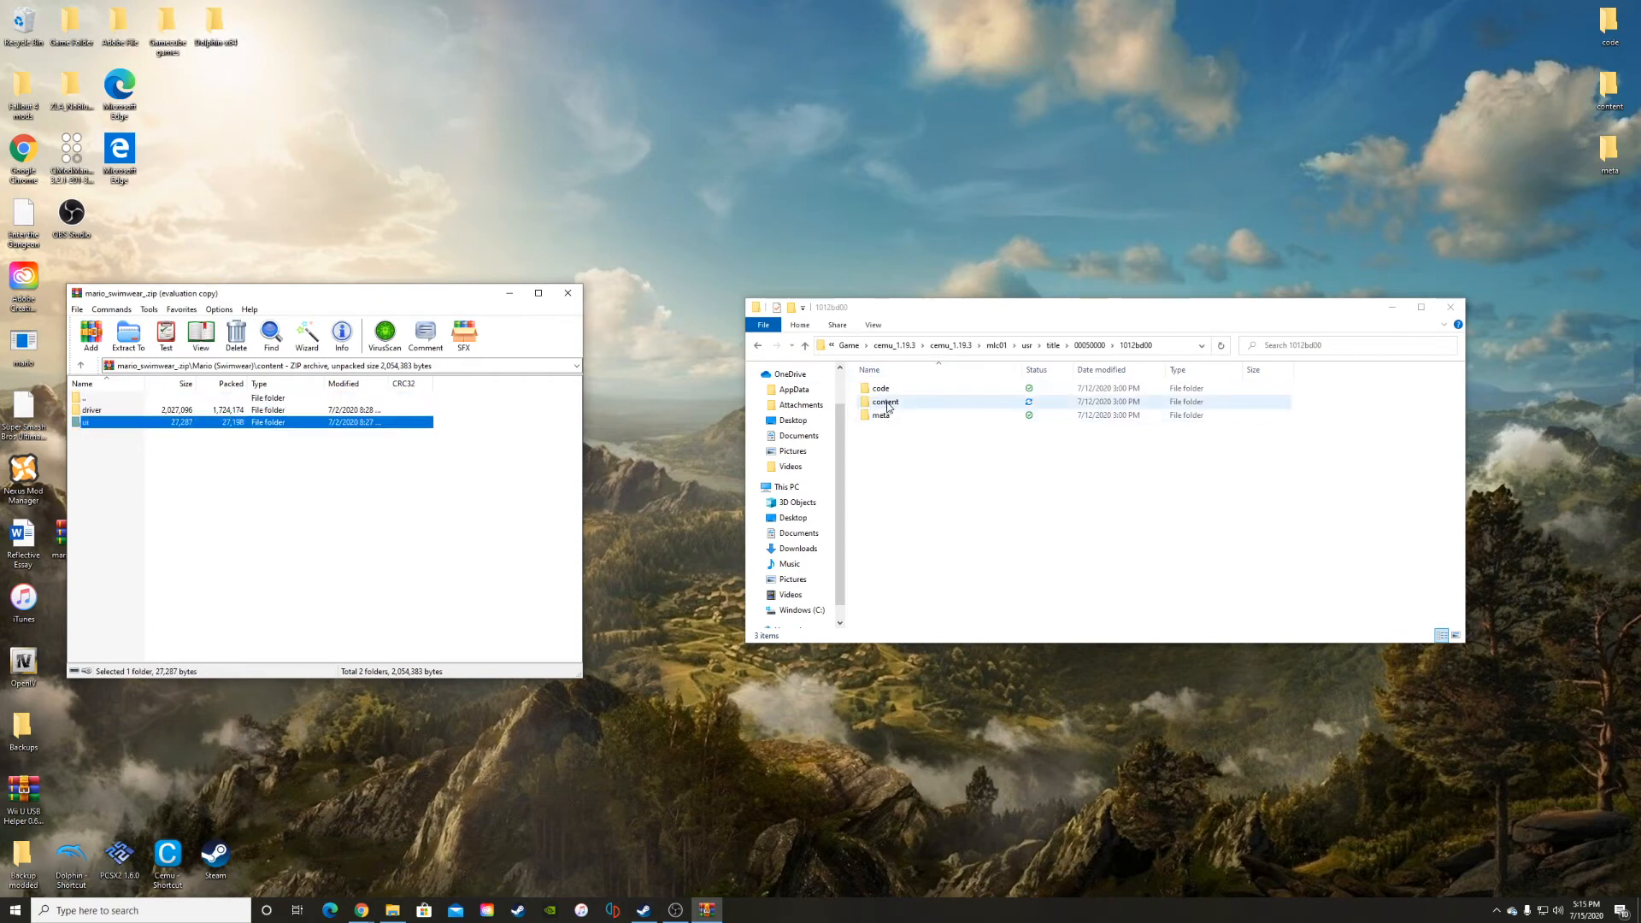
double_click(885, 402)
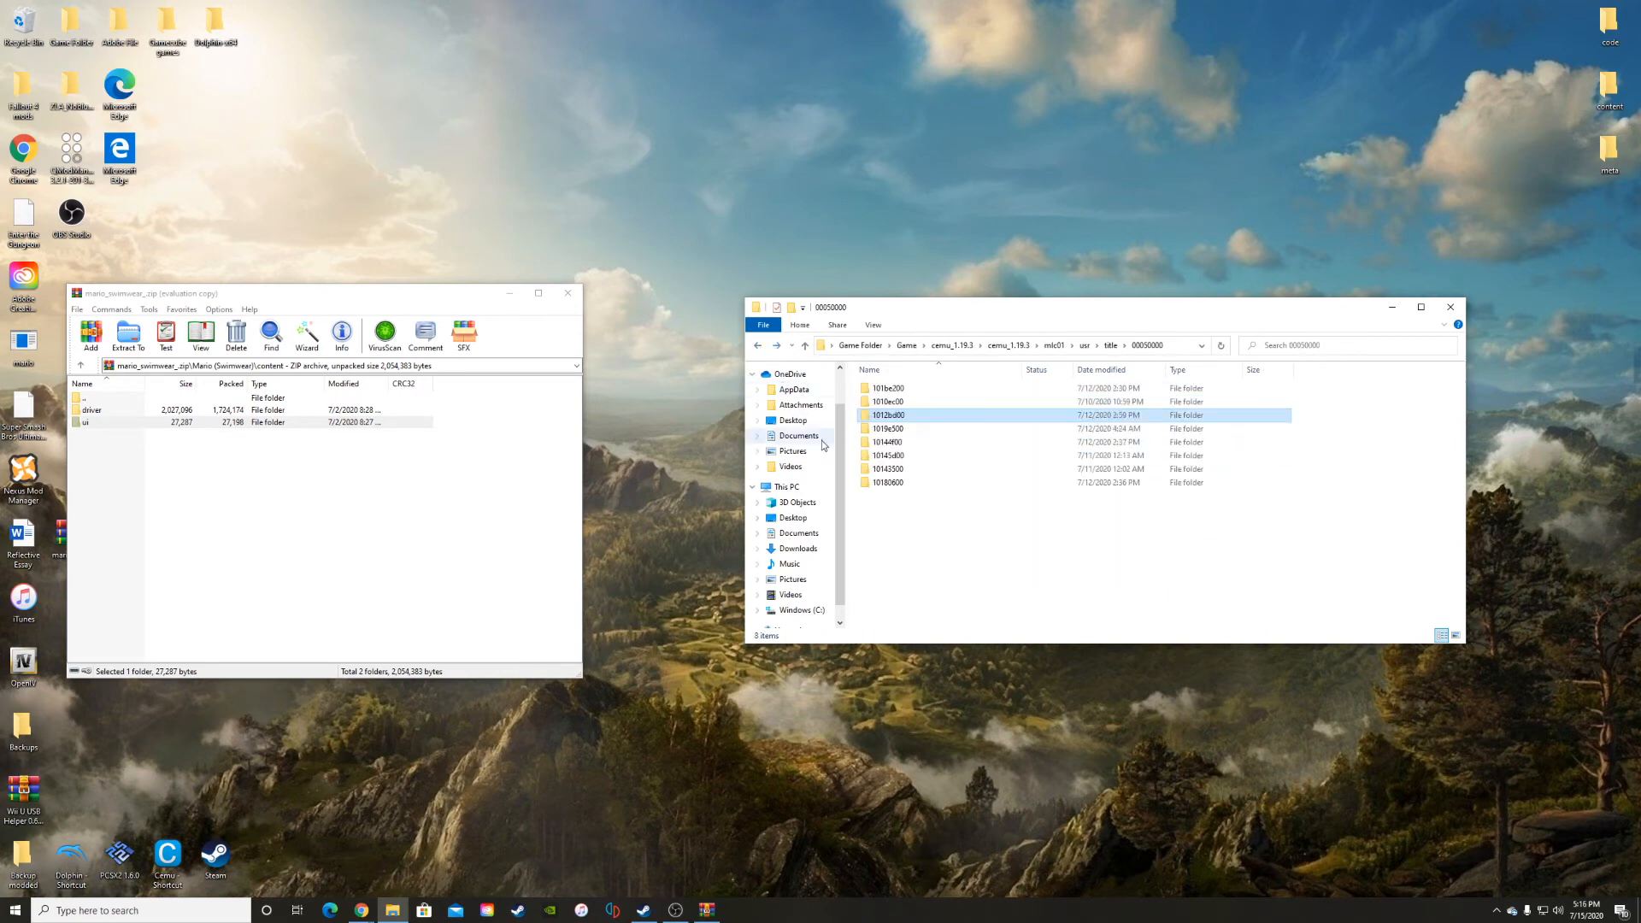
Check 10144f00's content, then open 1010ec00\content and select the ui folder.
double_click(889, 441)
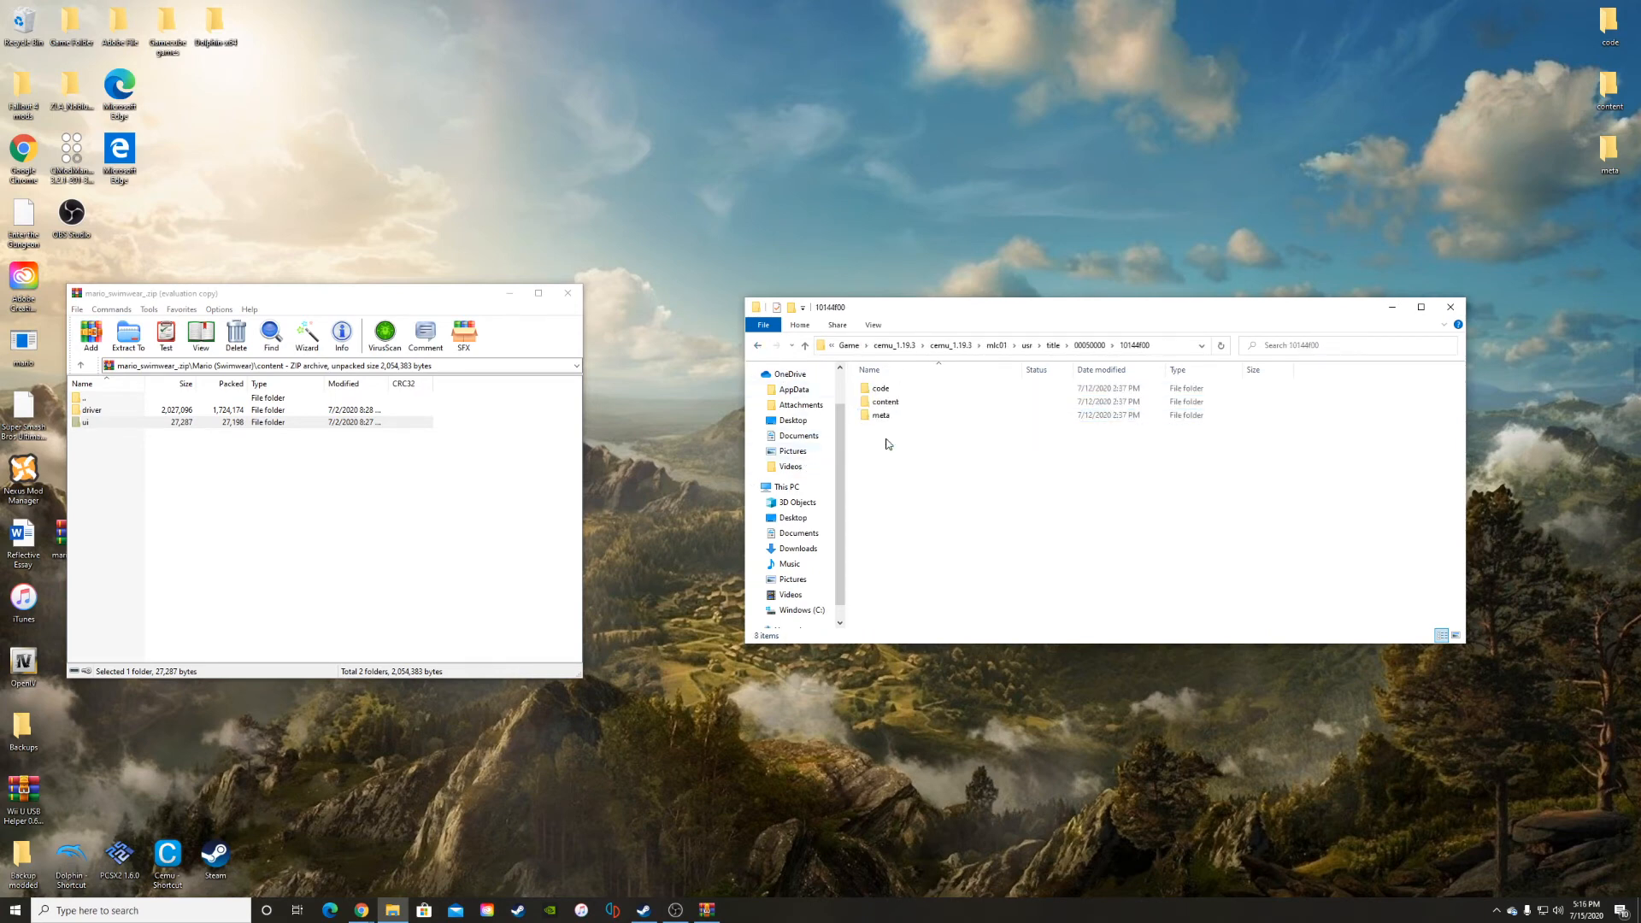
double_click(885, 402)
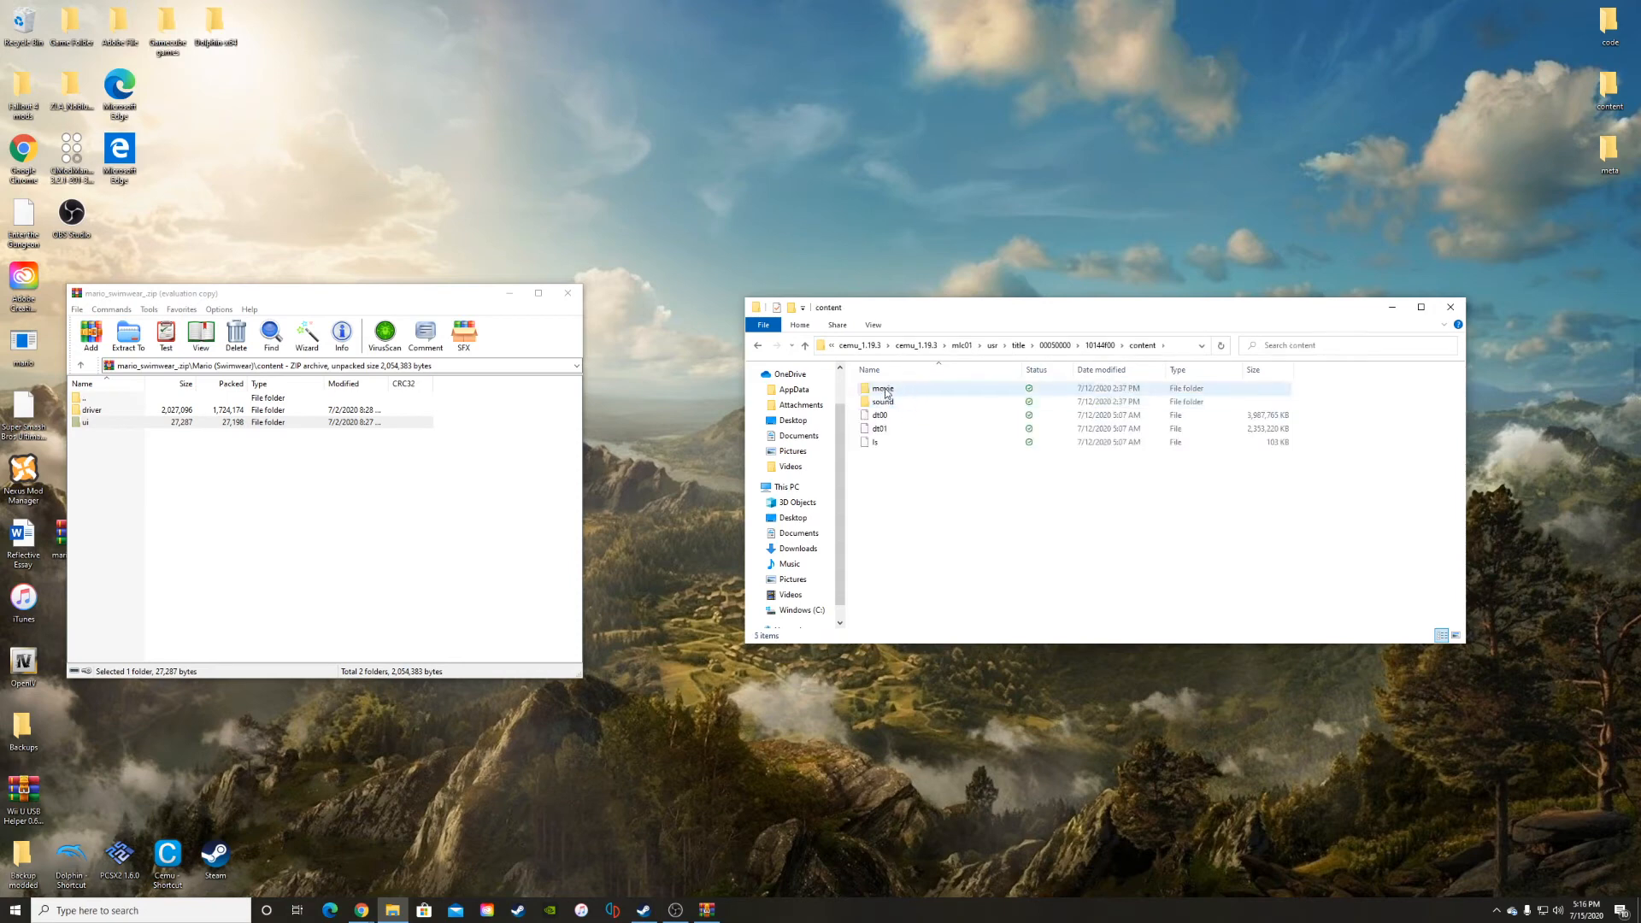
click(758, 346)
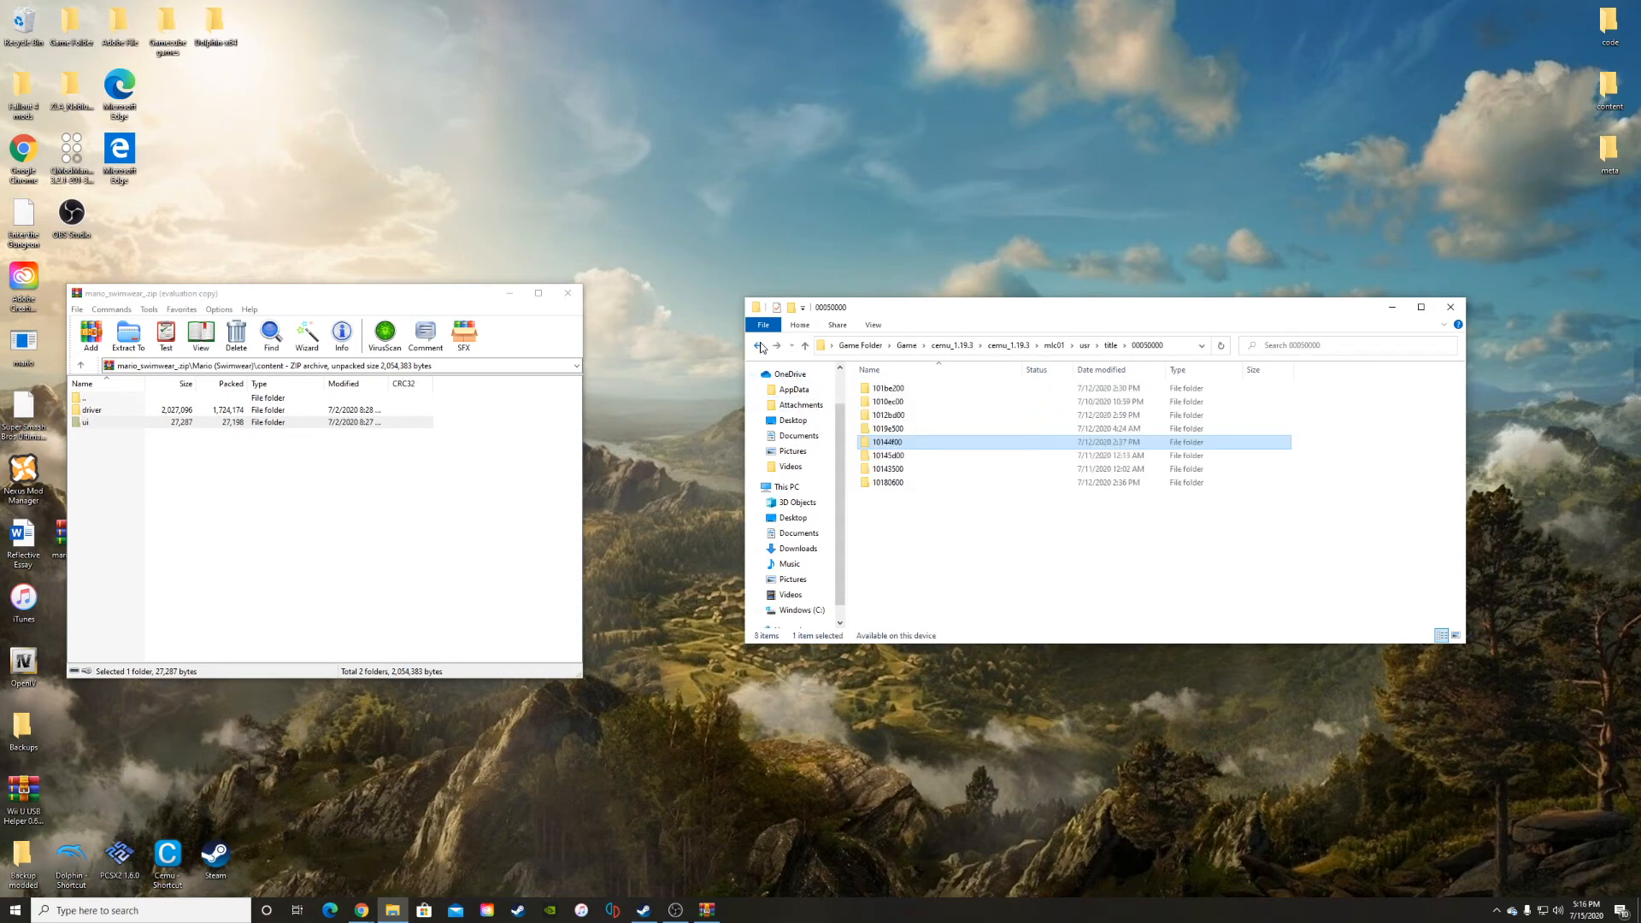
click(887, 401)
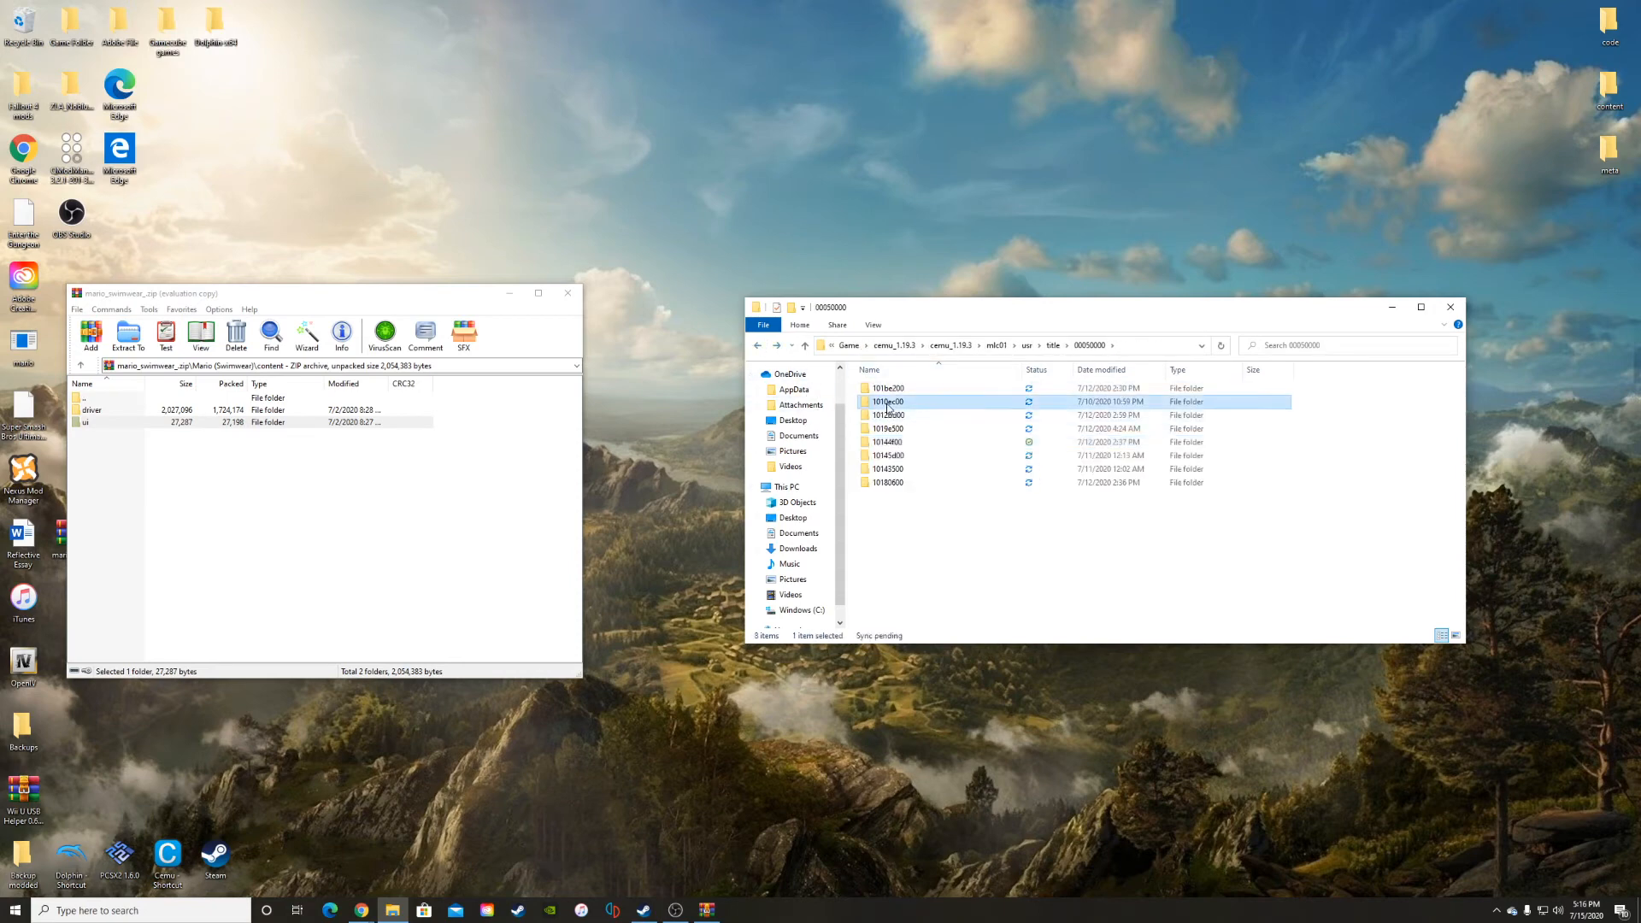
double_click(887, 401)
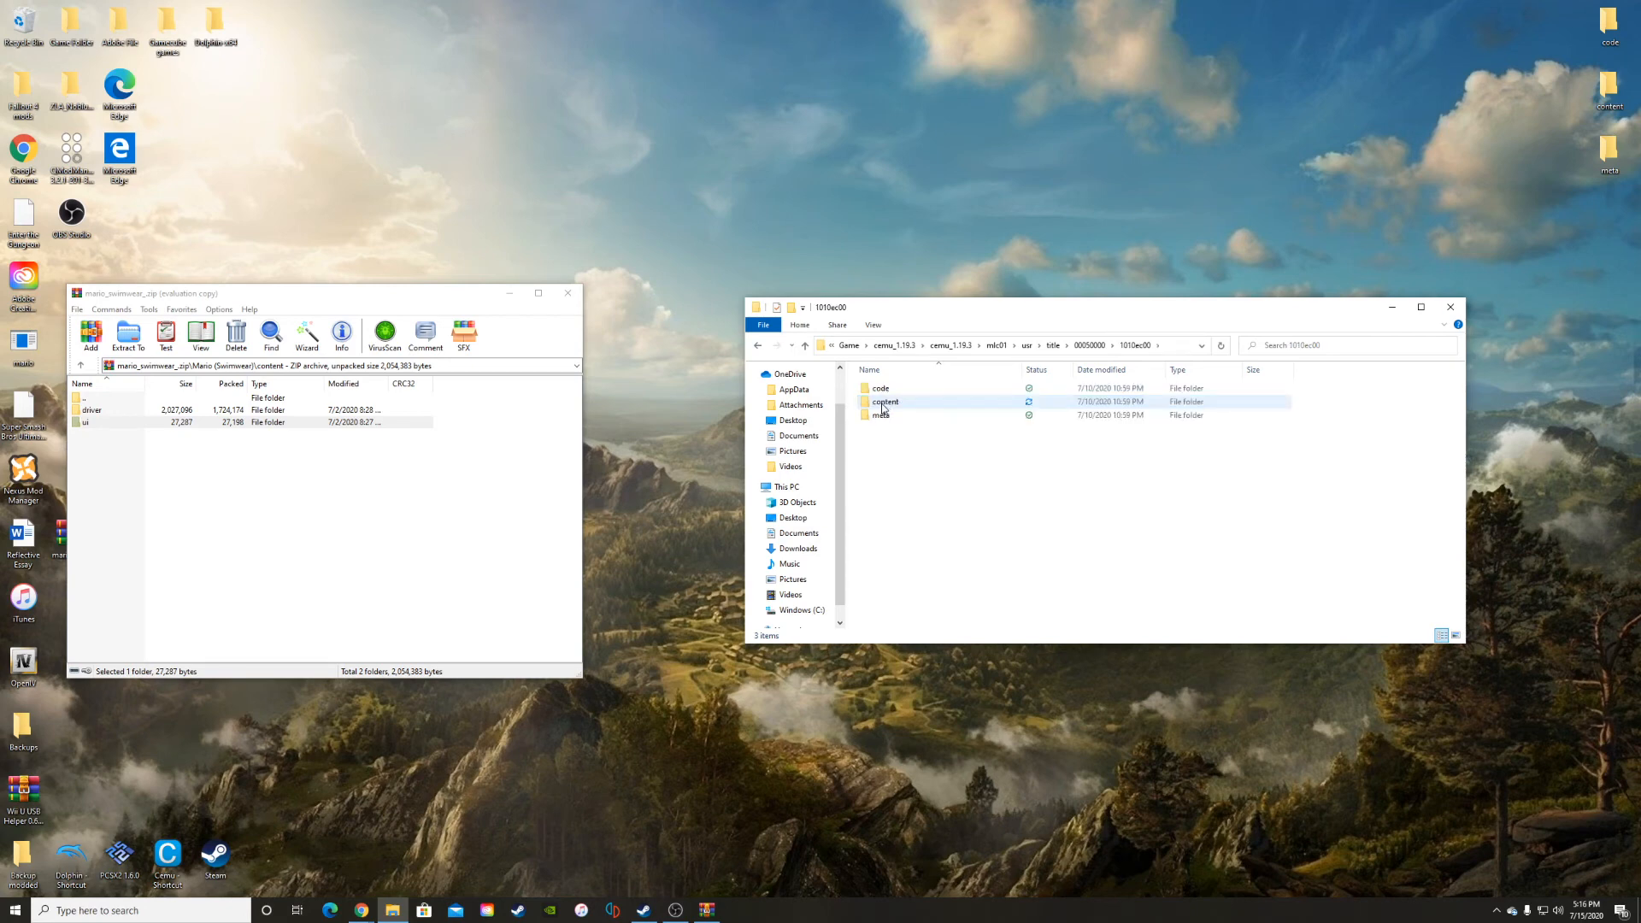
double_click(886, 401)
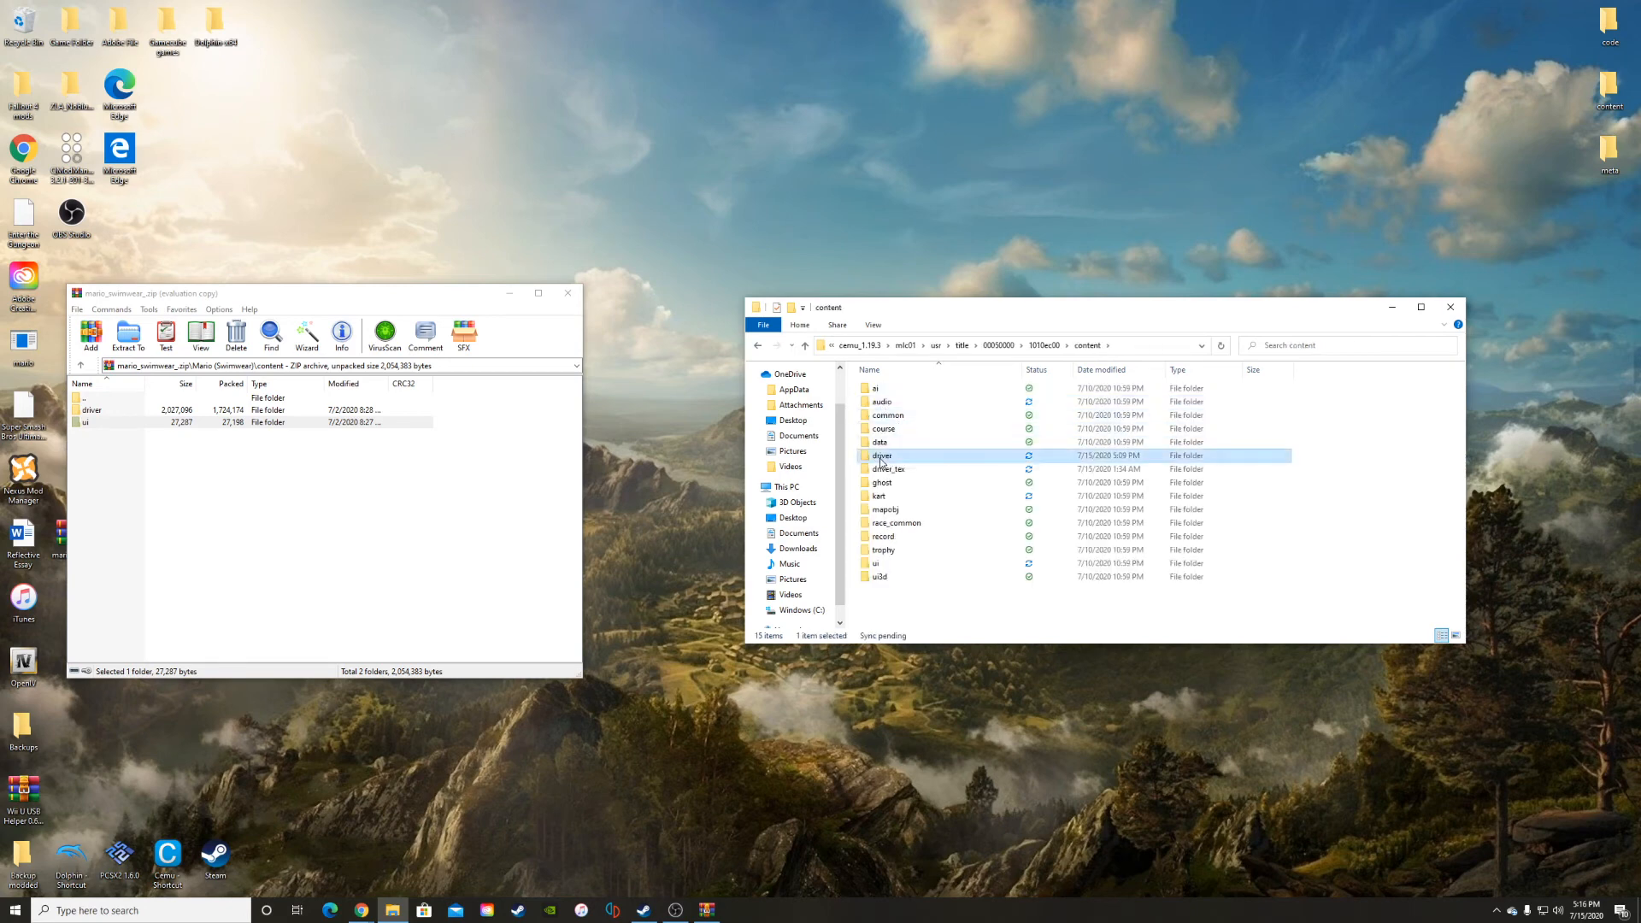
click(875, 563)
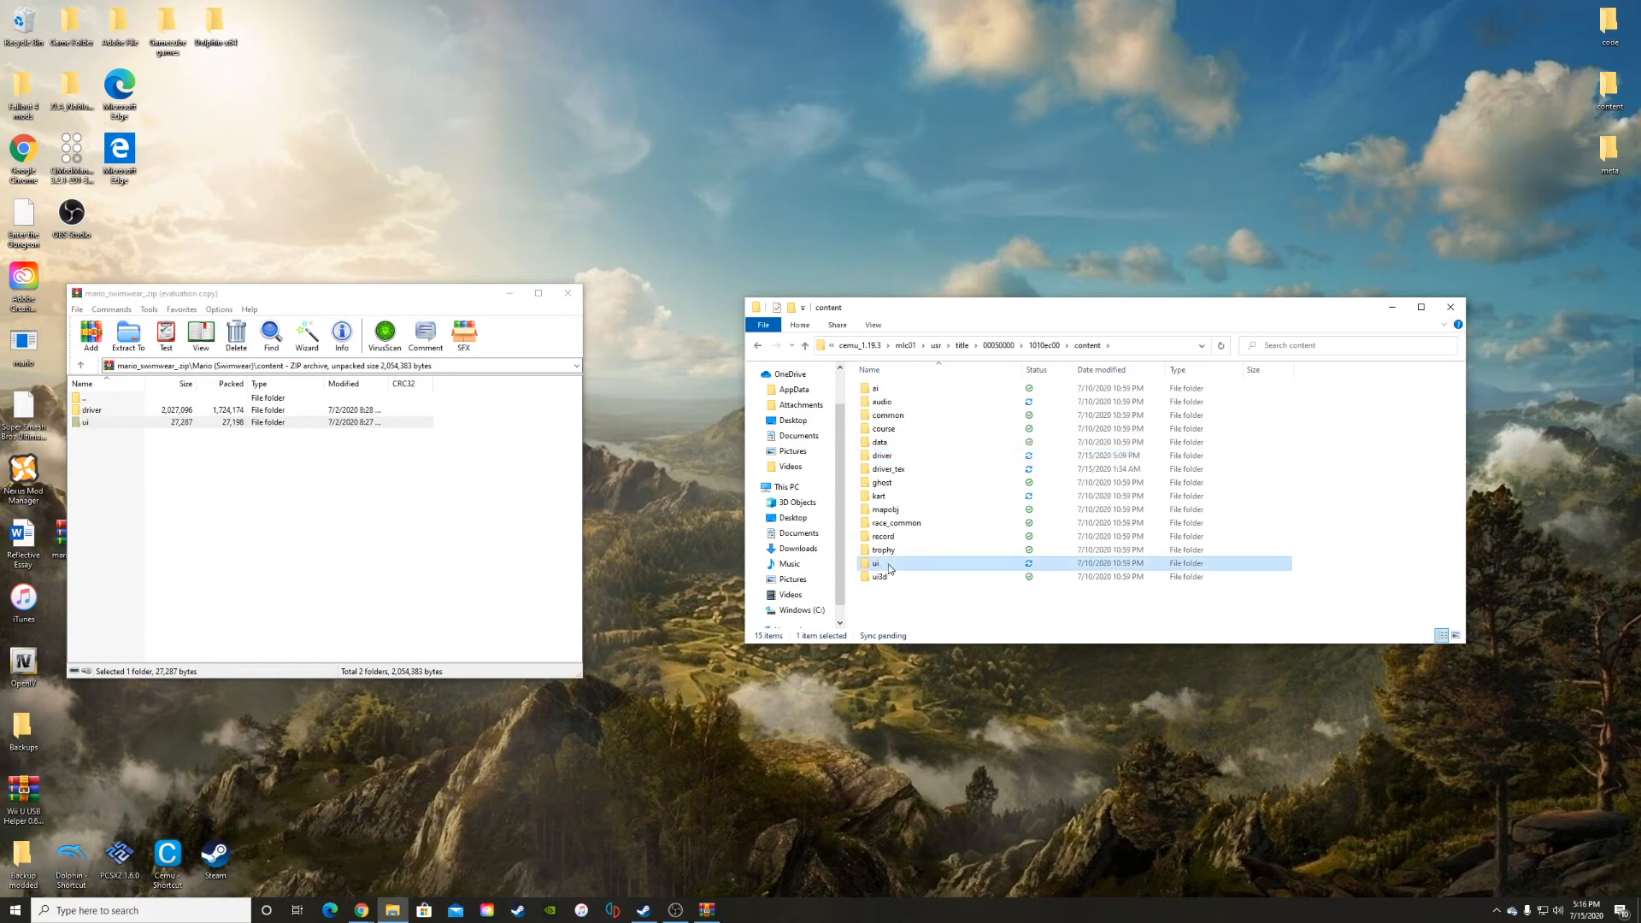
mouse_move(882, 455)
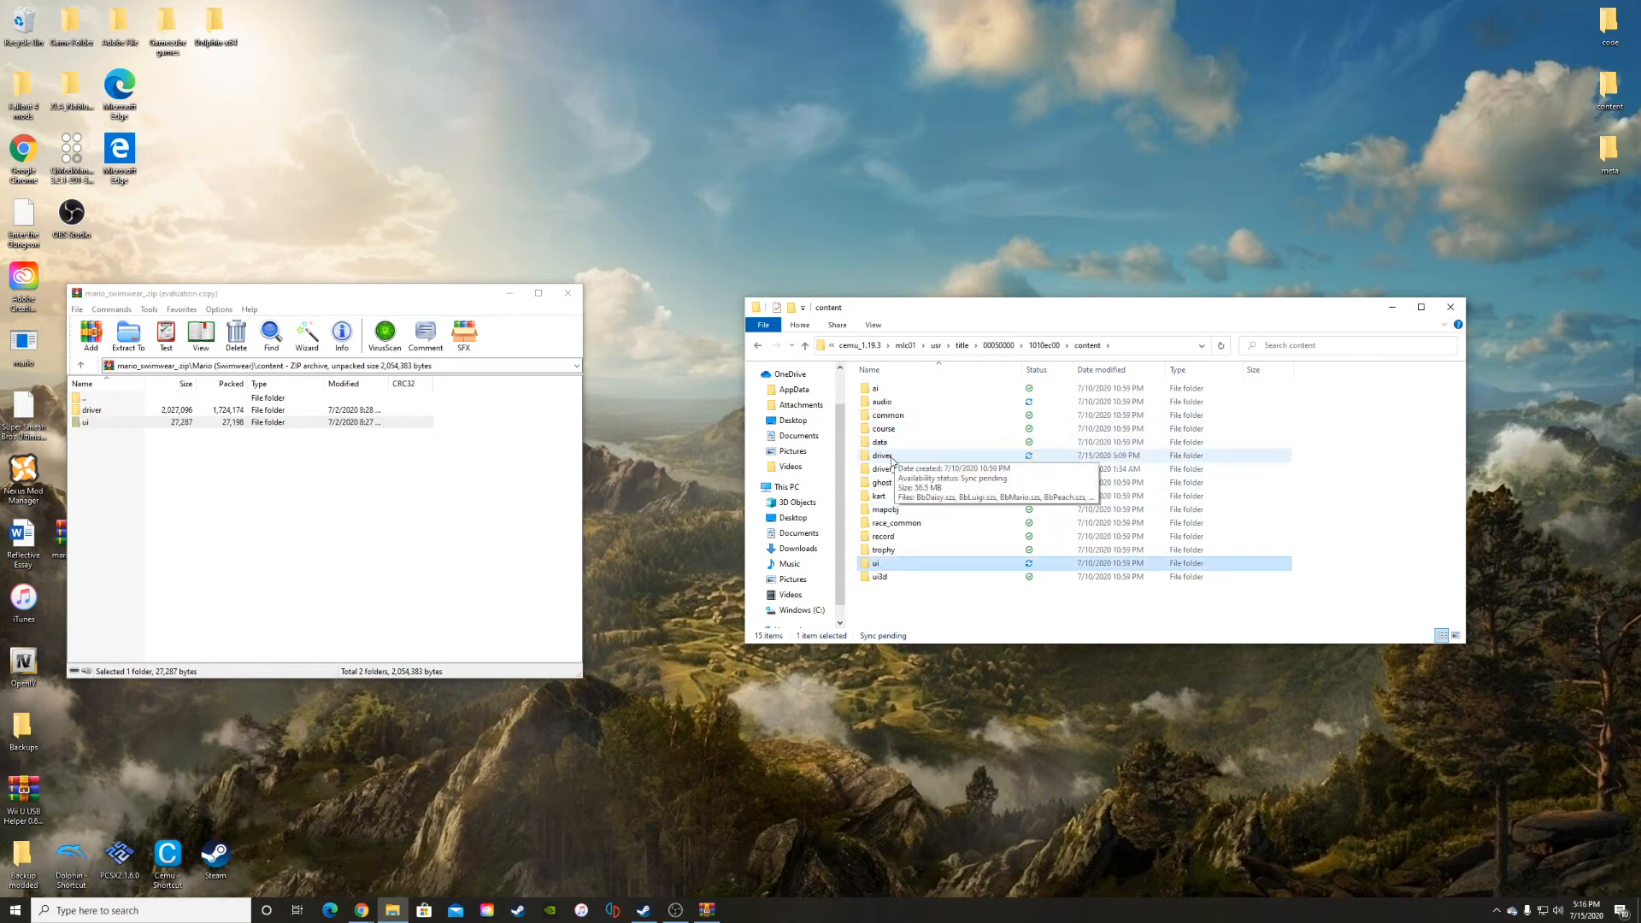
Copy the swimwear Mario.szs from the archive's driver folder into 1010ec00's content\driver.
double_click(882, 455)
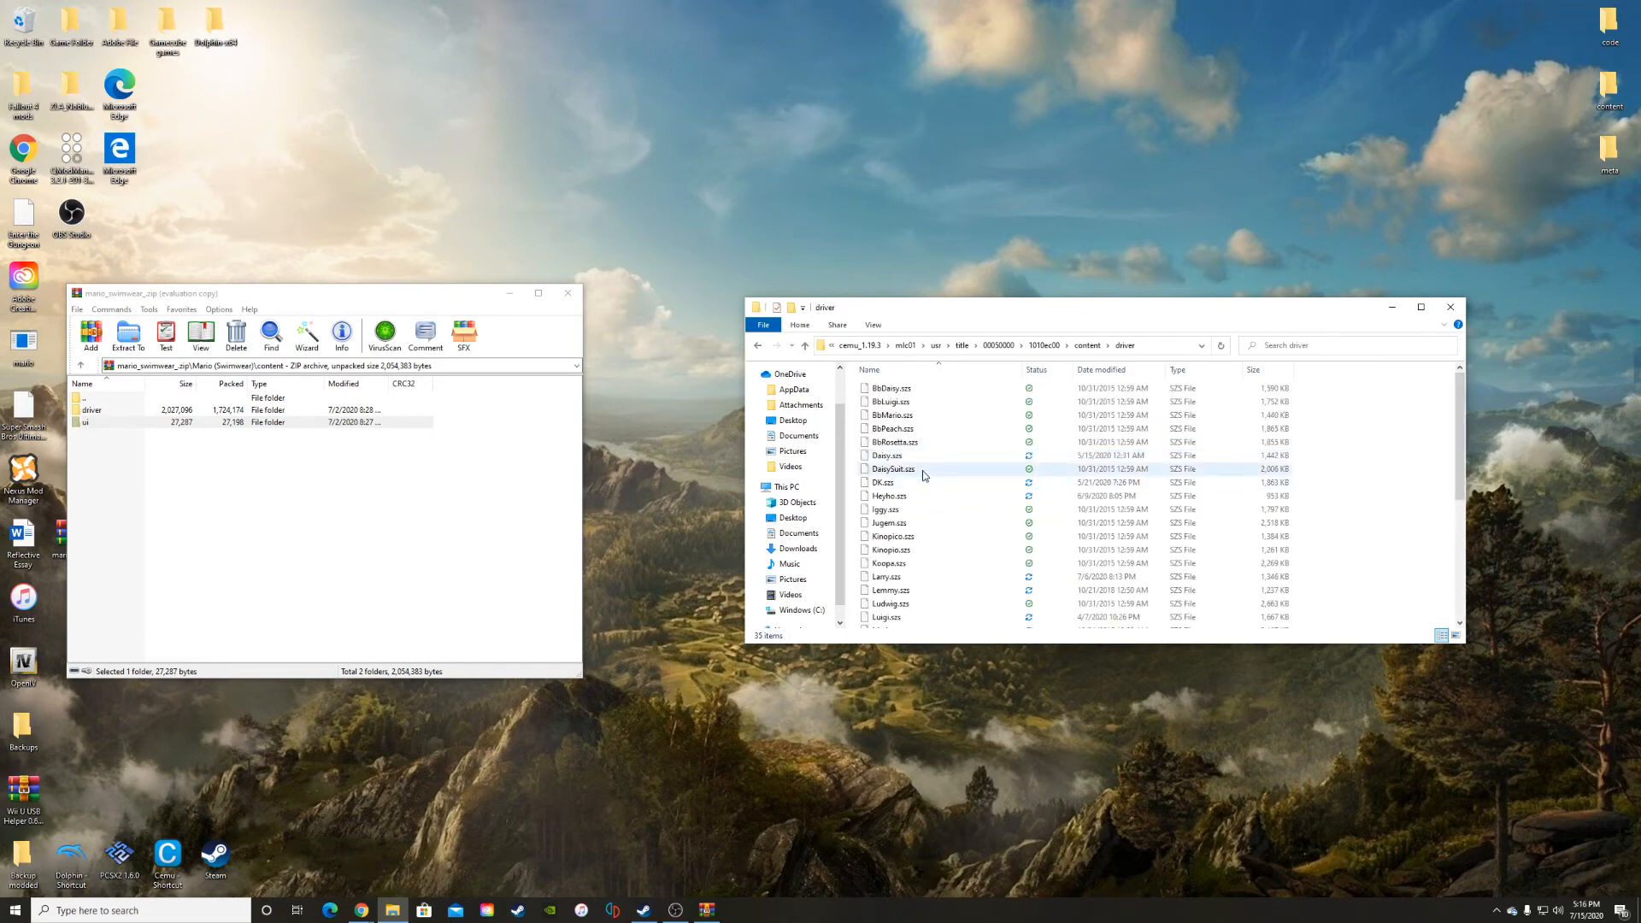
scroll(down, 3)
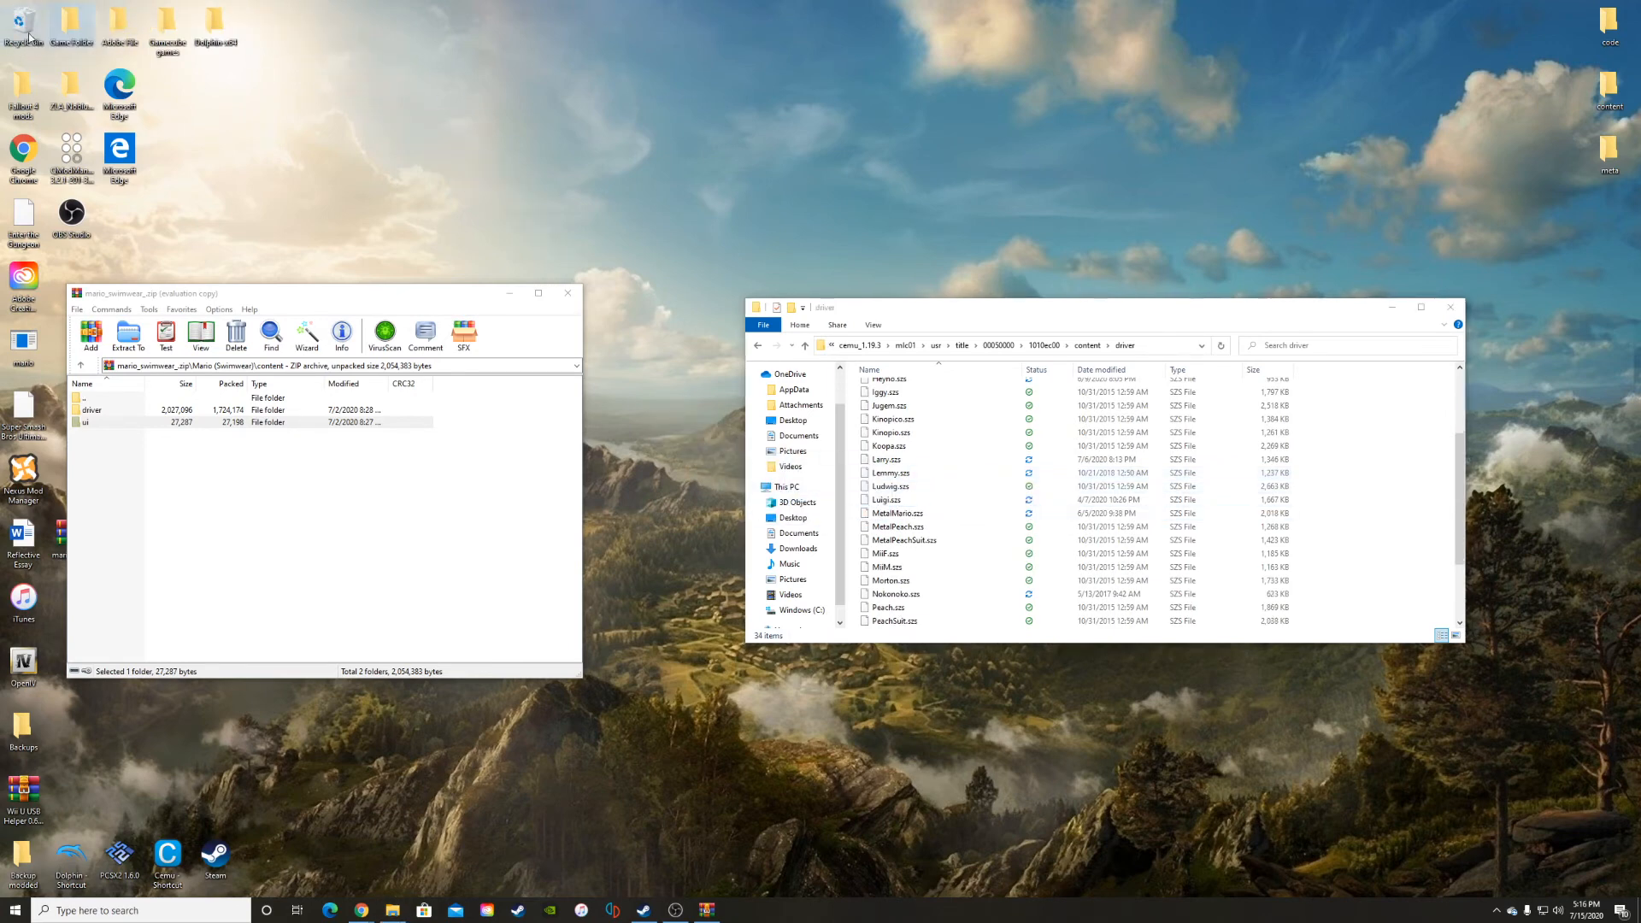
double_click(92, 409)
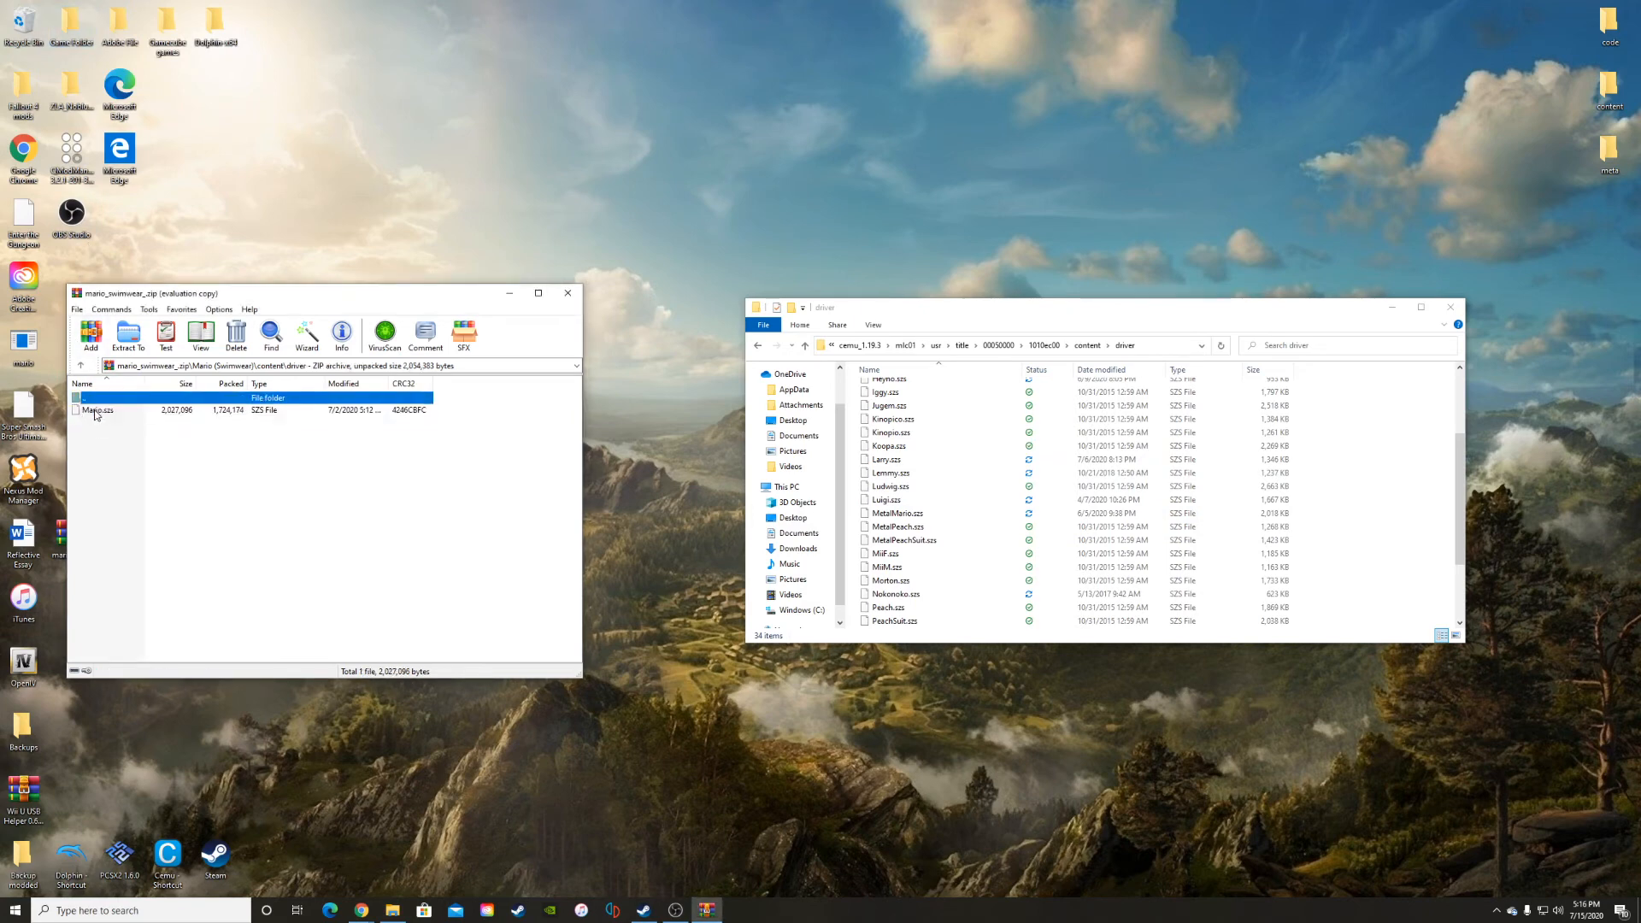
click(97, 409)
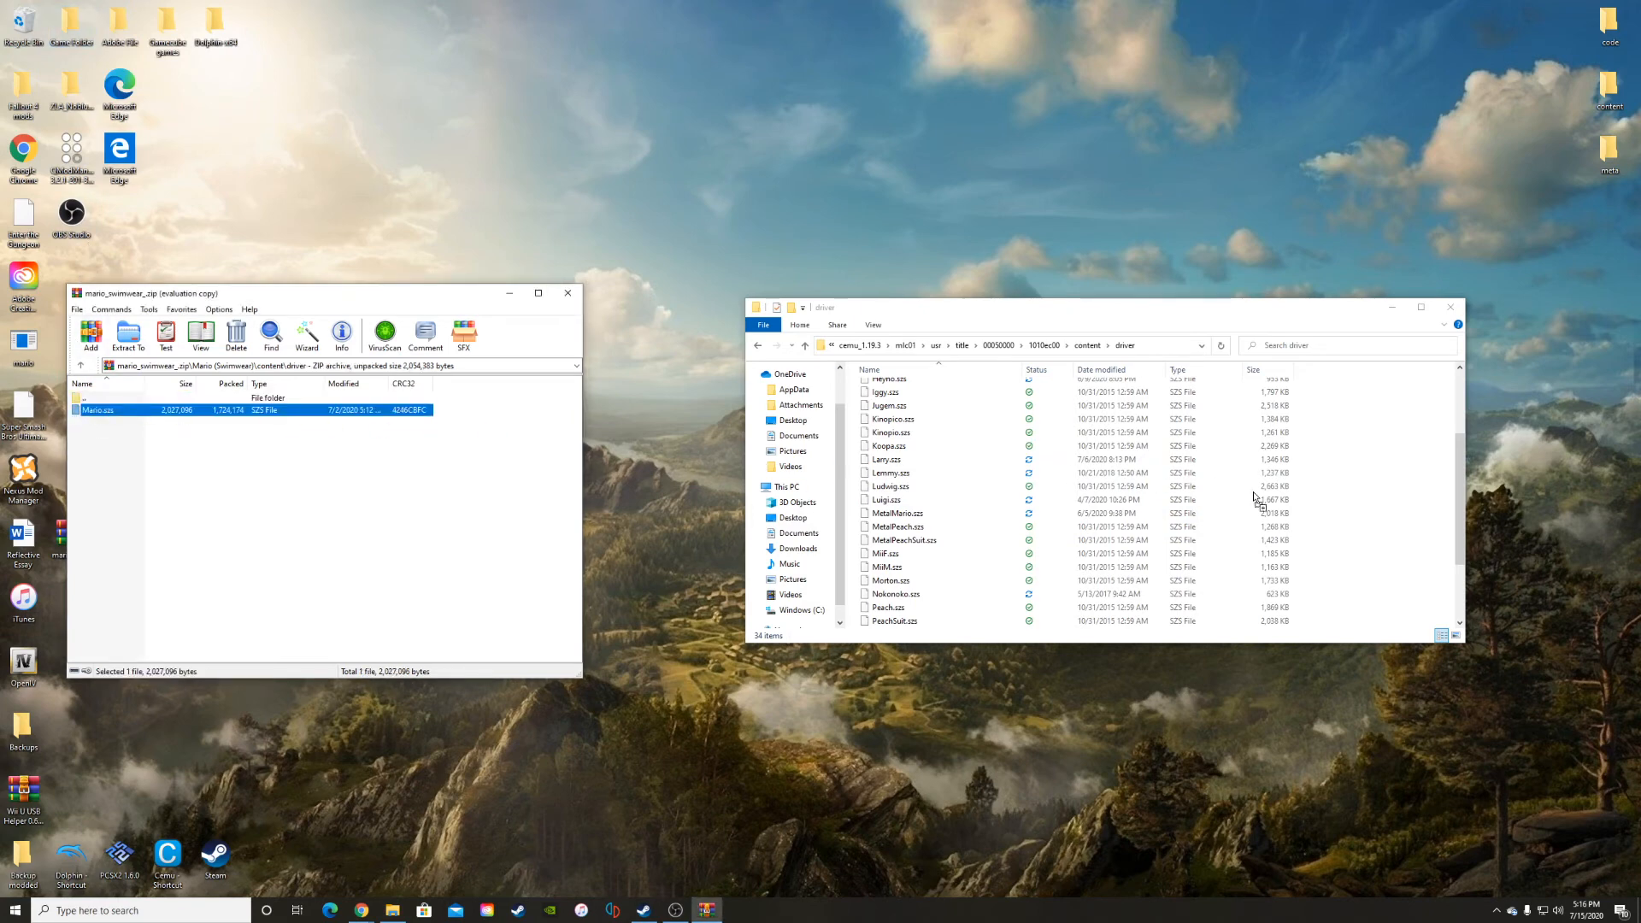
click(890, 513)
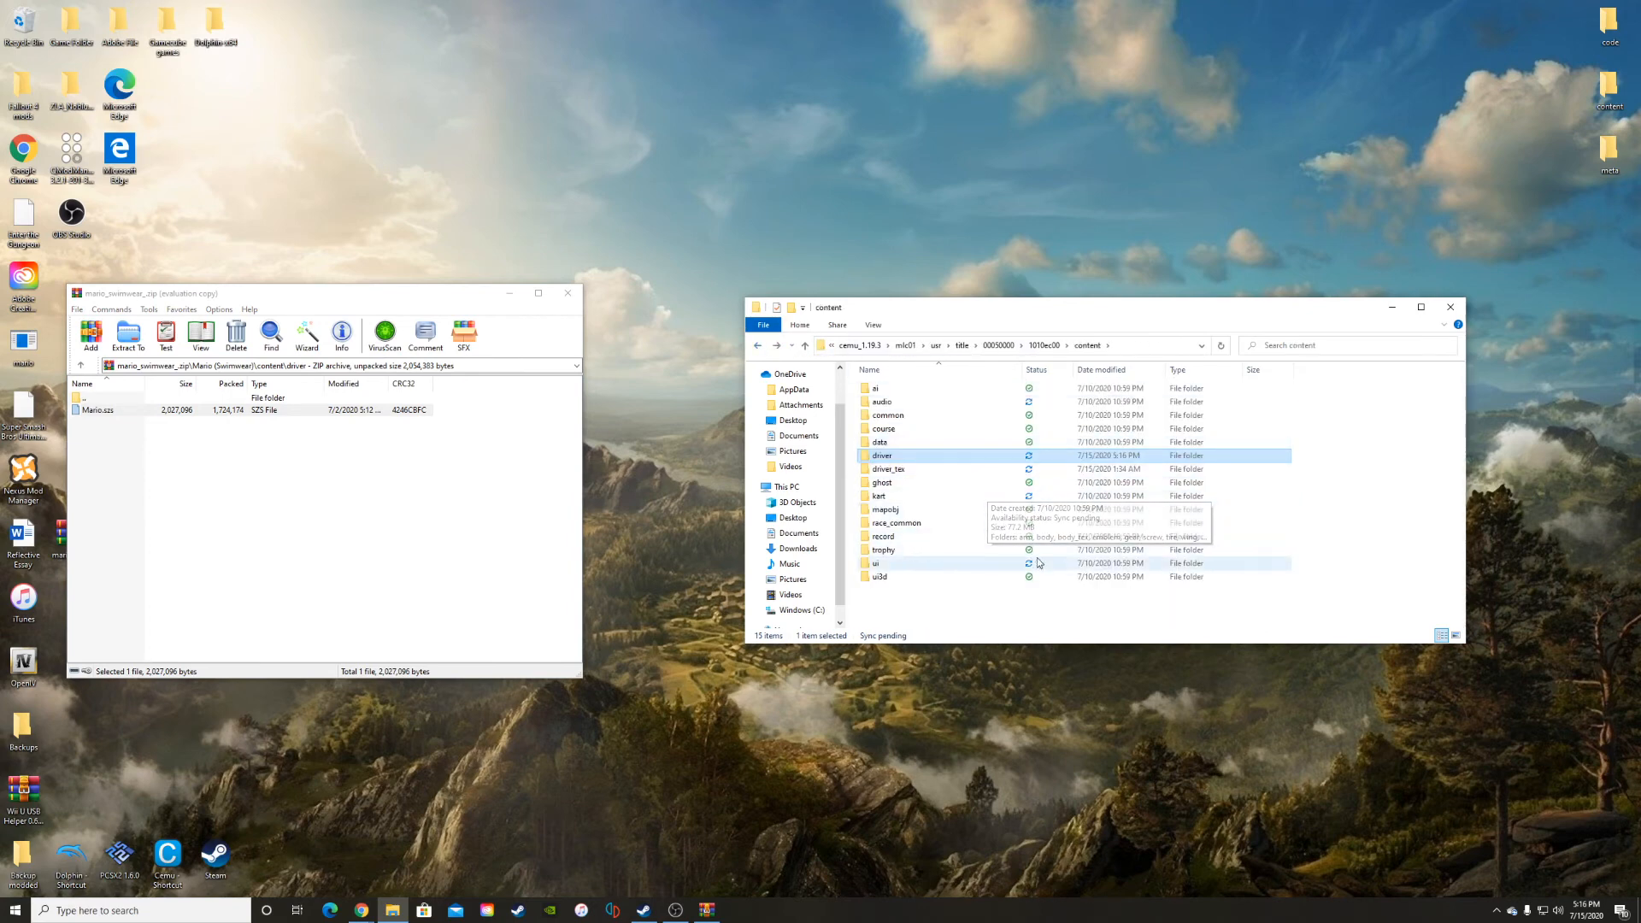
mouse_move(920, 569)
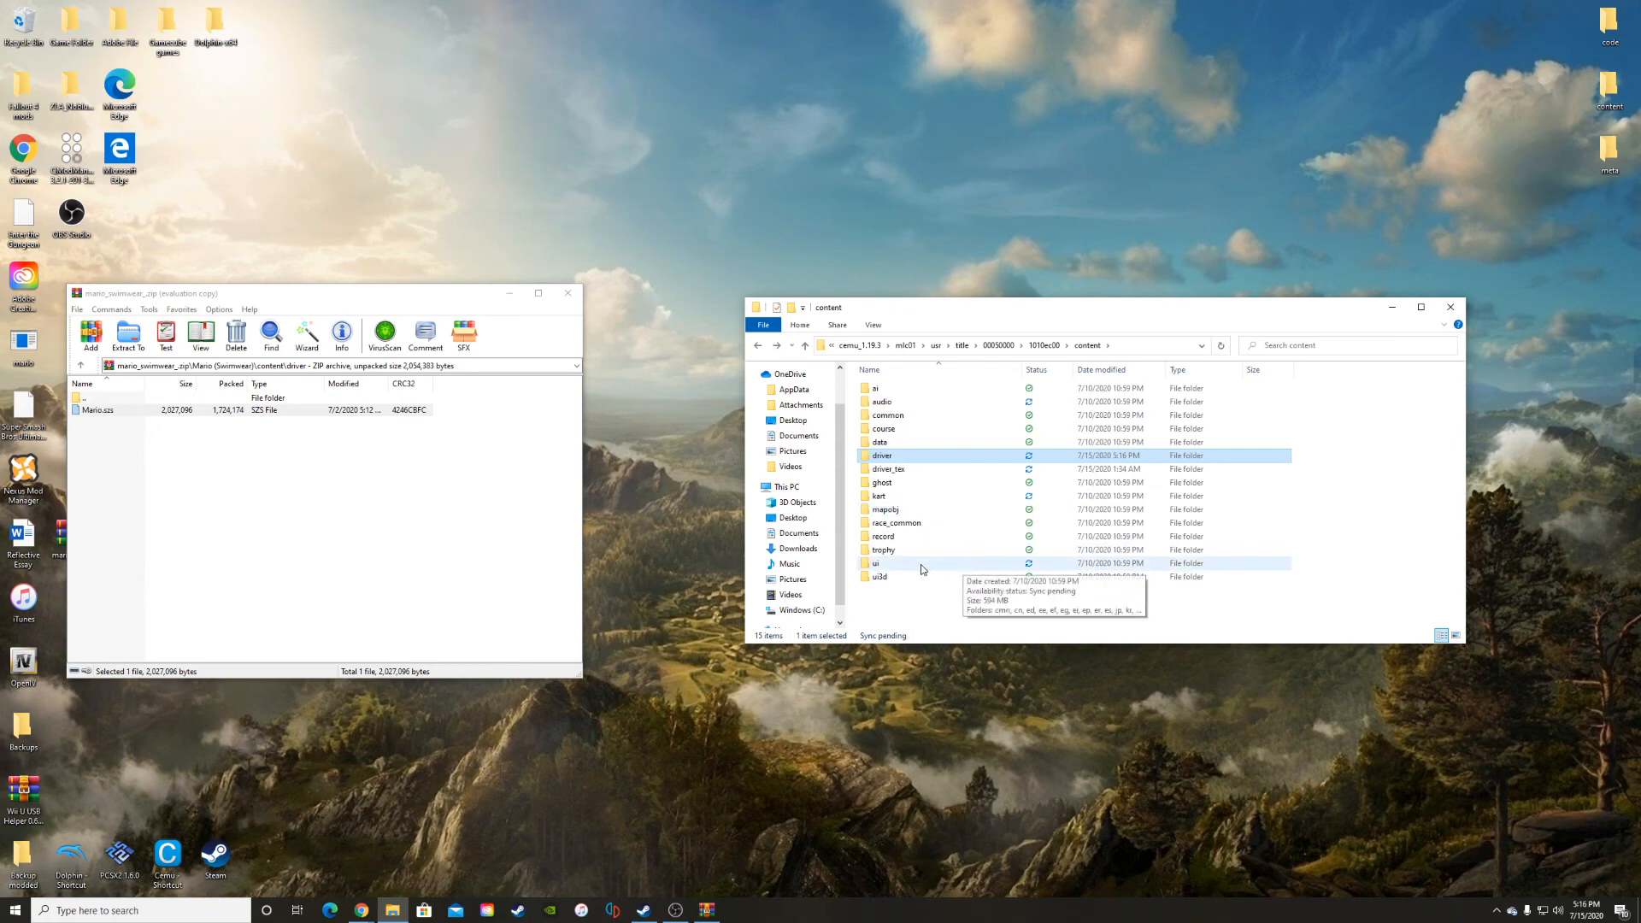
mouse_move(89, 405)
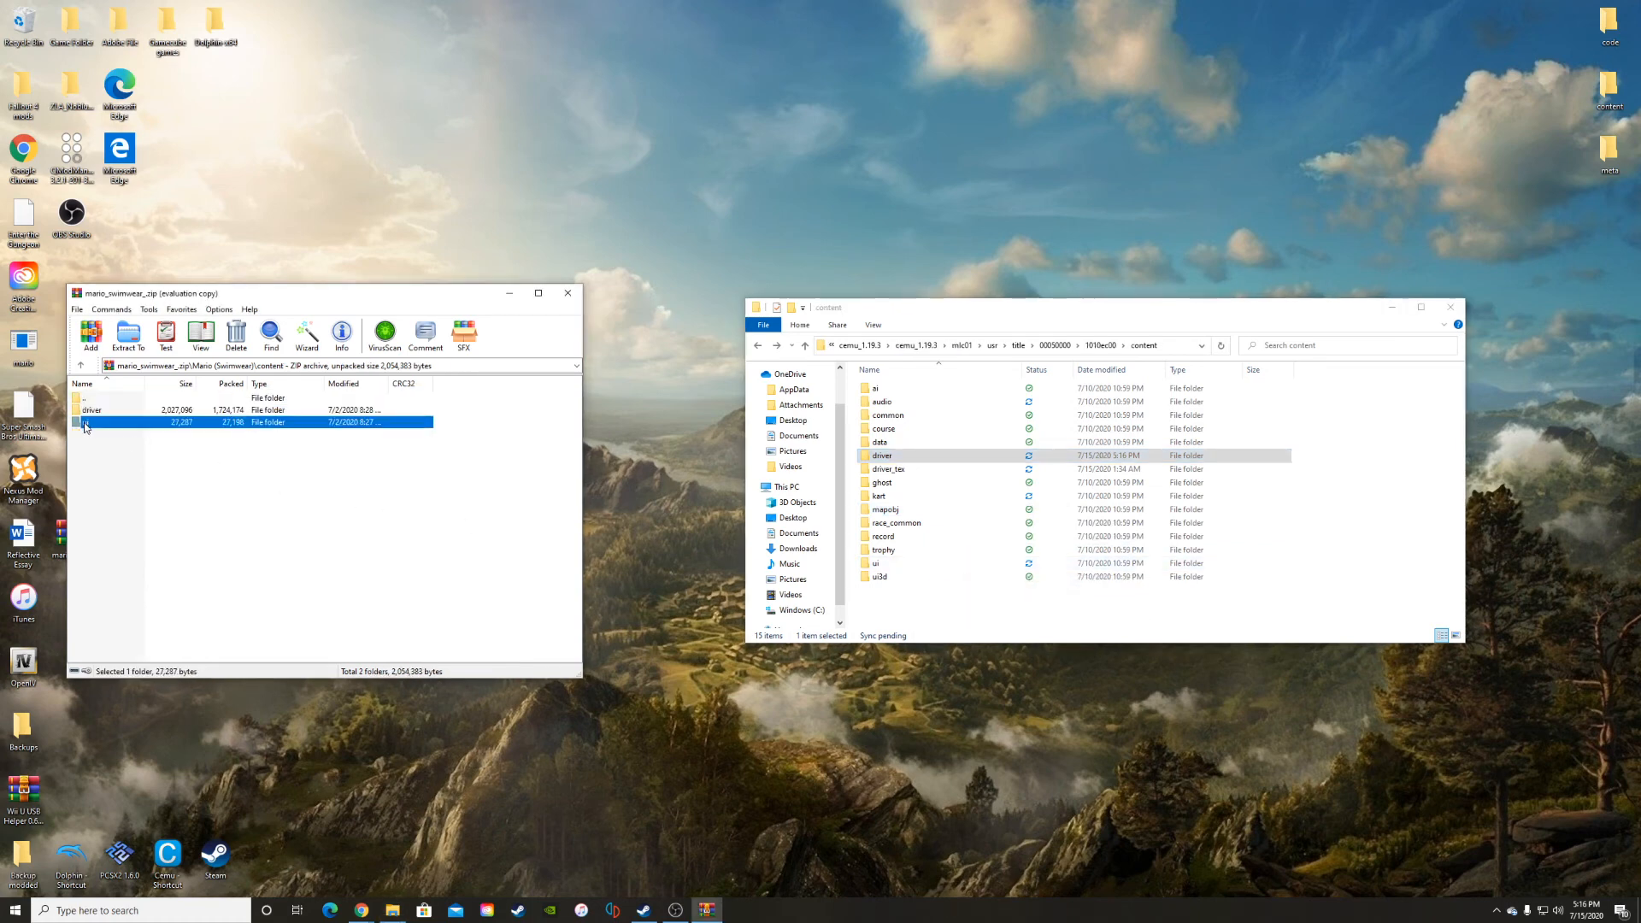
Open the ui folder inside the mod archive's content folder.
double_click(91, 421)
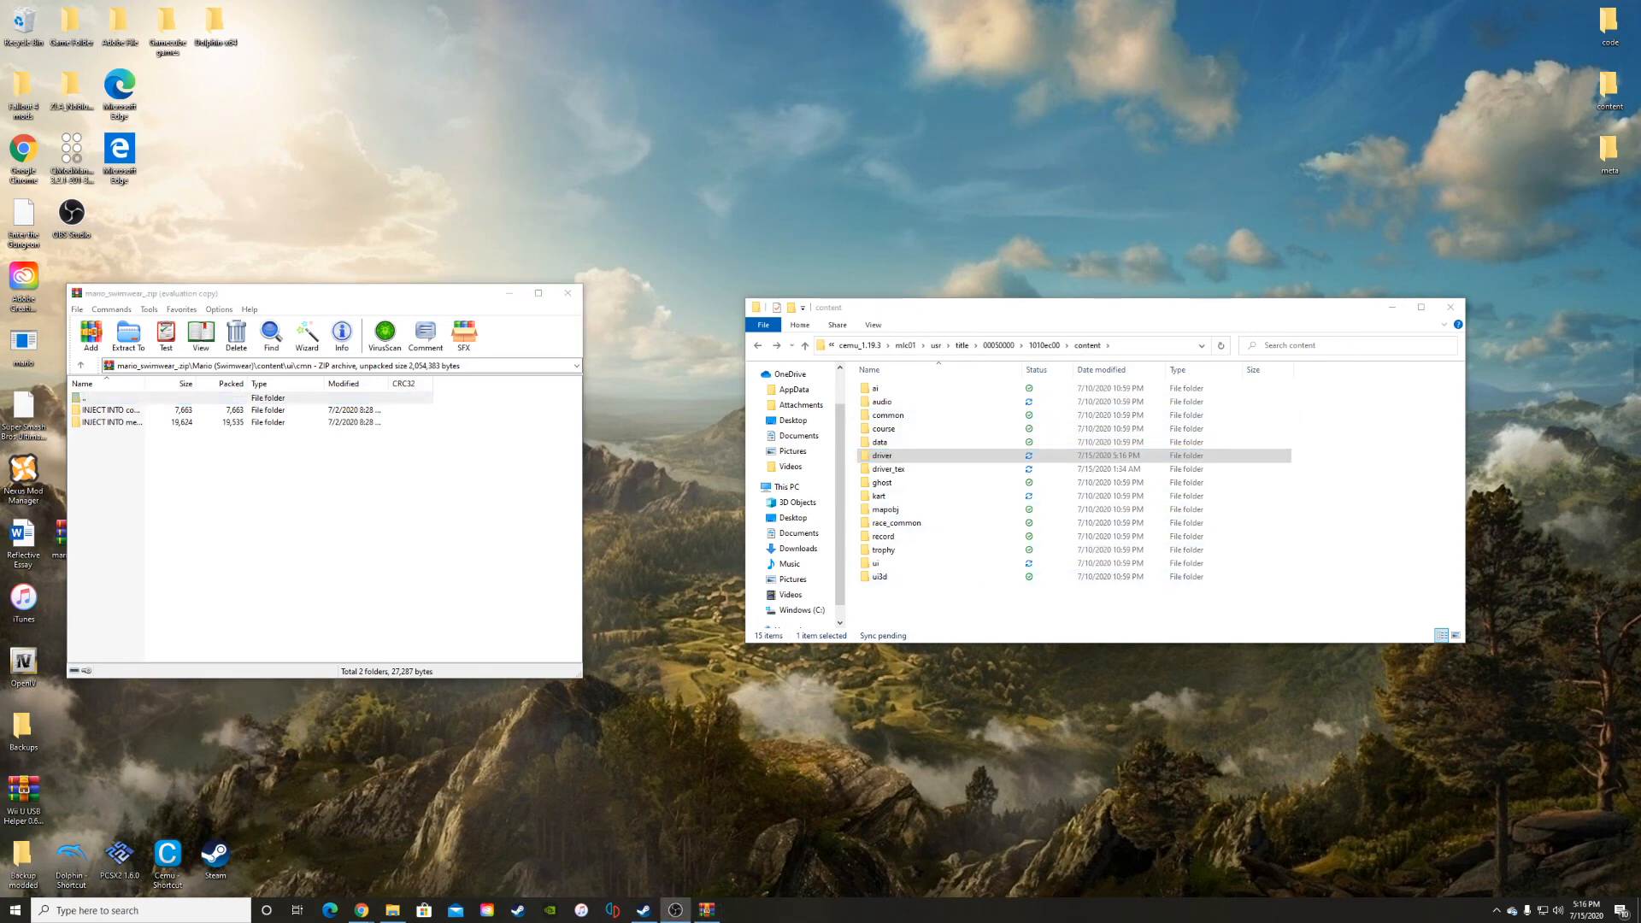
mouse_move(994, 281)
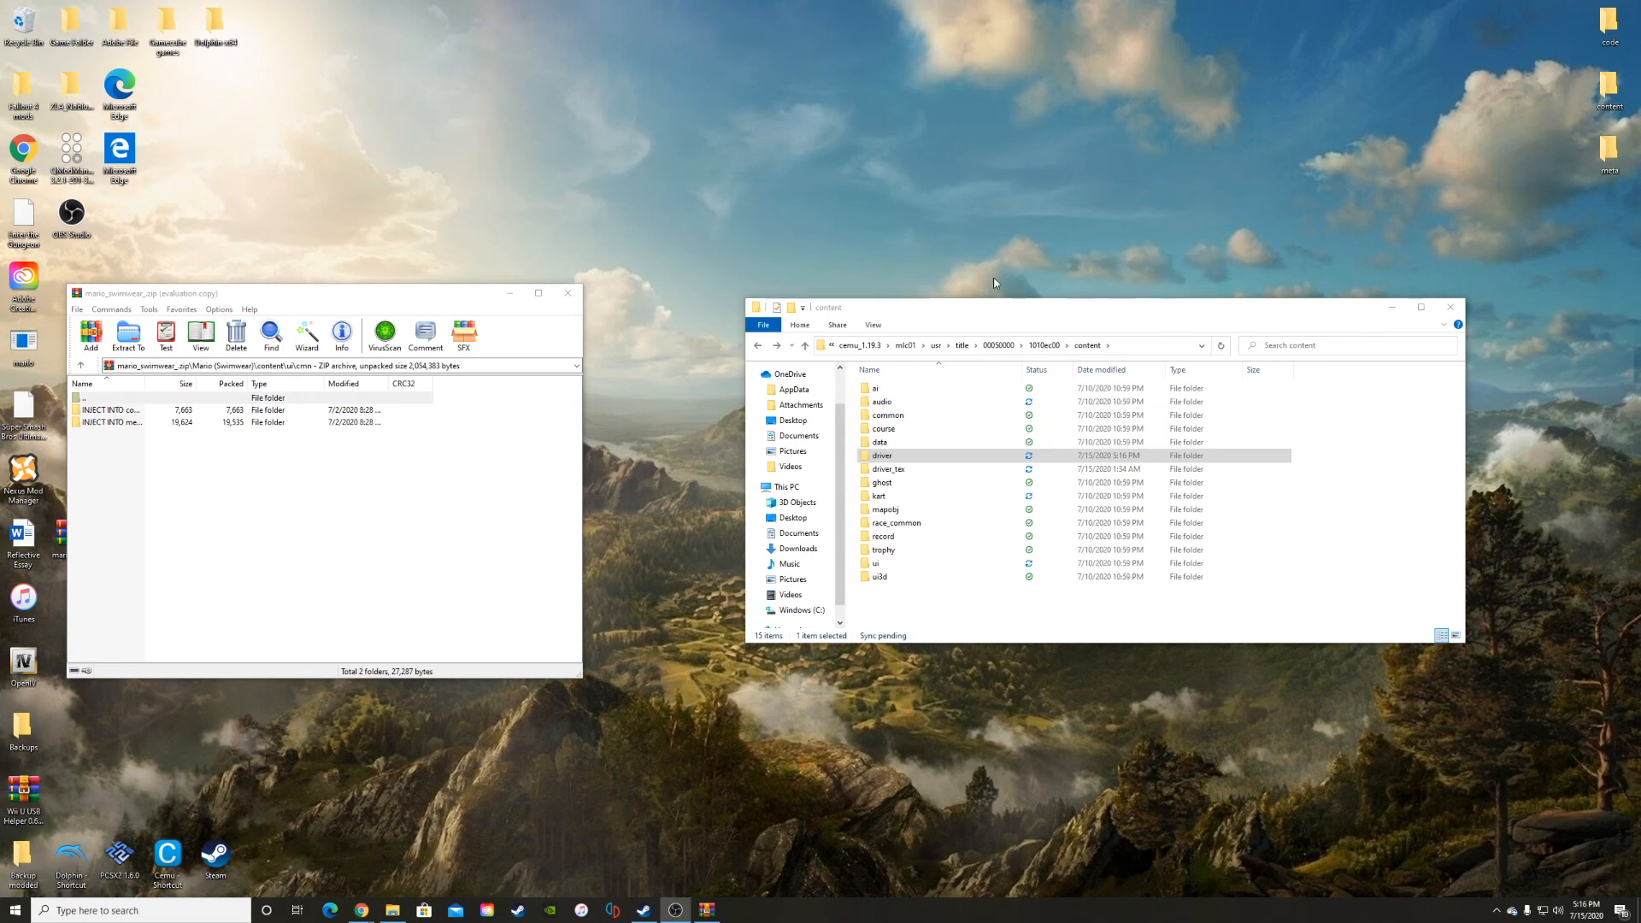
mouse_move(715, 393)
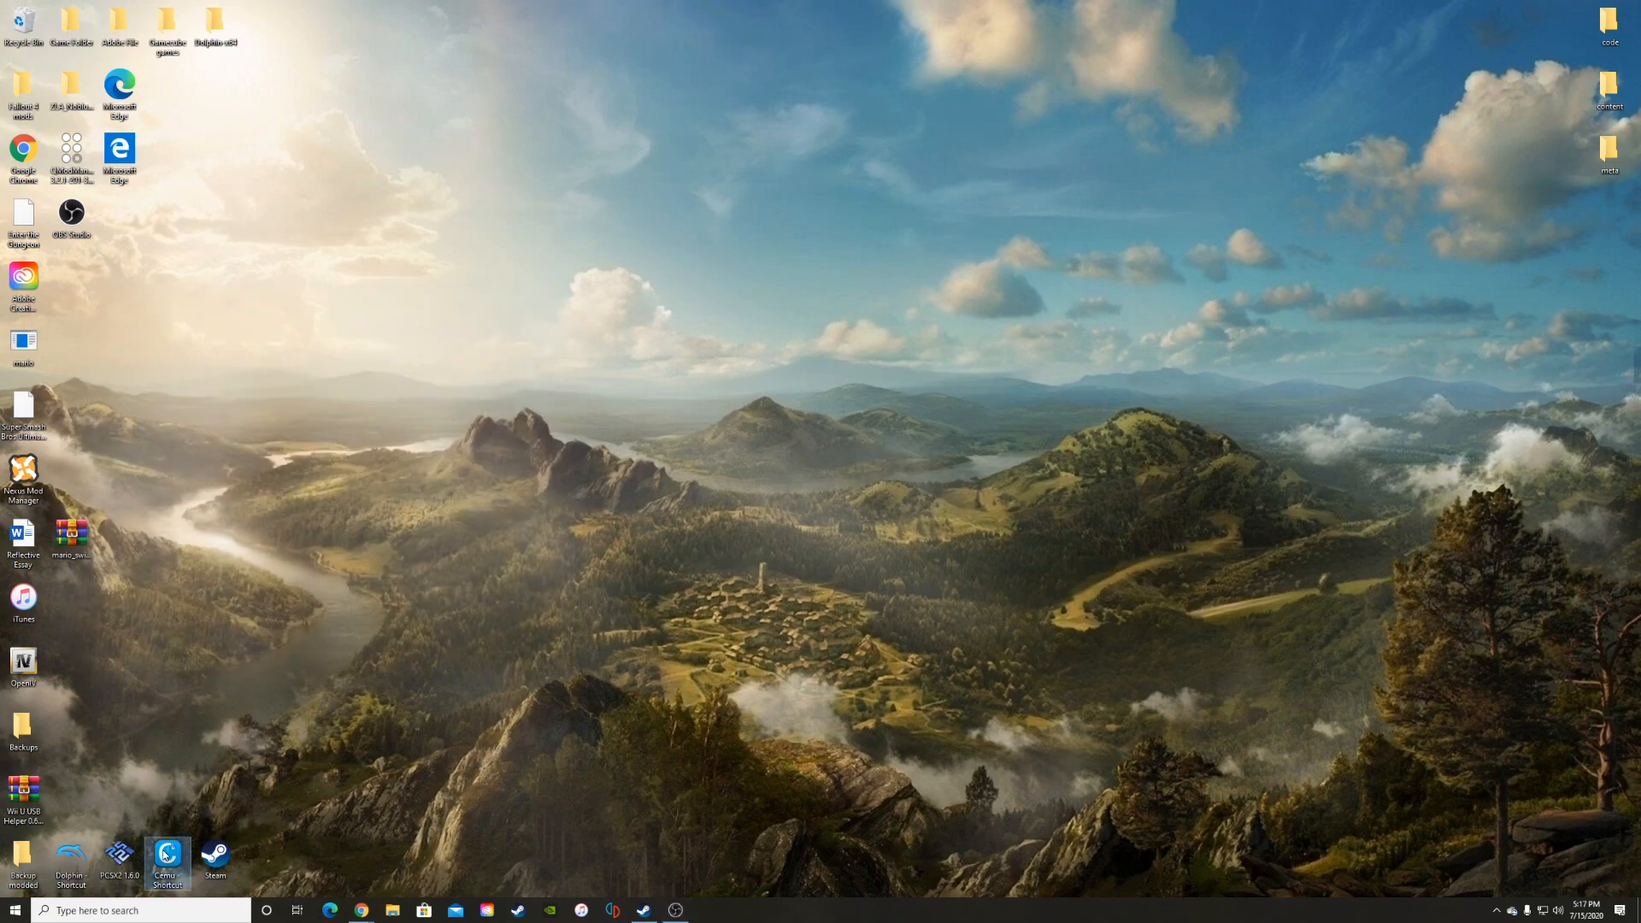
Launch Cemu from its desktop shortcut to run Mario Kart 8.
double_click(164, 854)
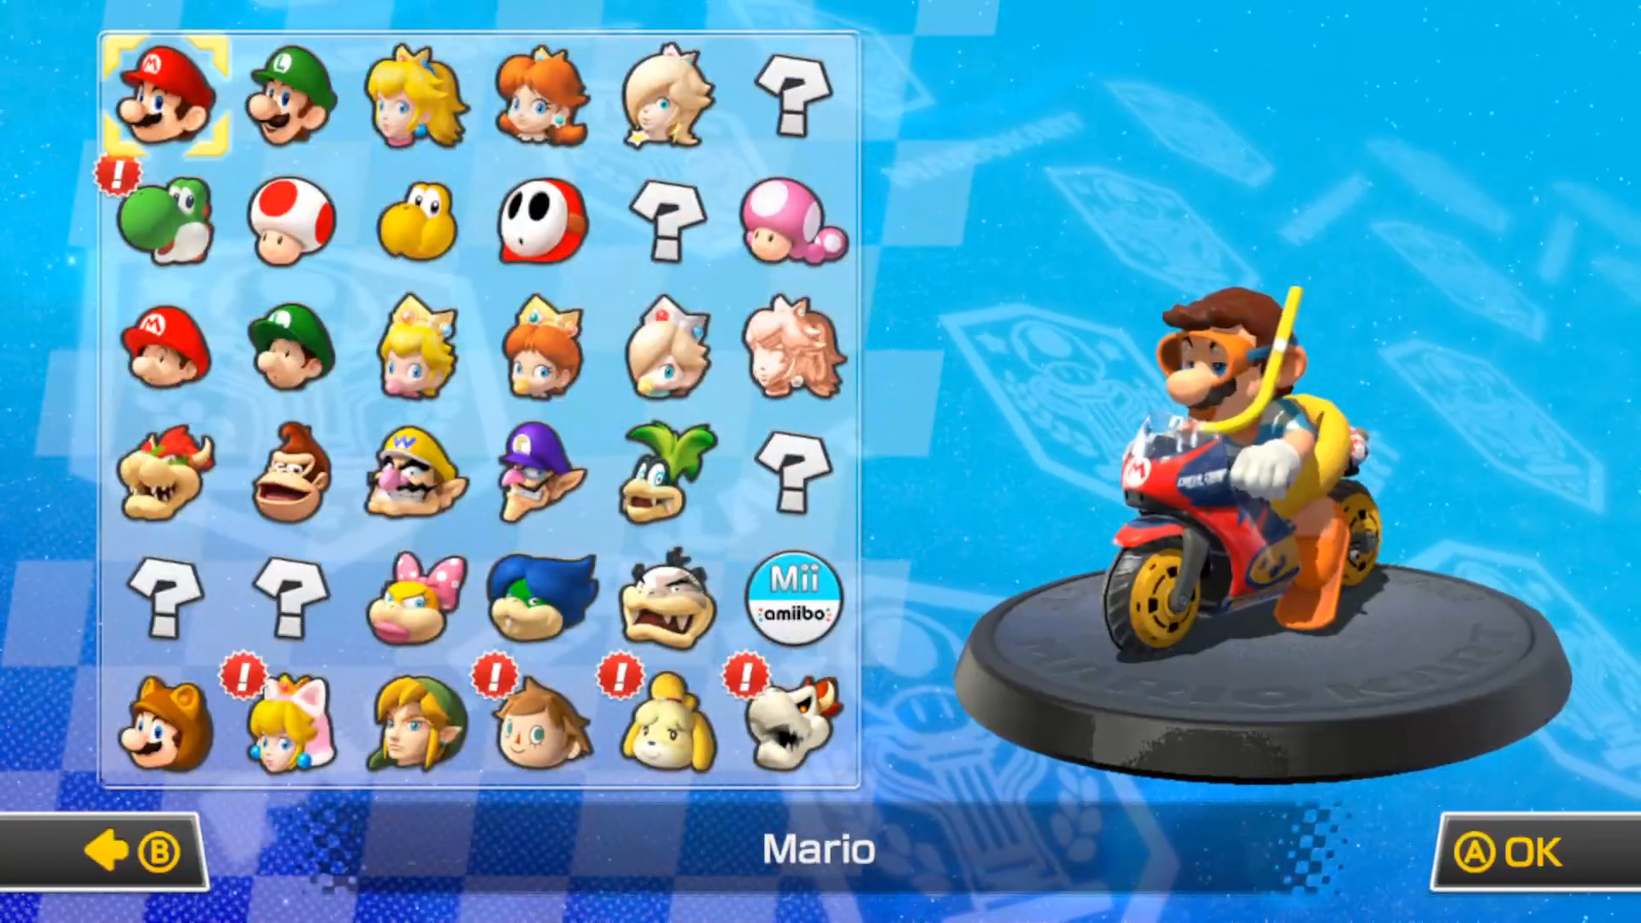